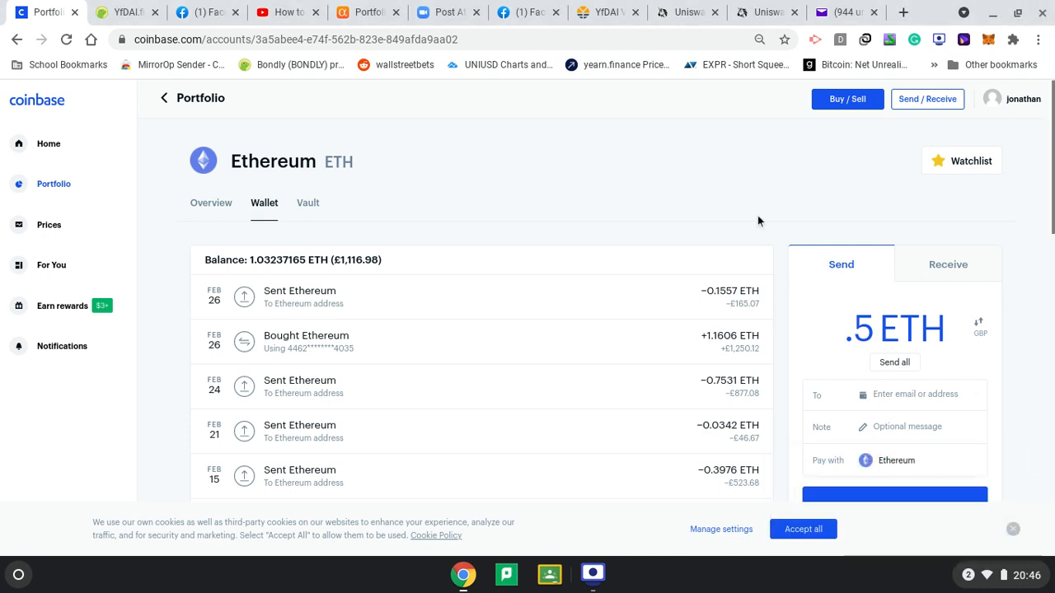
{"action": "mouse_move", "coordinate": [779, 228]}
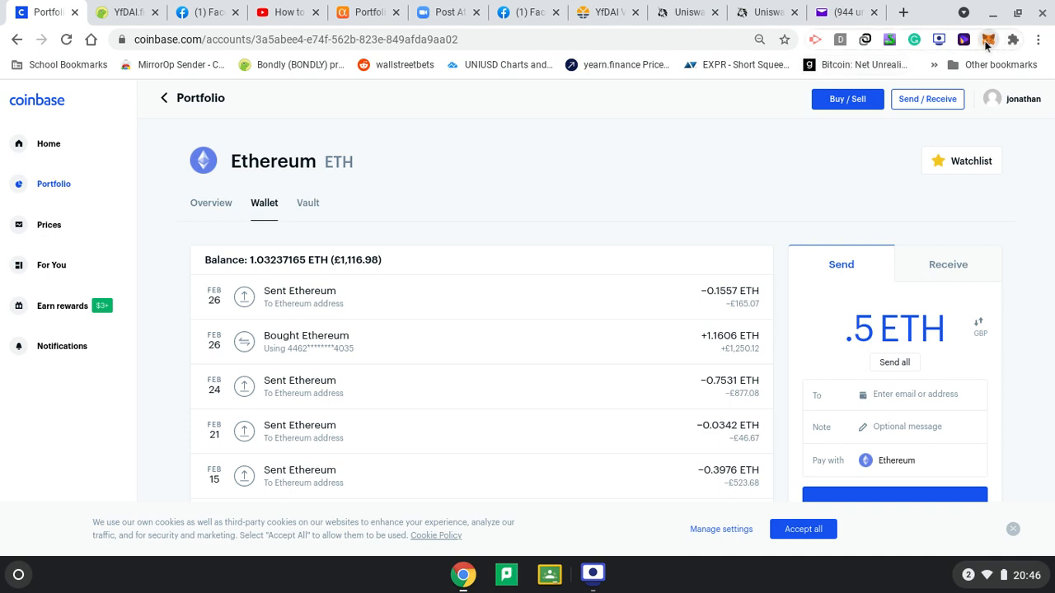
Step: Check MetaMask Account 1 balances (0.0047 ETH, 0.135 Yf-DAI), then switch to the Uniswap tab
{"action": "left_click", "coordinate": [987, 39]}
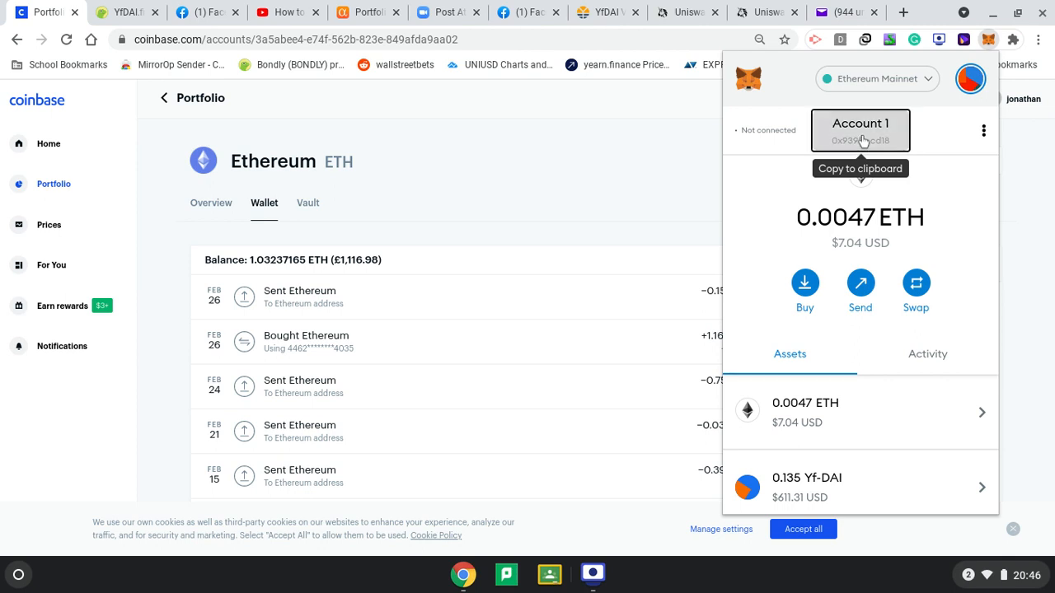
{"action": "mouse_move", "coordinate": [437, 284]}
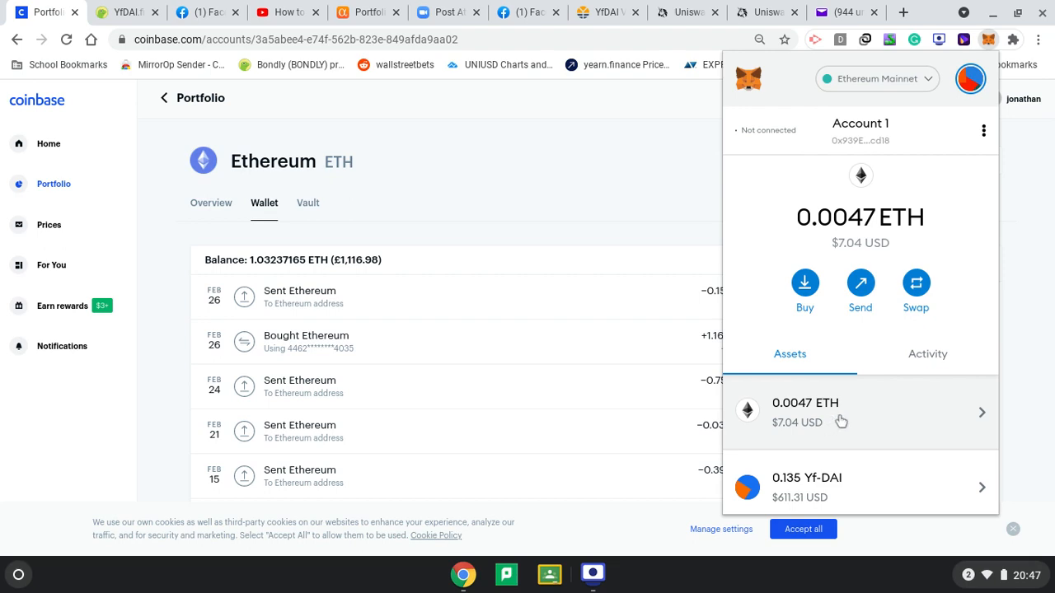
{"action": "left_click", "coordinate": [766, 11]}
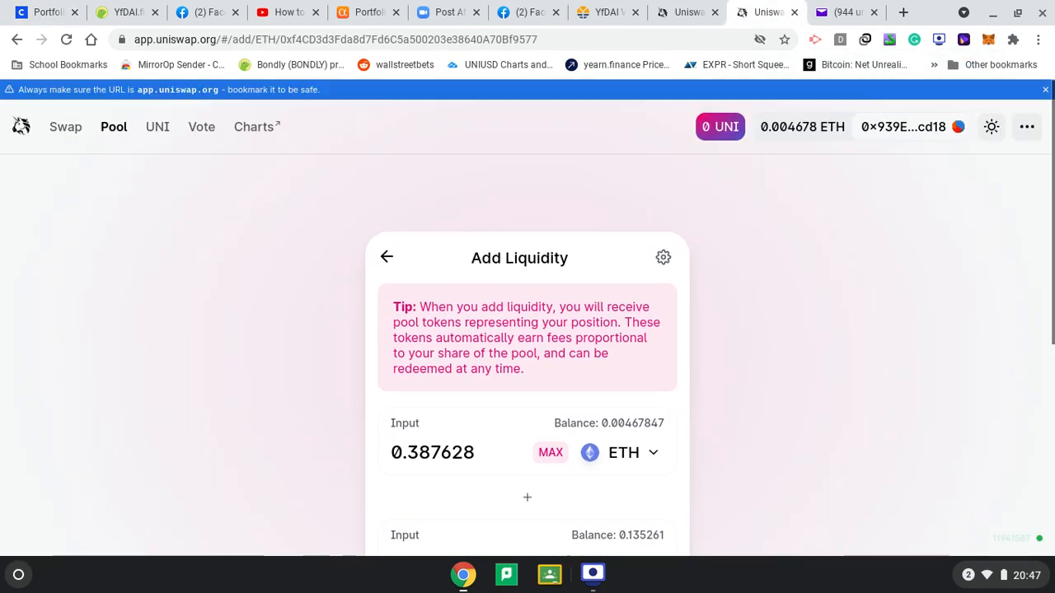
{"action": "mouse_move", "coordinate": [170, 83]}
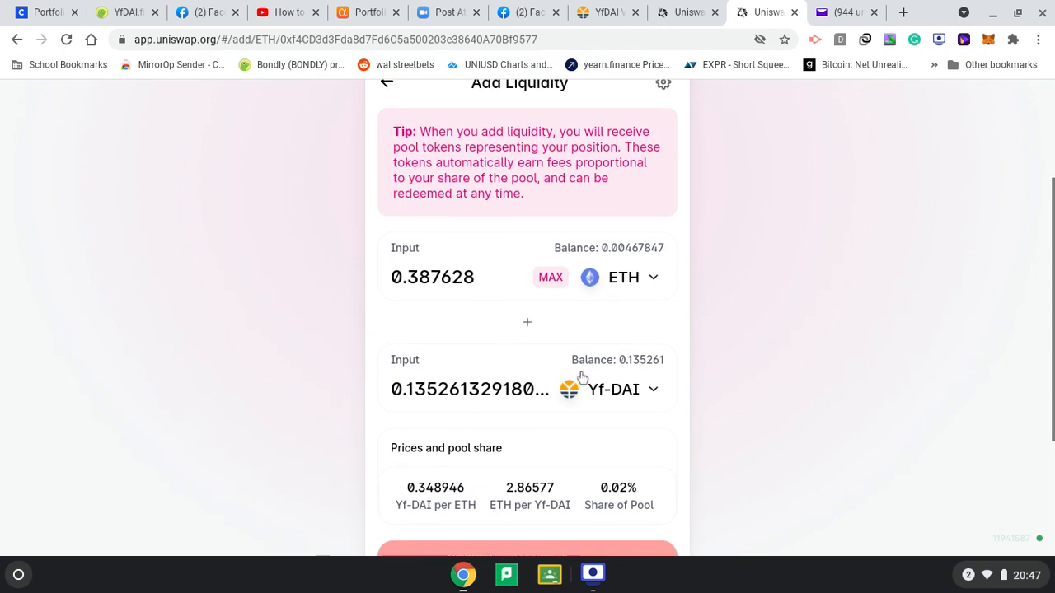
{"action": "mouse_move", "coordinate": [689, 385]}
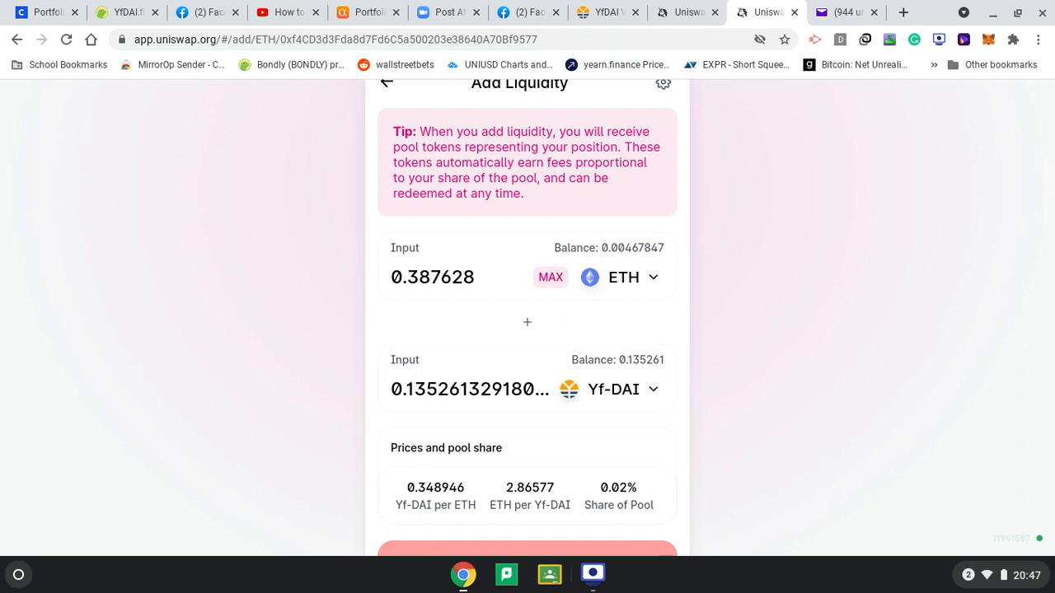
Step: See the insufficient ETH warning for the 0.387628 ETH / 0.135 Yf-DAI pair, then return to Coinbase
{"action": "scroll", "scroll_direction": "down", "scroll_amount": 3}
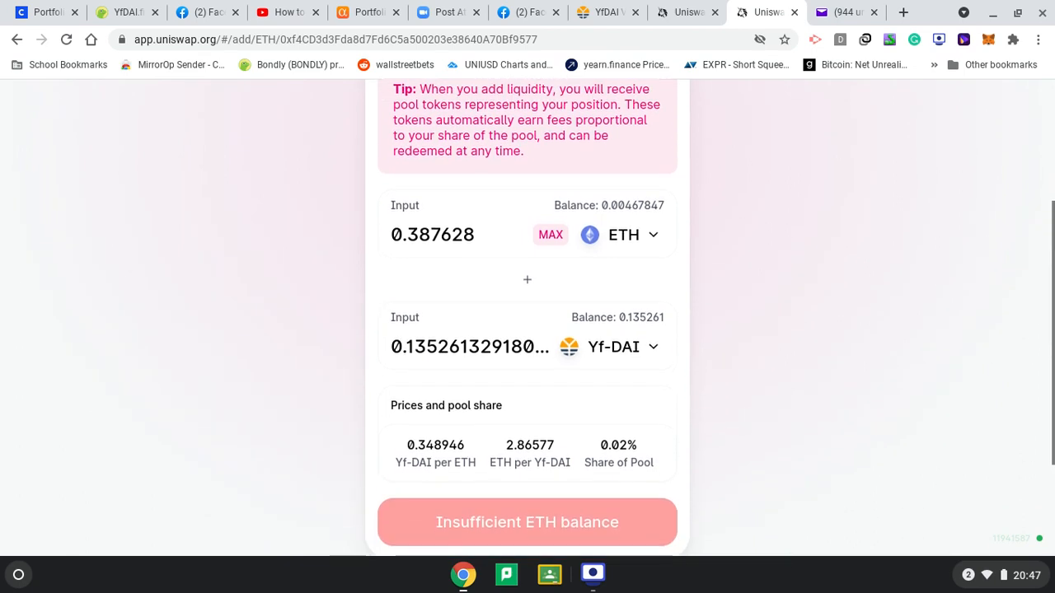
{"action": "scroll", "scroll_direction": "down", "scroll_amount": 3}
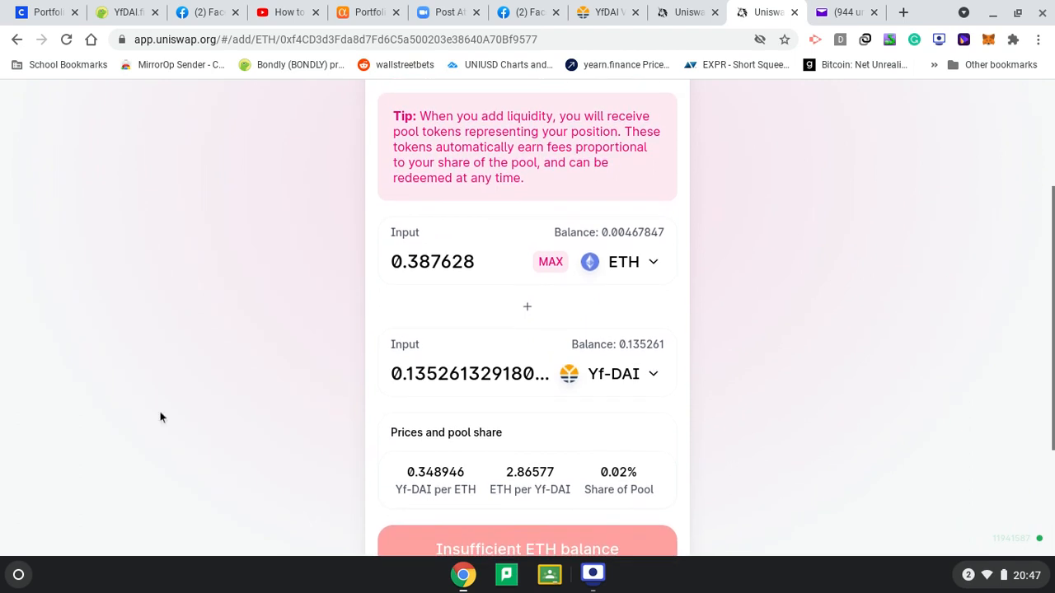
{"action": "left_click", "coordinate": [39, 12]}
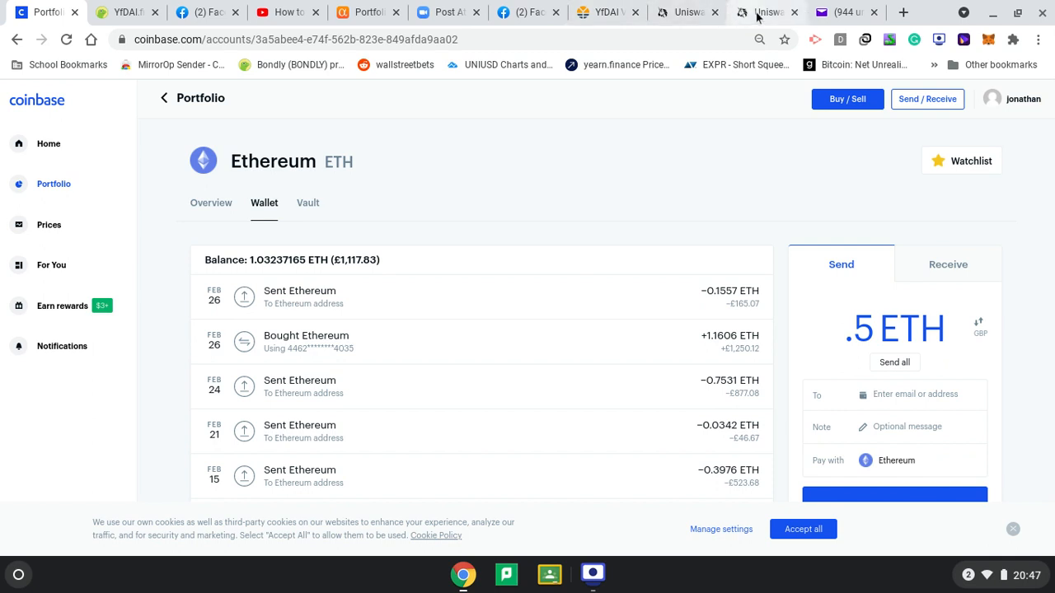
{"action": "left_click", "coordinate": [764, 11]}
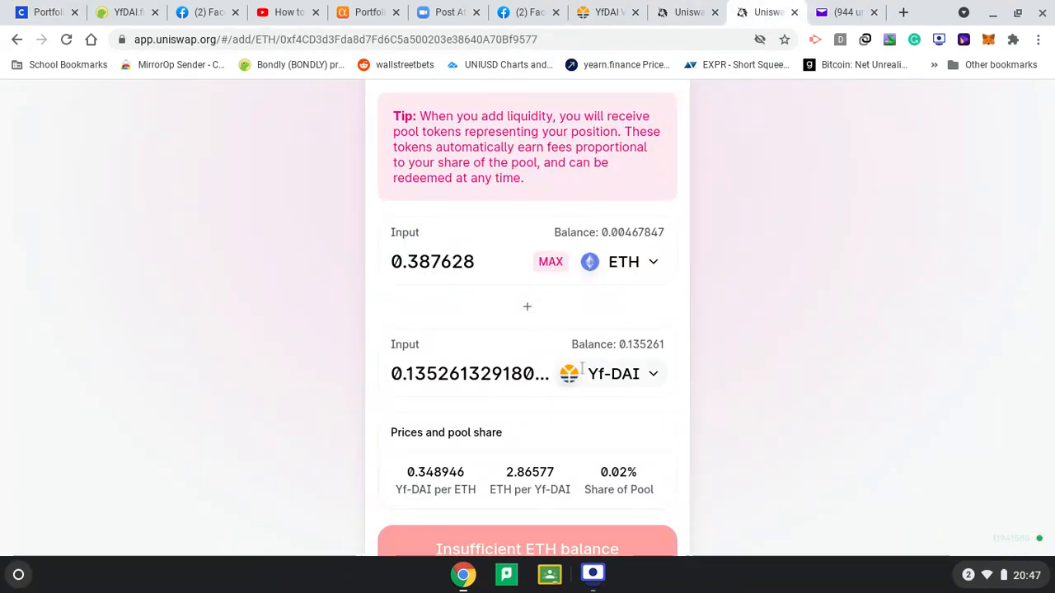
{"action": "mouse_move", "coordinate": [470, 231]}
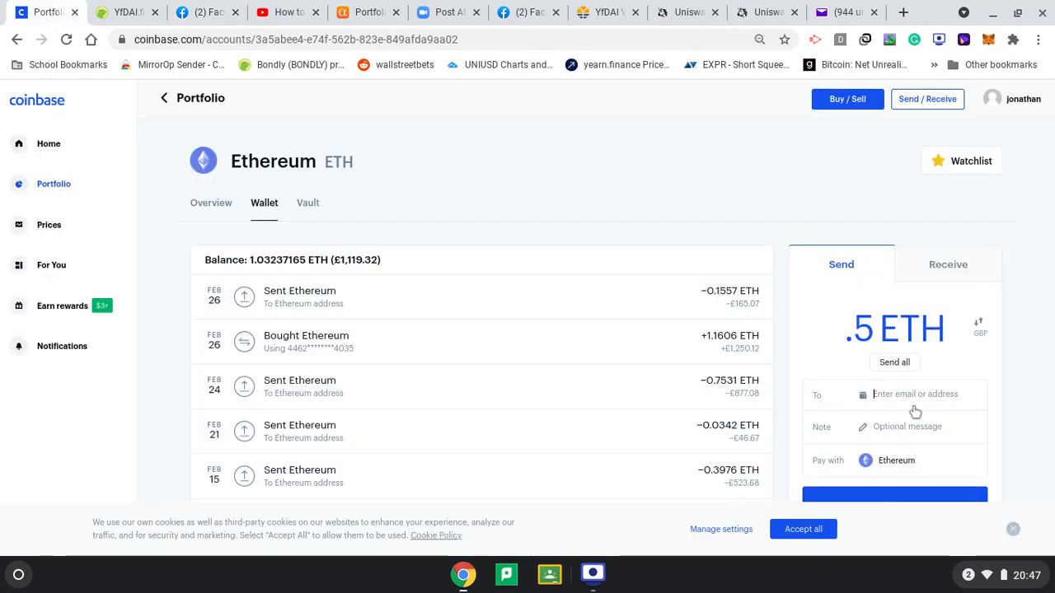
{"action": "mouse_move", "coordinate": [140, 134]}
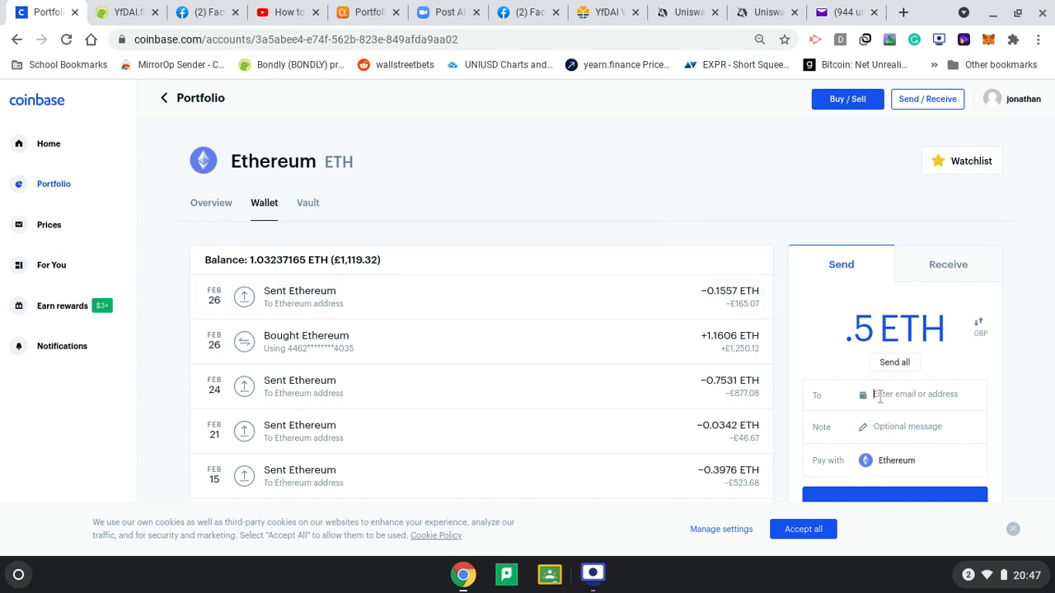
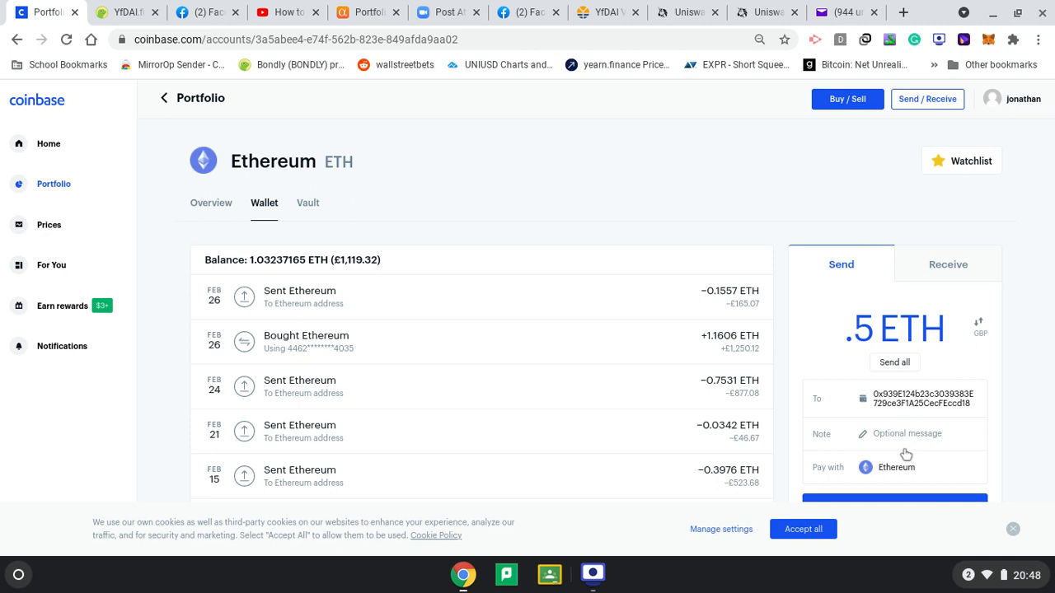
{"action": "scroll", "scroll_direction": "down", "scroll_amount": 3}
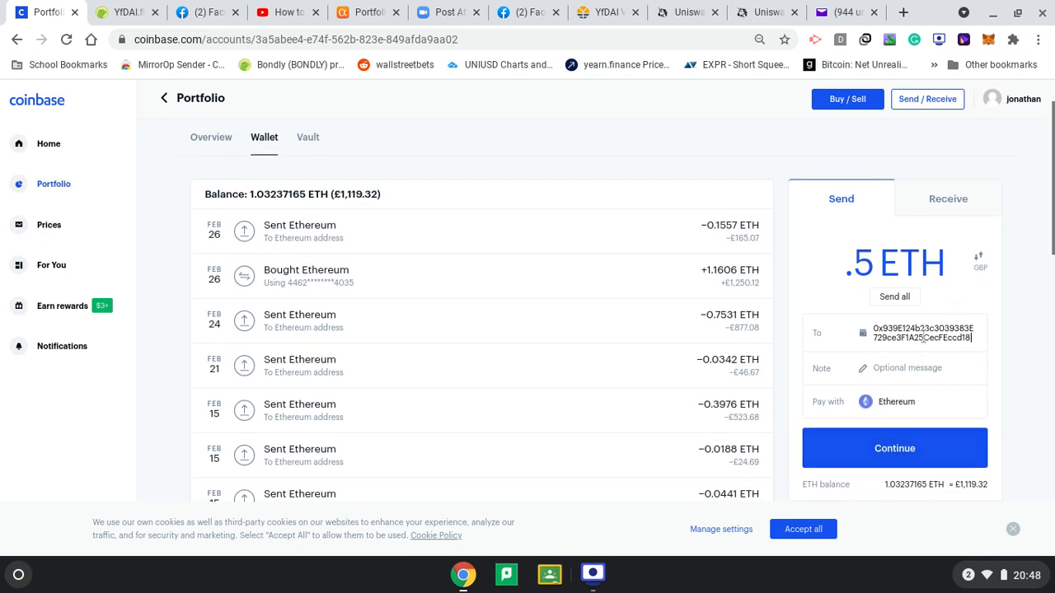
{"action": "mouse_move", "coordinate": [901, 428]}
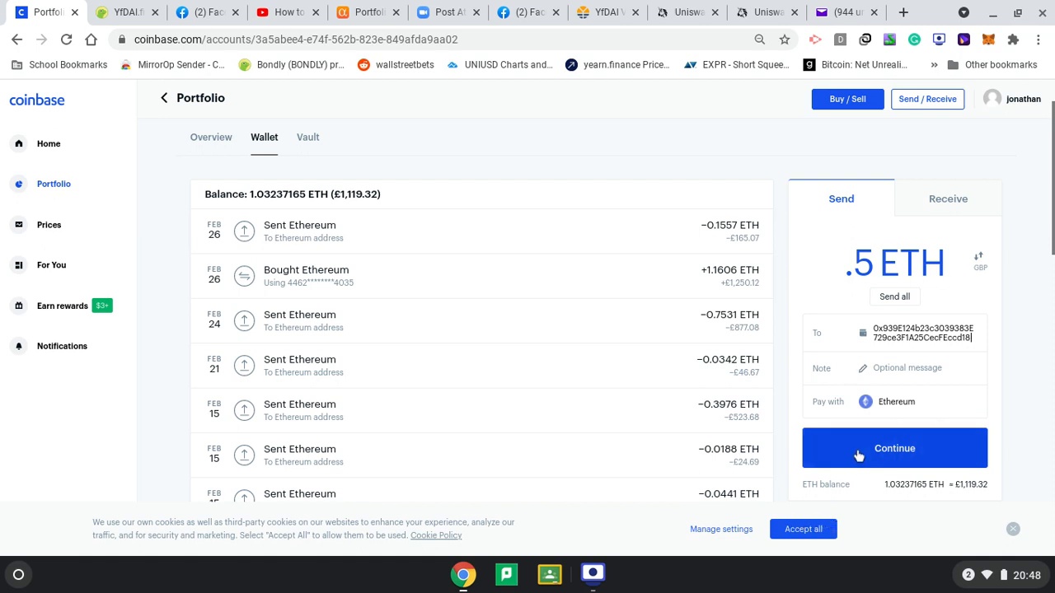
{"action": "left_click", "coordinate": [894, 448]}
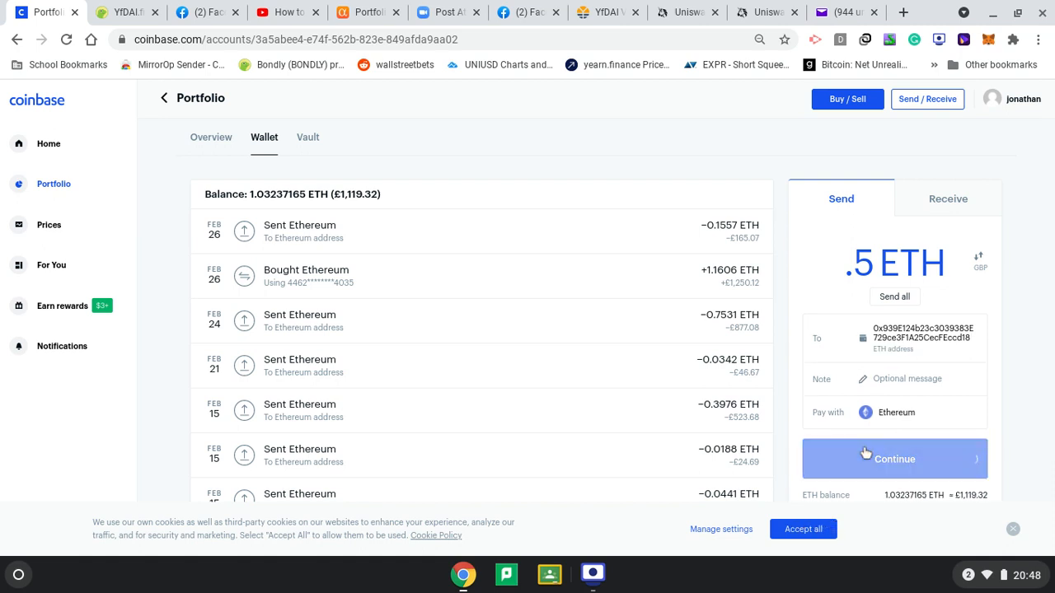
{"action": "left_click", "coordinate": [894, 459]}
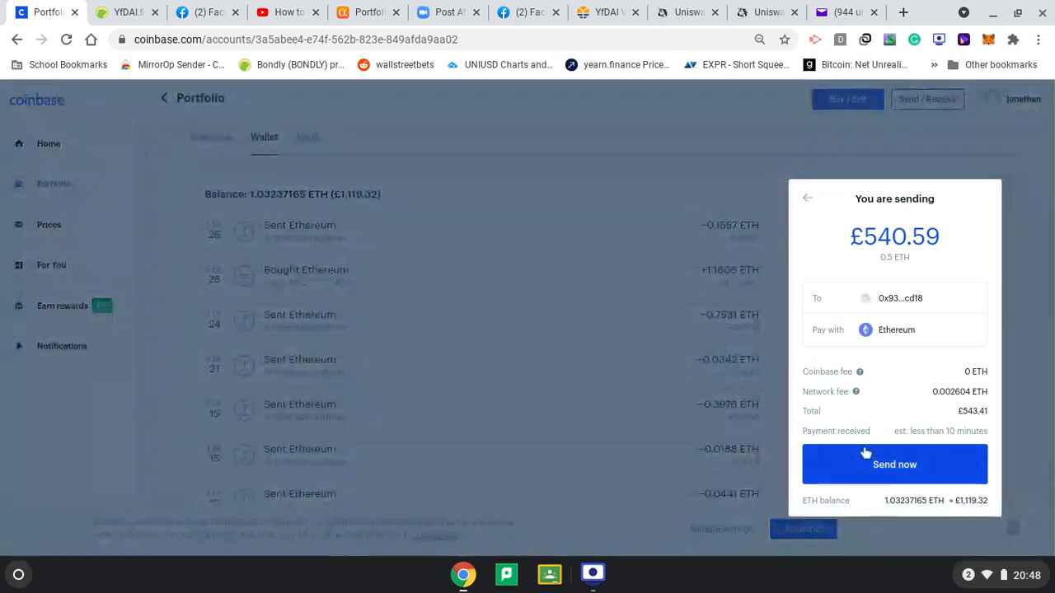
Step: Send the 0.5 ETH after entering the 2-step verification code, then dismiss the confirmation
{"action": "left_click", "coordinate": [894, 464]}
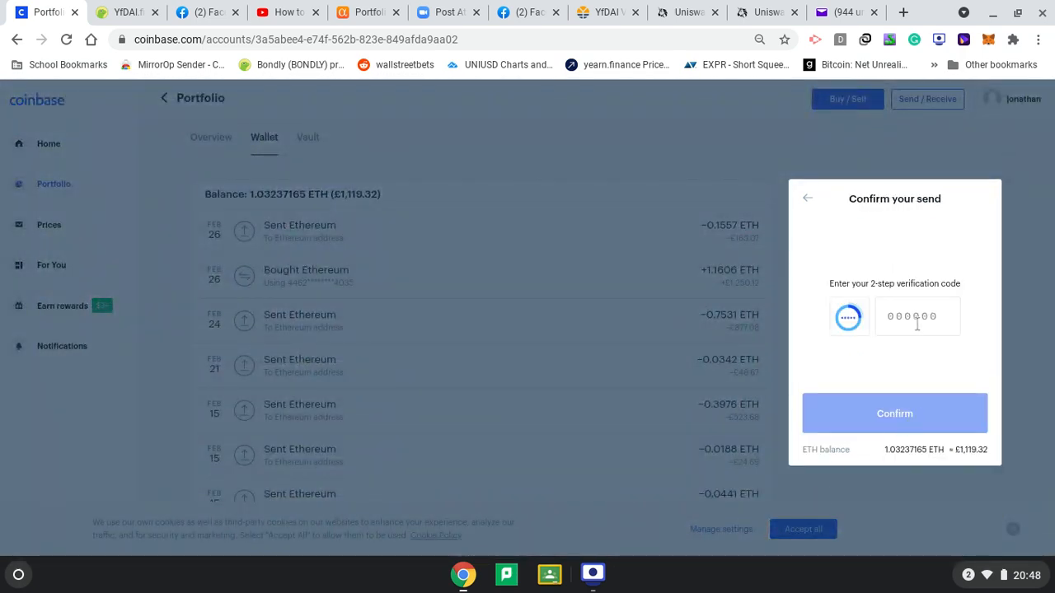
{"action": "left_click", "coordinate": [917, 316]}
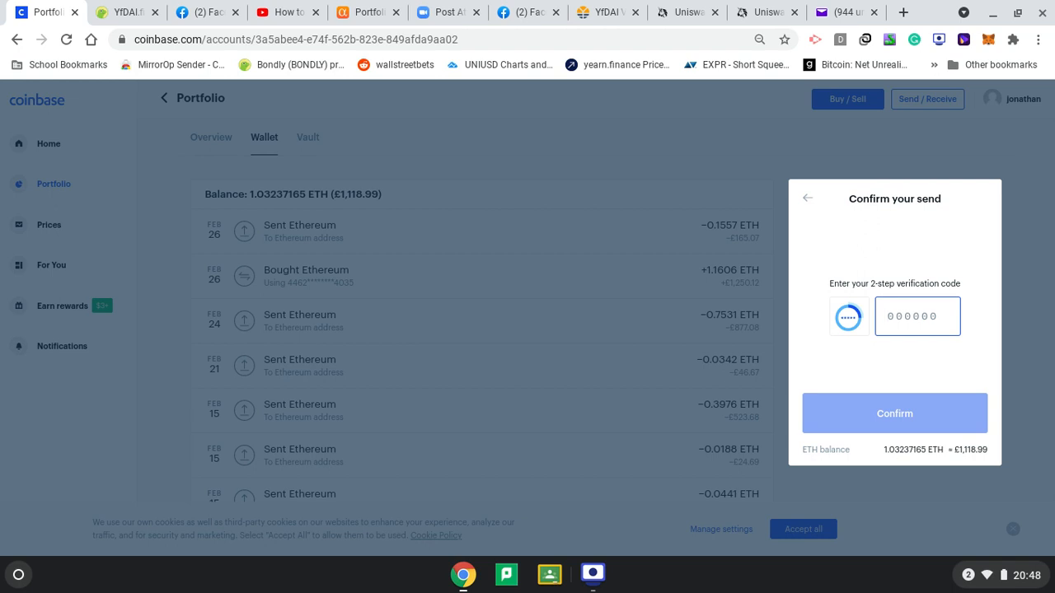
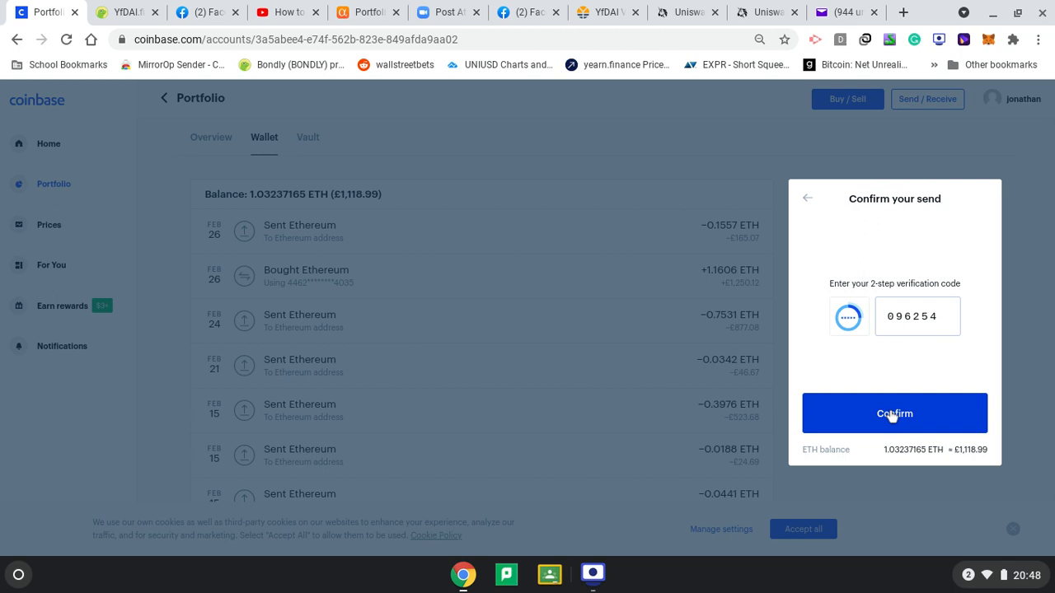
{"action": "left_click", "coordinate": [894, 413]}
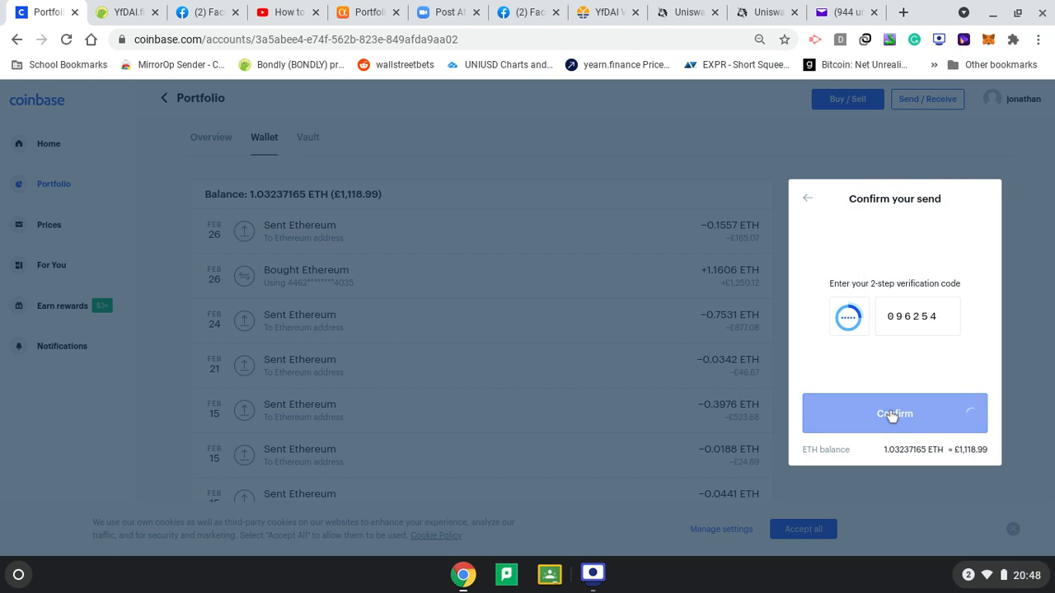
{"action": "left_click", "coordinate": [894, 413]}
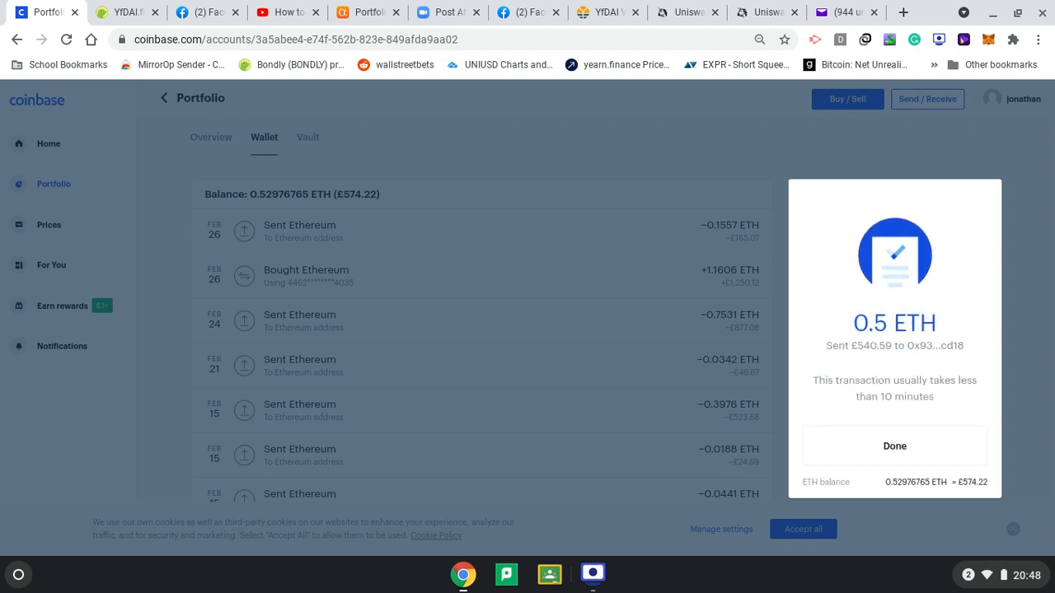
{"action": "left_click", "coordinate": [894, 446]}
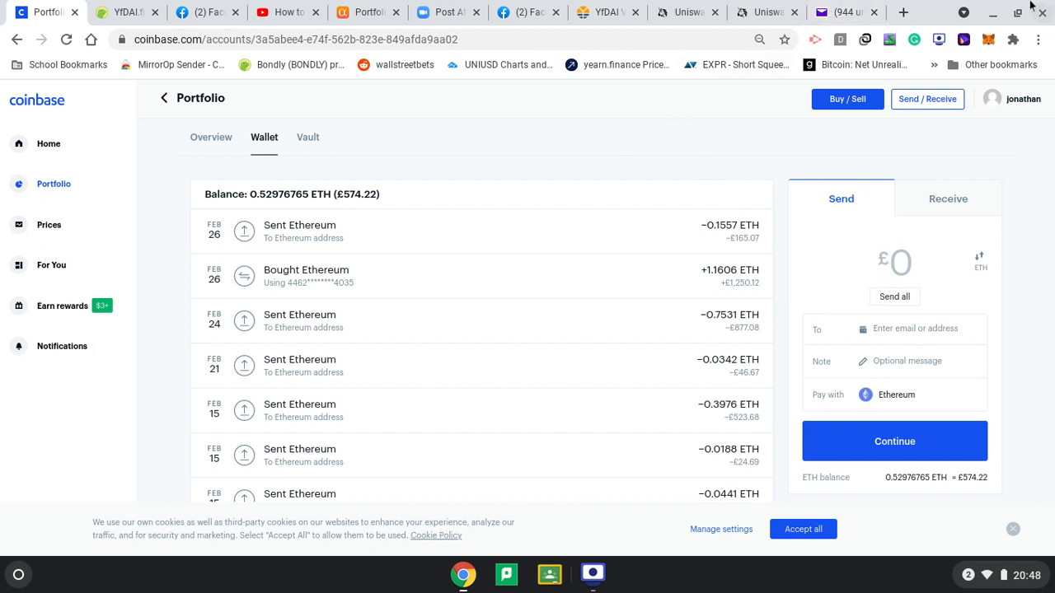
{"action": "mouse_move", "coordinate": [854, 272]}
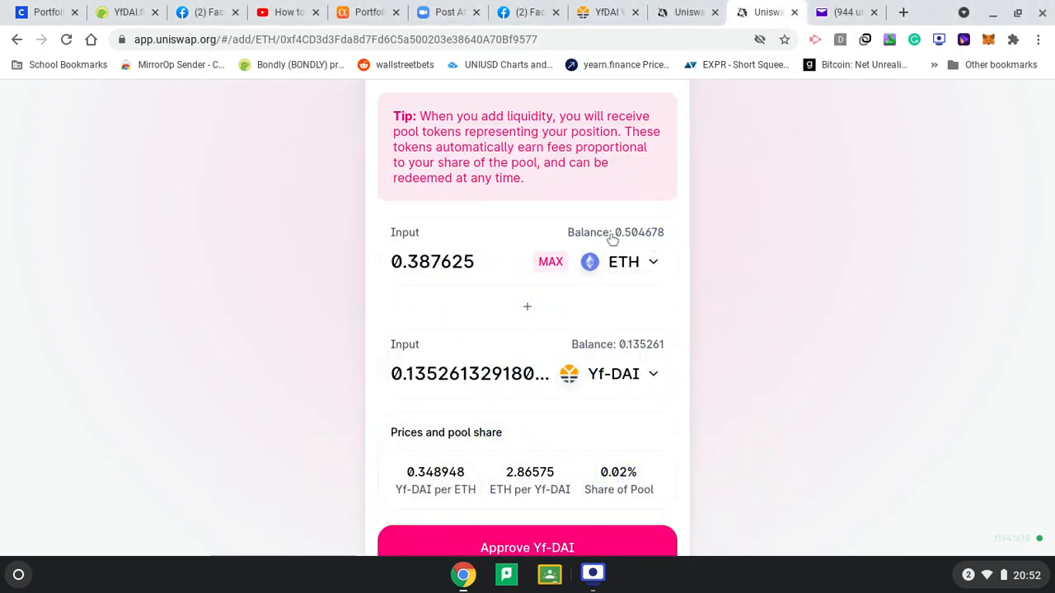
{"action": "mouse_move", "coordinate": [659, 257]}
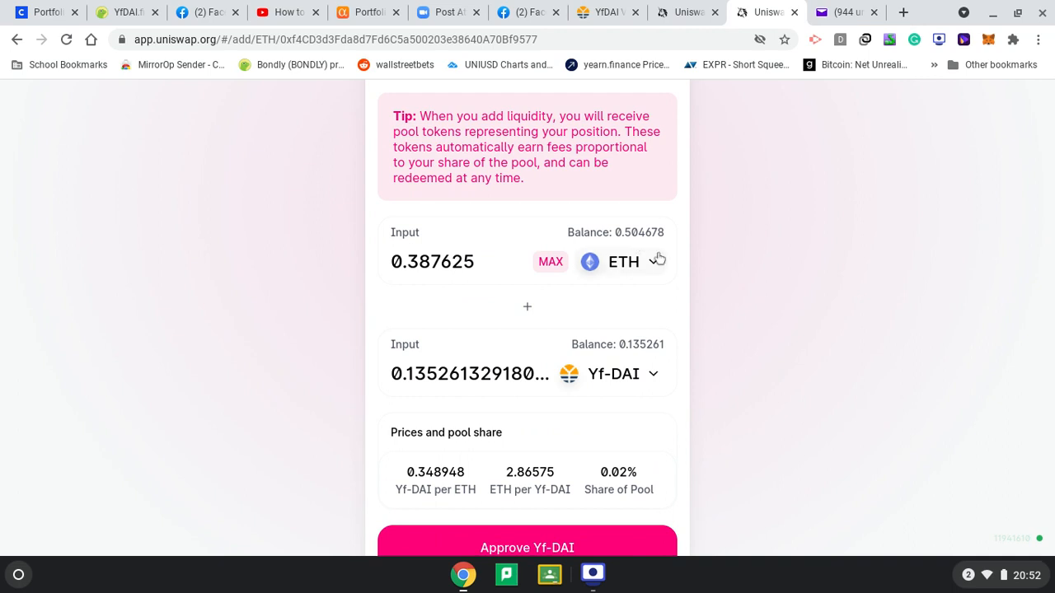
{"action": "mouse_move", "coordinate": [614, 520]}
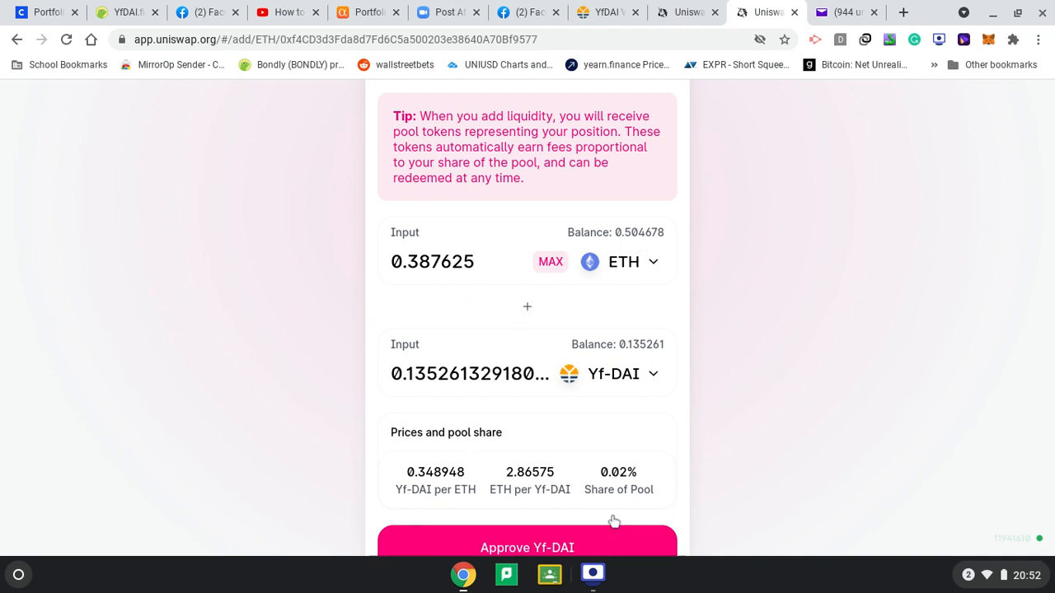
{"action": "mouse_move", "coordinate": [560, 527]}
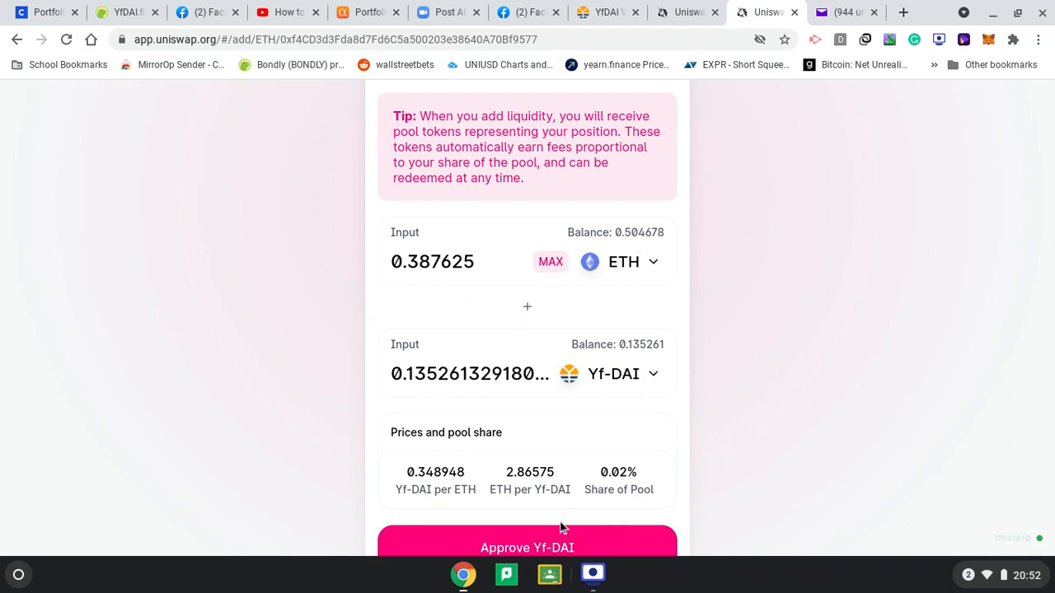
Step: Approve Uniswap spending Yf-DAI in MetaMask and dismiss the Chrome OS notification
{"action": "left_click", "coordinate": [526, 547]}
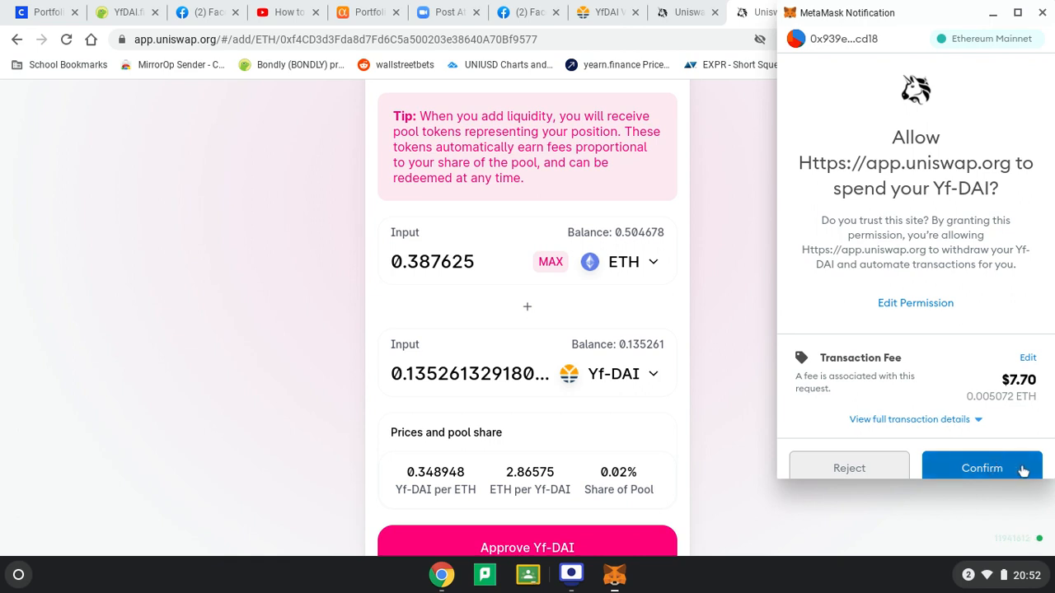
{"action": "left_click", "coordinate": [981, 467]}
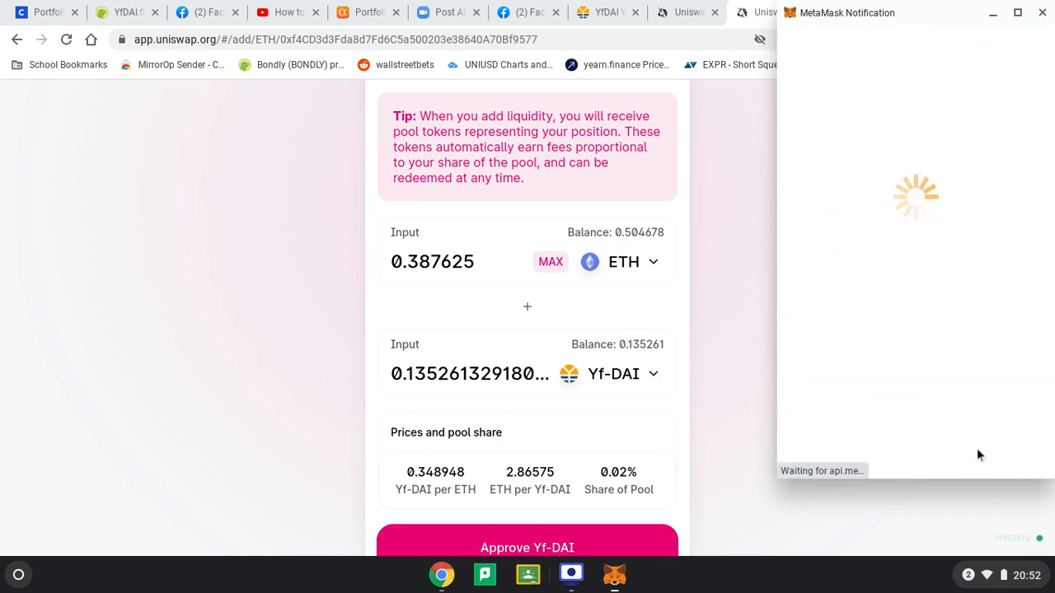
{"action": "left_click", "coordinate": [526, 547]}
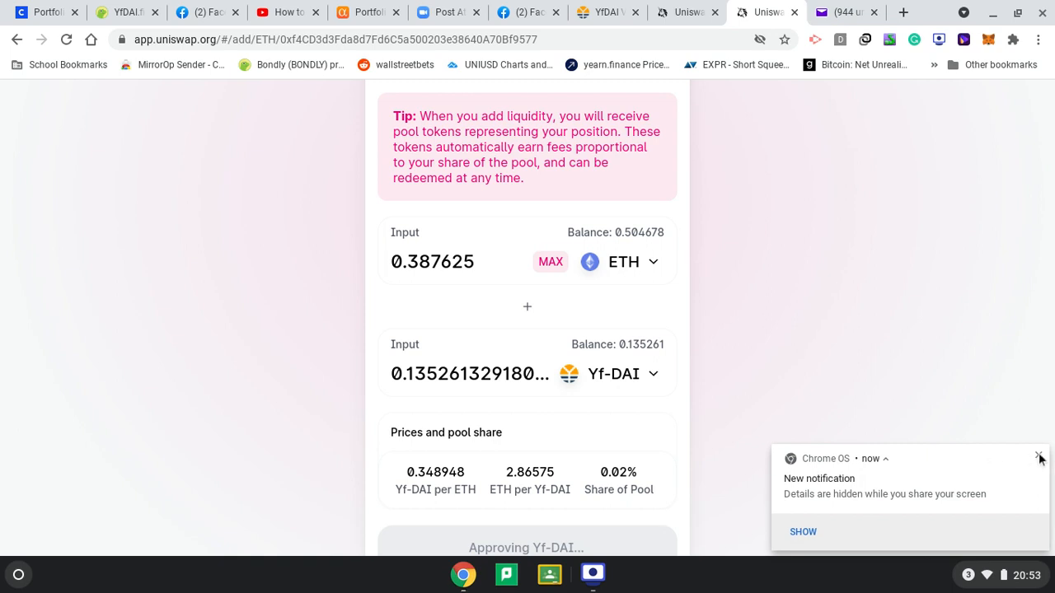
{"action": "left_click", "coordinate": [1039, 458]}
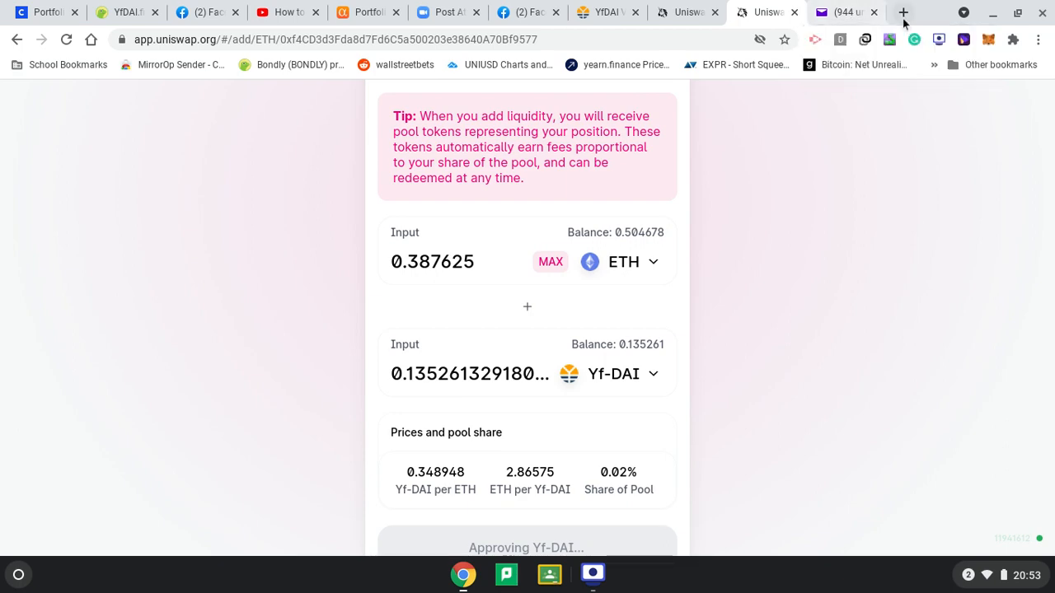
Step: Open ethgasstation.info to check gas prices (132 trader, 131 fast, 106 standard Gwei)
{"action": "type", "text": "ethe"}
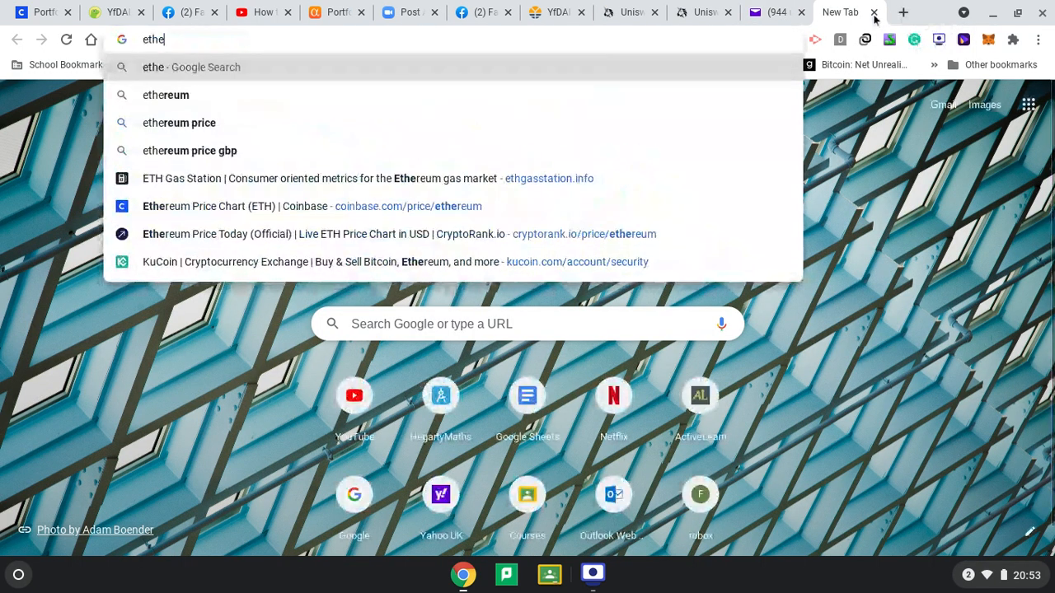
{"action": "left_click", "coordinate": [267, 178]}
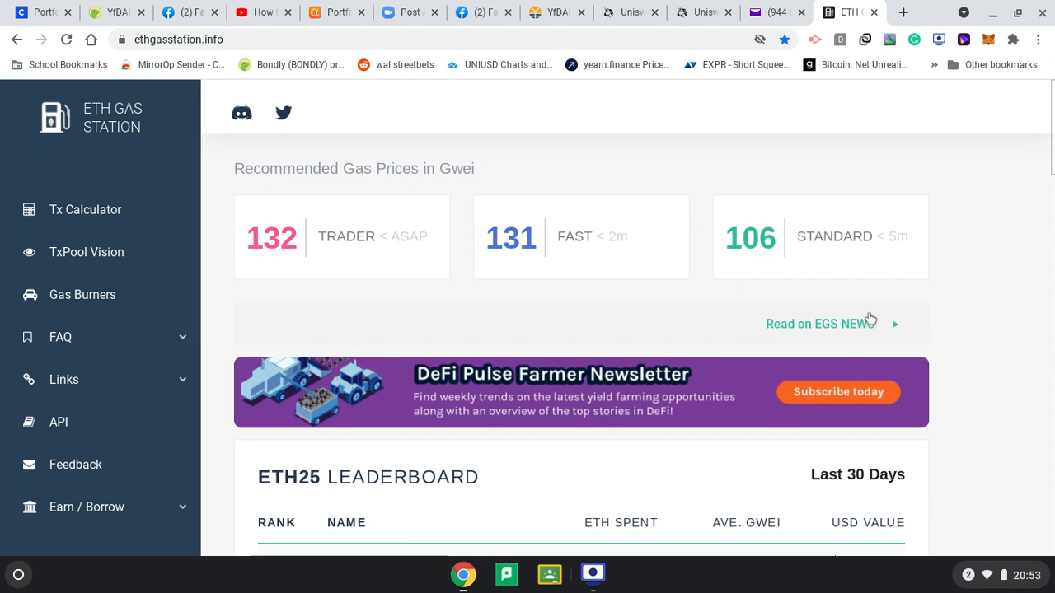
{"action": "mouse_move", "coordinate": [760, 222]}
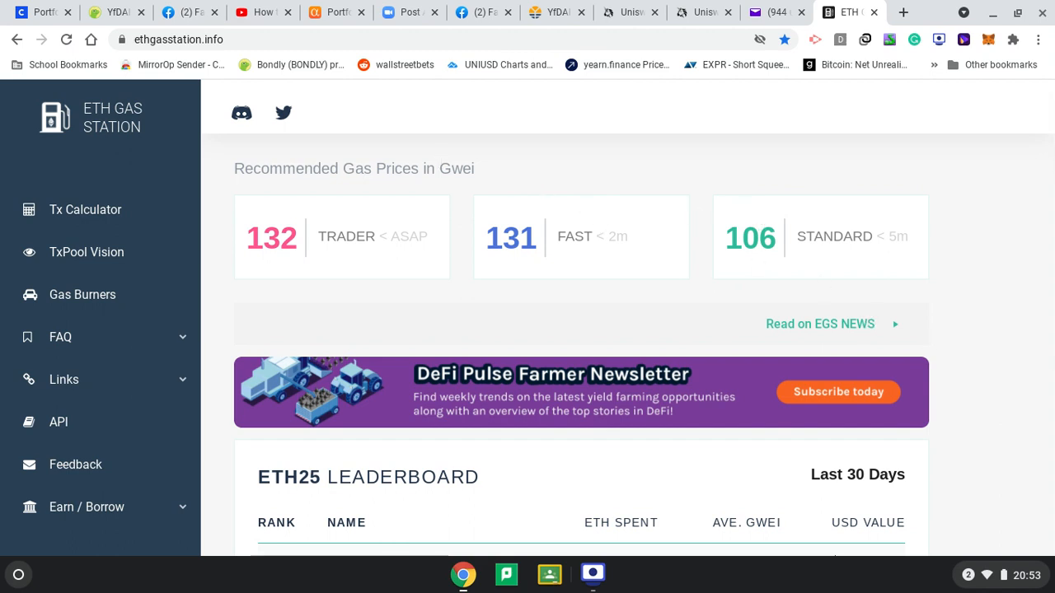
{"action": "mouse_move", "coordinate": [657, 202]}
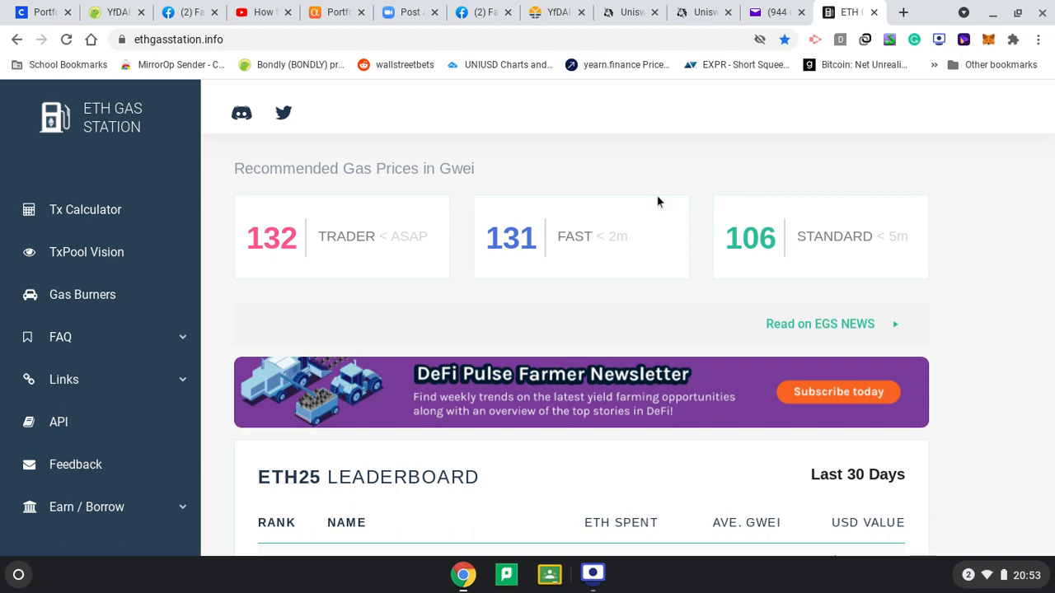
{"action": "left_click", "coordinate": [557, 12]}
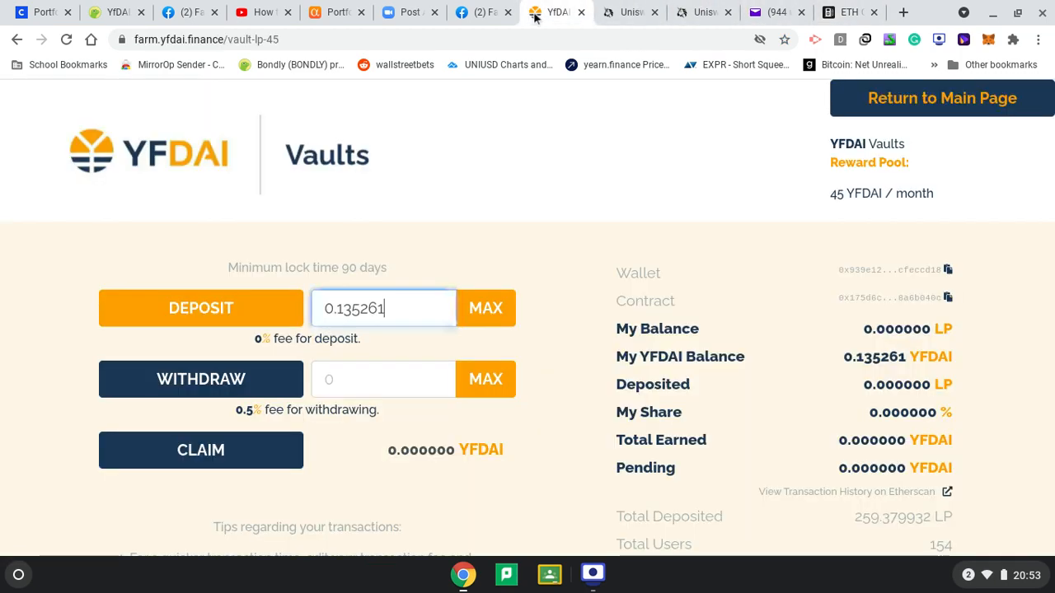
{"action": "left_click", "coordinate": [848, 12]}
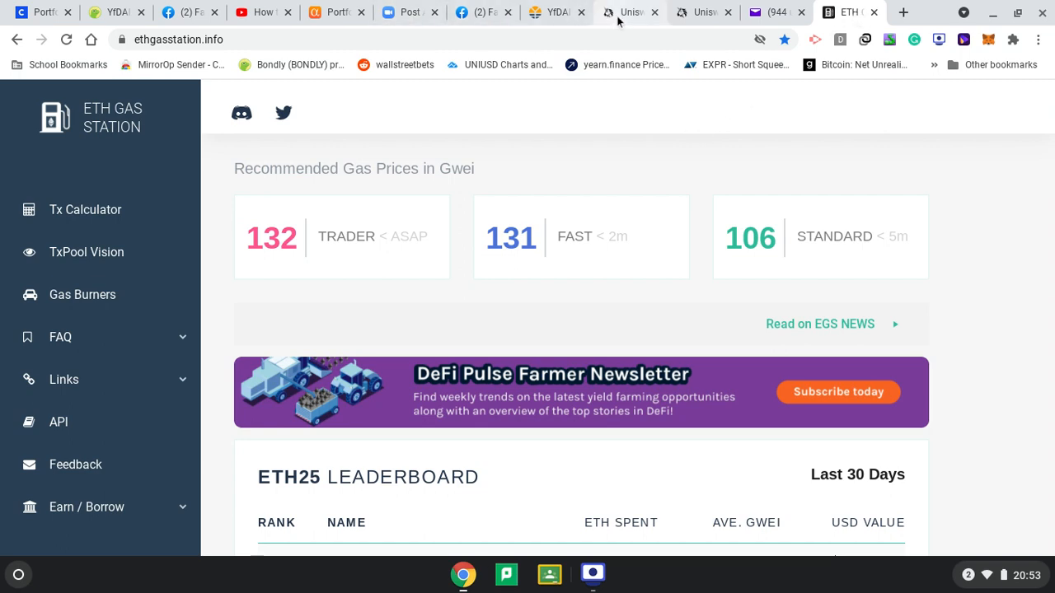
Step: Verify the Yf-DAI approval succeeded on Etherscan, then scroll Uniswap to the Supply option
{"action": "left_click", "coordinate": [700, 11]}
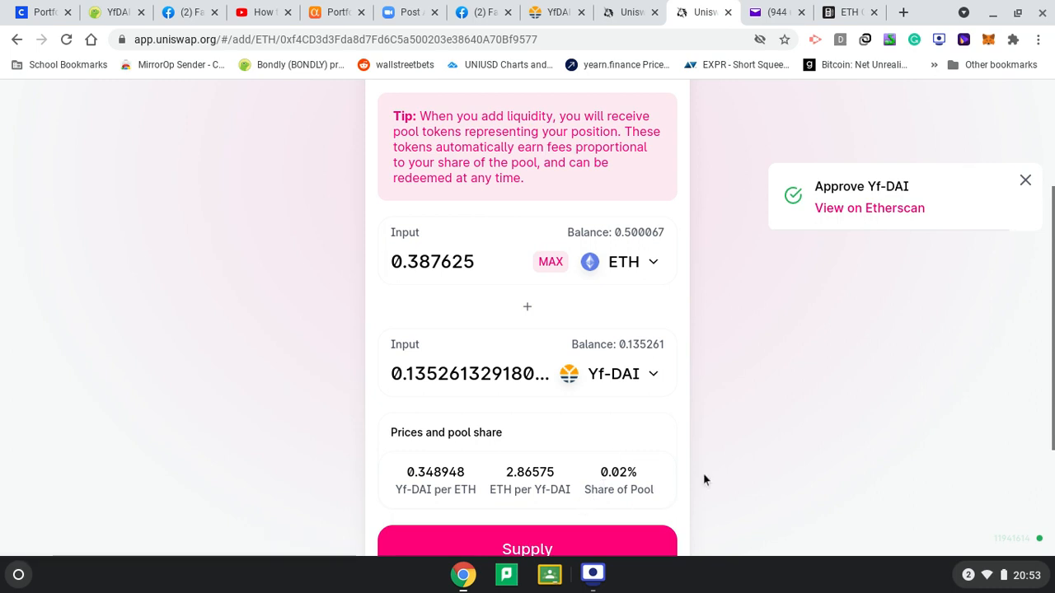
{"action": "mouse_move", "coordinate": [869, 208]}
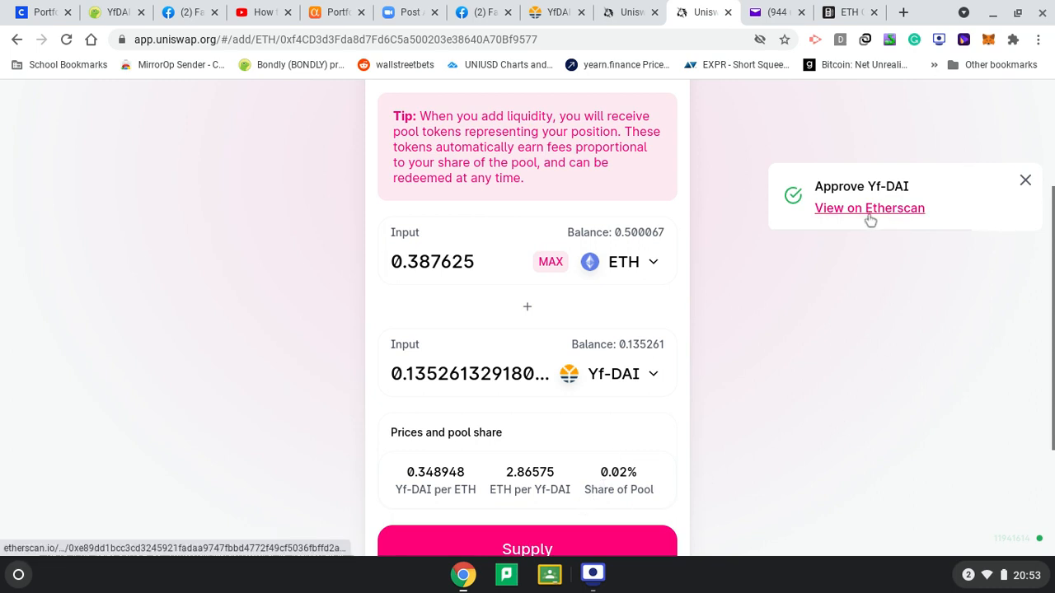
{"action": "left_click", "coordinate": [868, 208]}
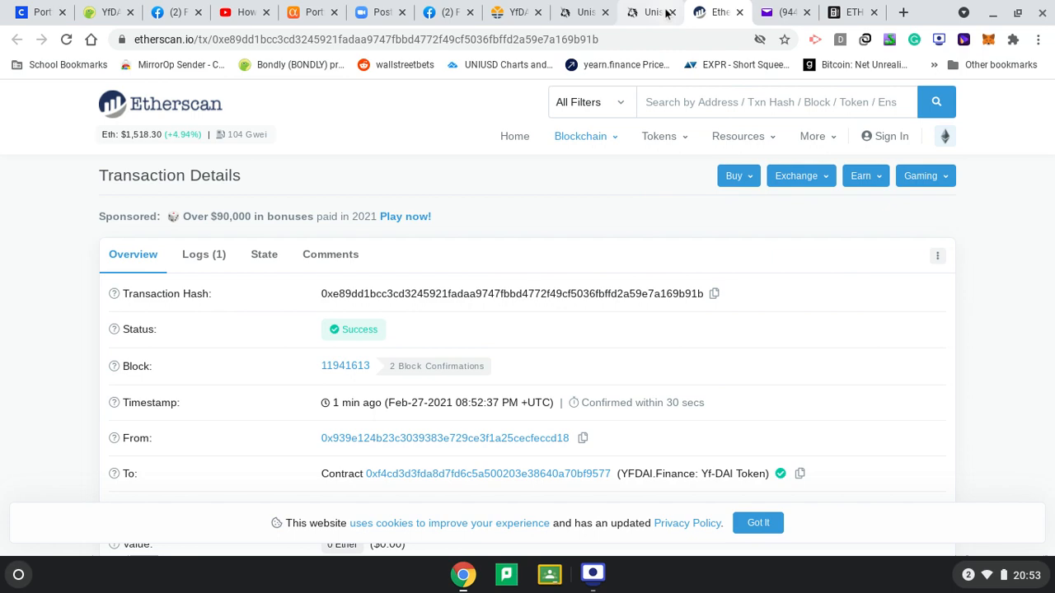
{"action": "left_click", "coordinate": [650, 12]}
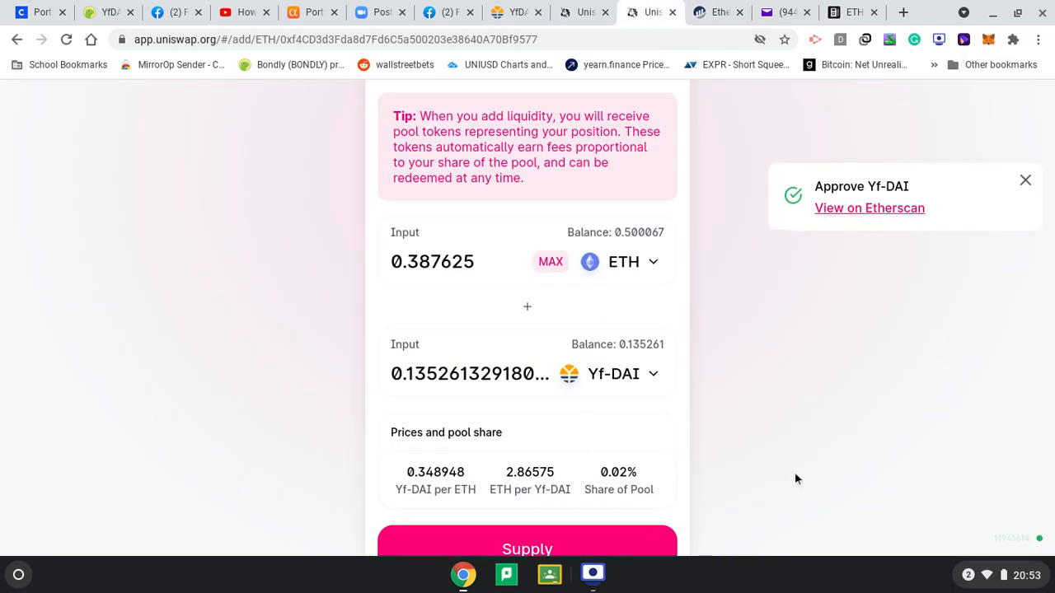
{"action": "scroll", "scroll_direction": "down", "scroll_amount": 3}
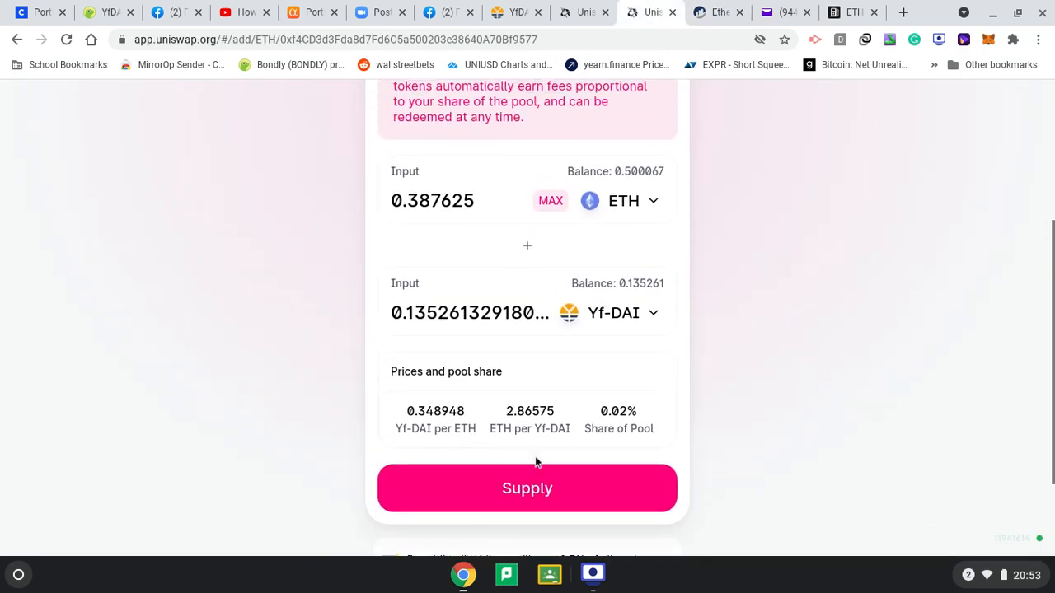
Step: Confirm supplying 0.387625 ETH and 0.135261 Yf-DAI, raising the MetaMask transaction request
{"action": "left_click", "coordinate": [527, 488]}
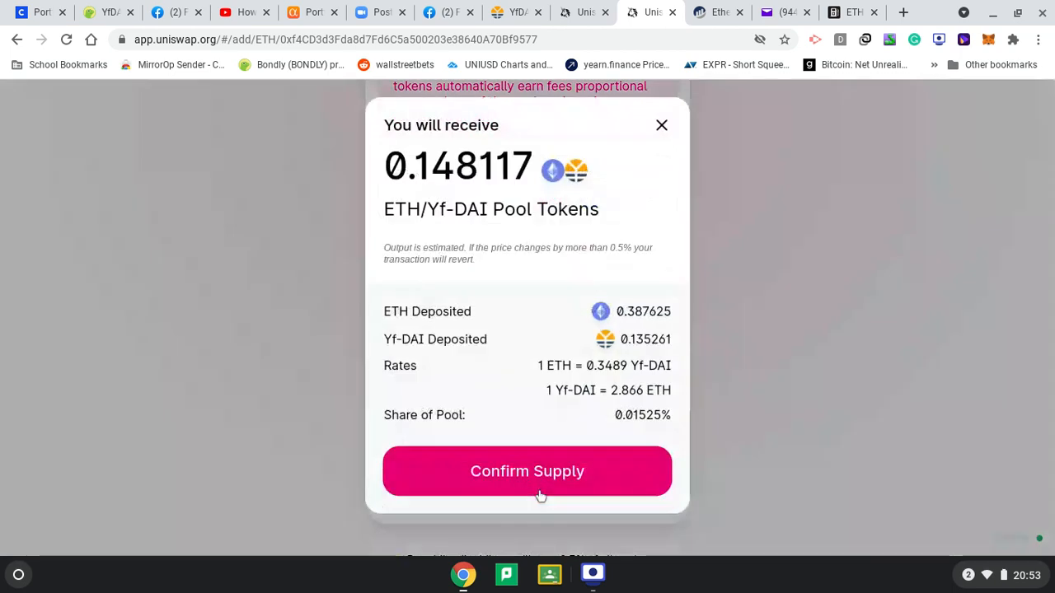
{"action": "mouse_move", "coordinate": [438, 276]}
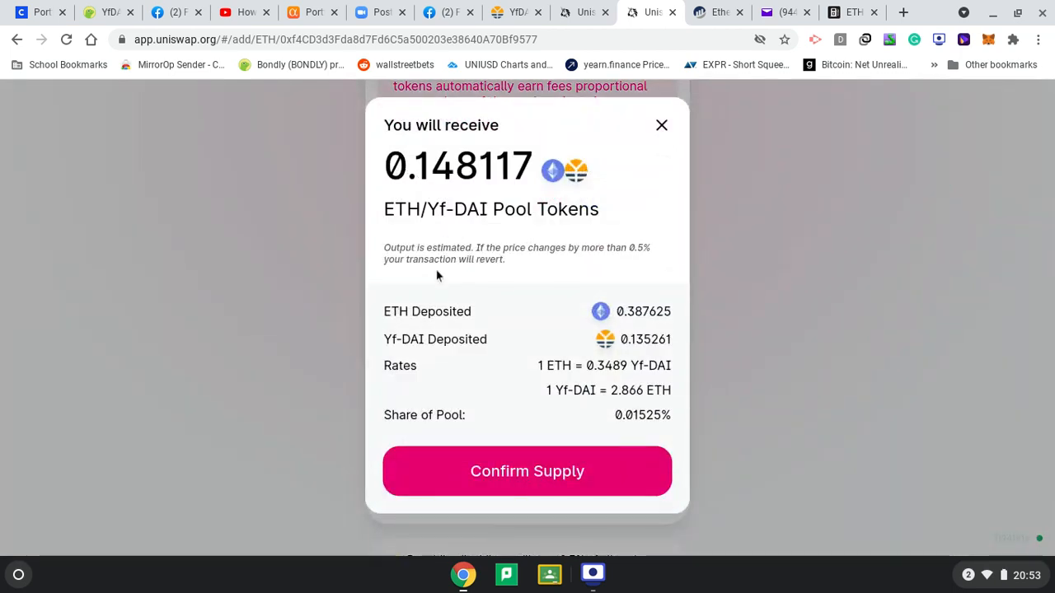
{"action": "mouse_move", "coordinate": [544, 272]}
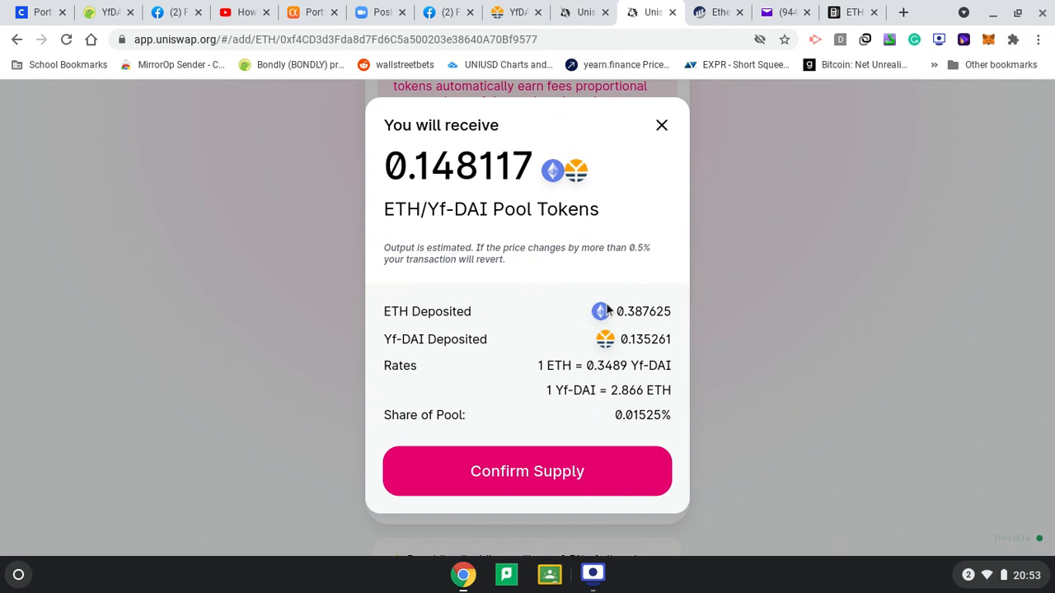
{"action": "mouse_move", "coordinate": [492, 388]}
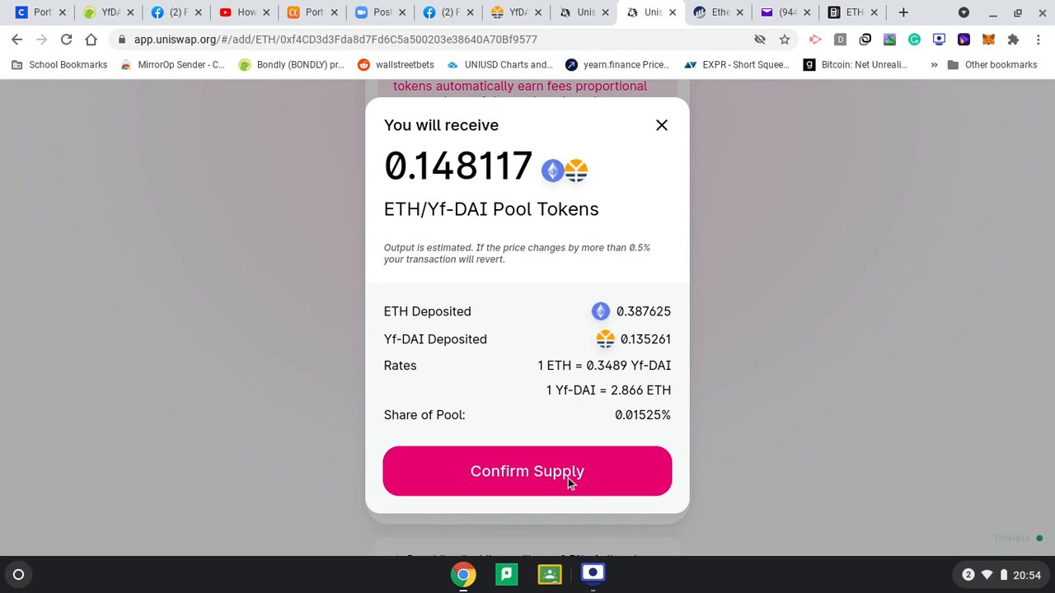
{"action": "mouse_move", "coordinate": [547, 476]}
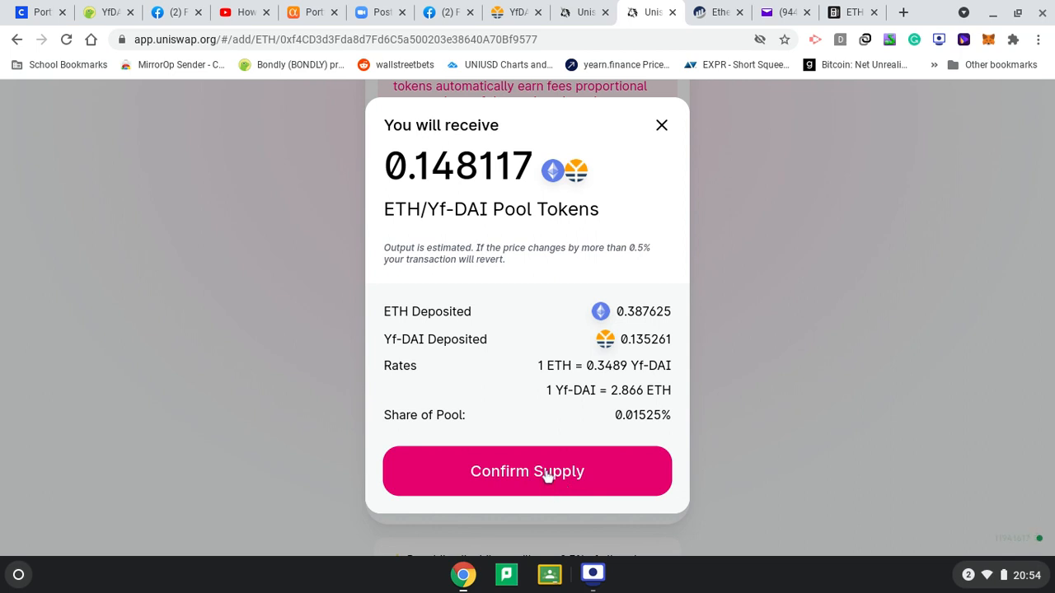
{"action": "left_click", "coordinate": [527, 471]}
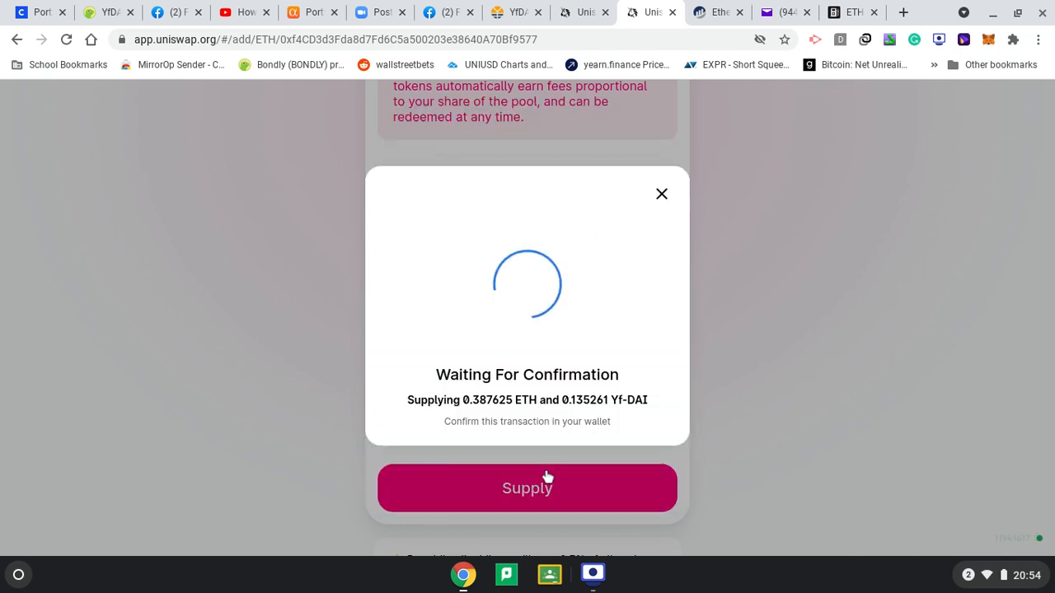
{"action": "left_click", "coordinate": [527, 488]}
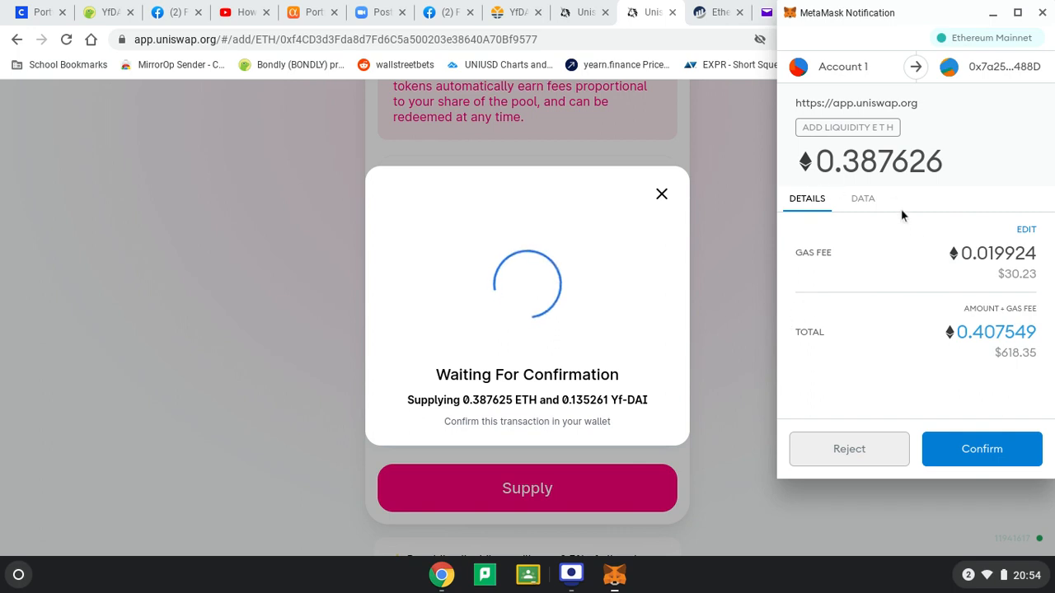
{"action": "mouse_move", "coordinate": [898, 213]}
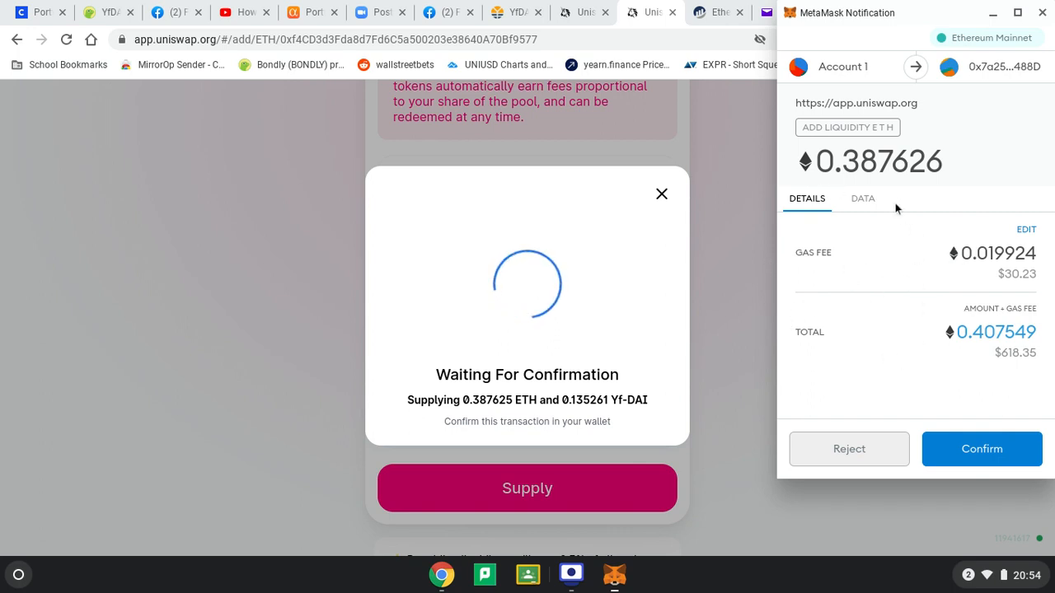
{"action": "mouse_move", "coordinate": [947, 379]}
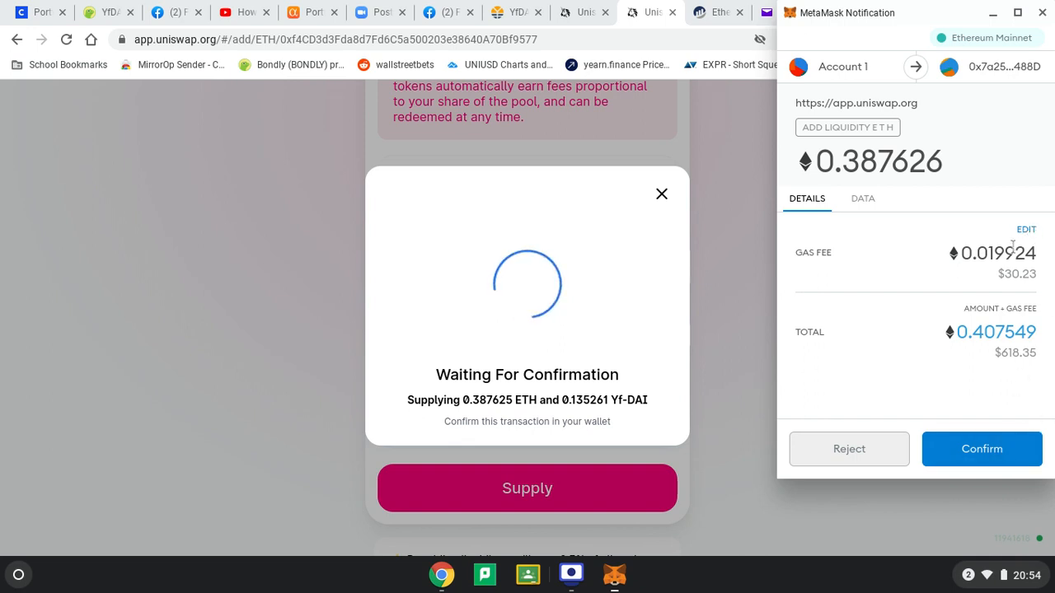
{"action": "mouse_move", "coordinate": [863, 248]}
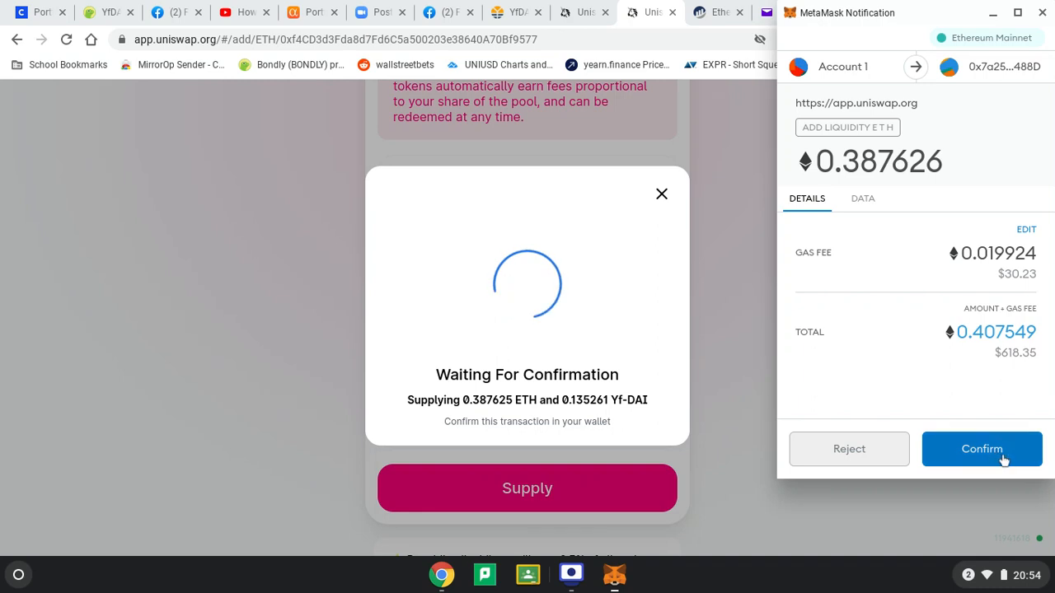
Step: Approve the liquidity supply in MetaMask and add the UNI-V2 pool token to the wallet
{"action": "left_click", "coordinate": [982, 448]}
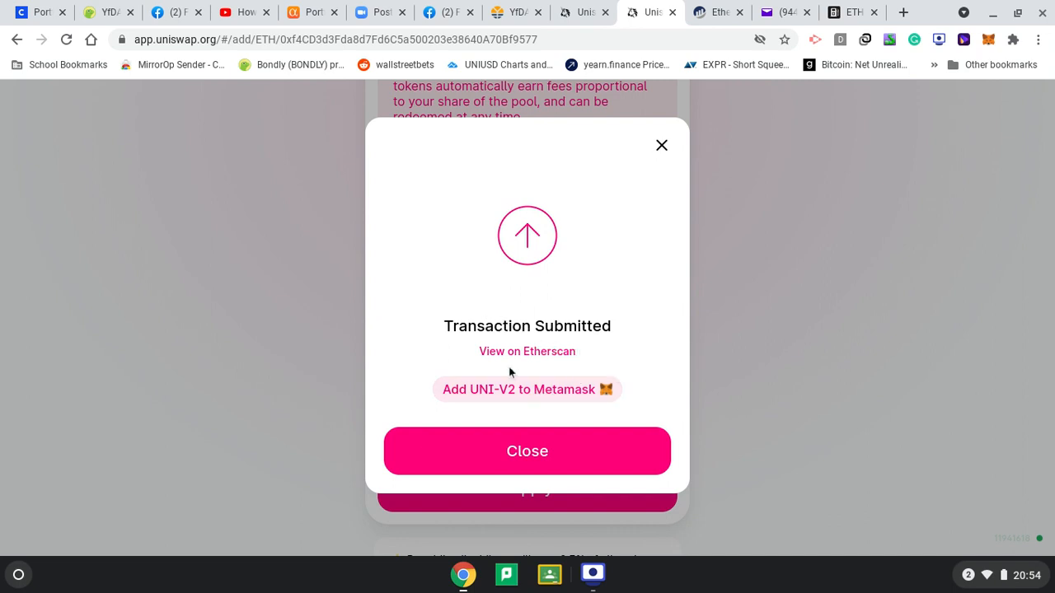
{"action": "mouse_move", "coordinate": [534, 396]}
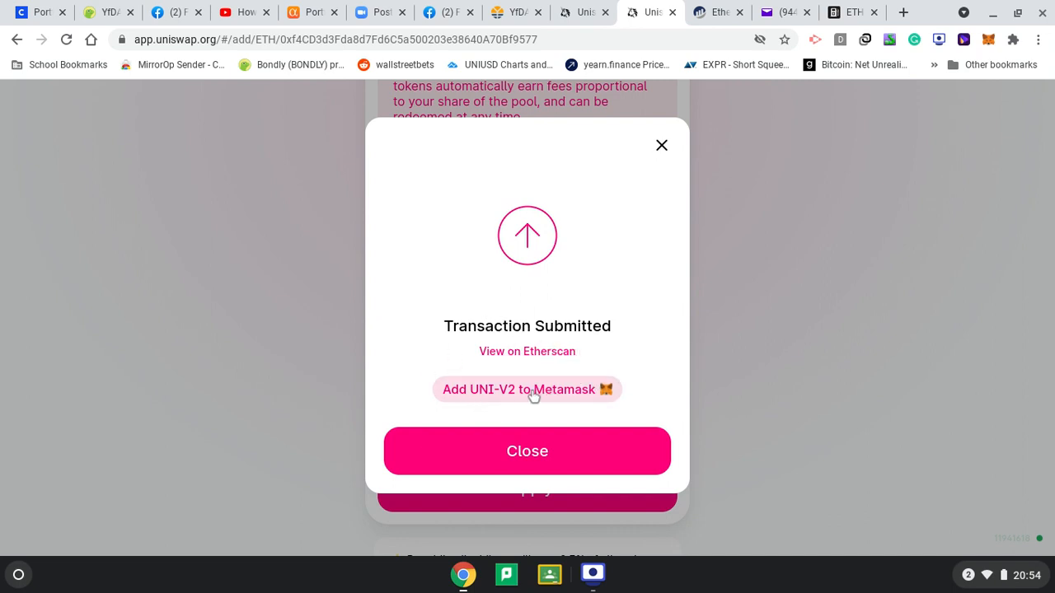
{"action": "left_click", "coordinate": [526, 389]}
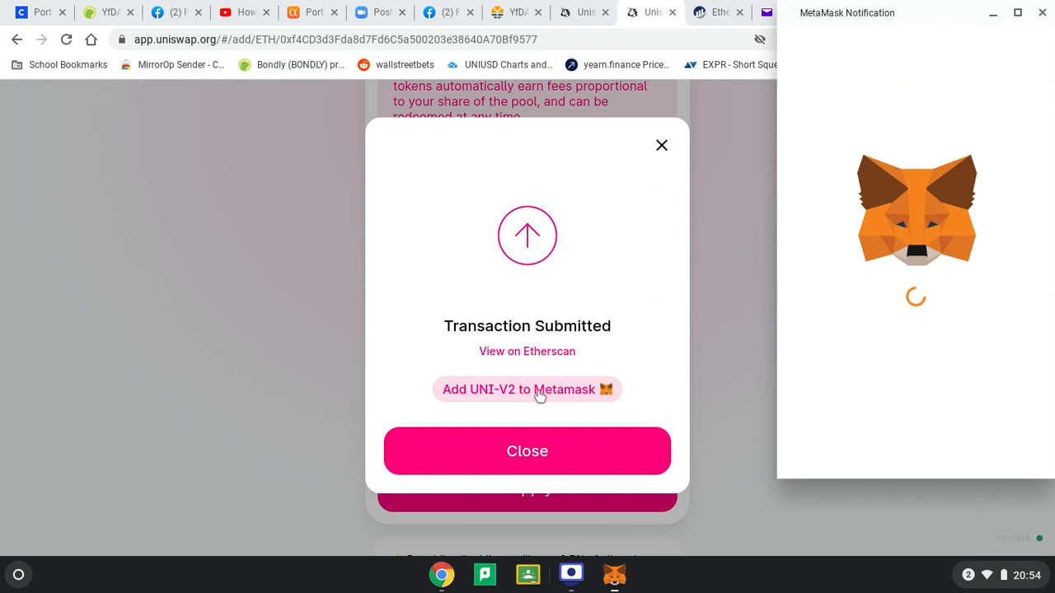
{"action": "left_click", "coordinate": [526, 389]}
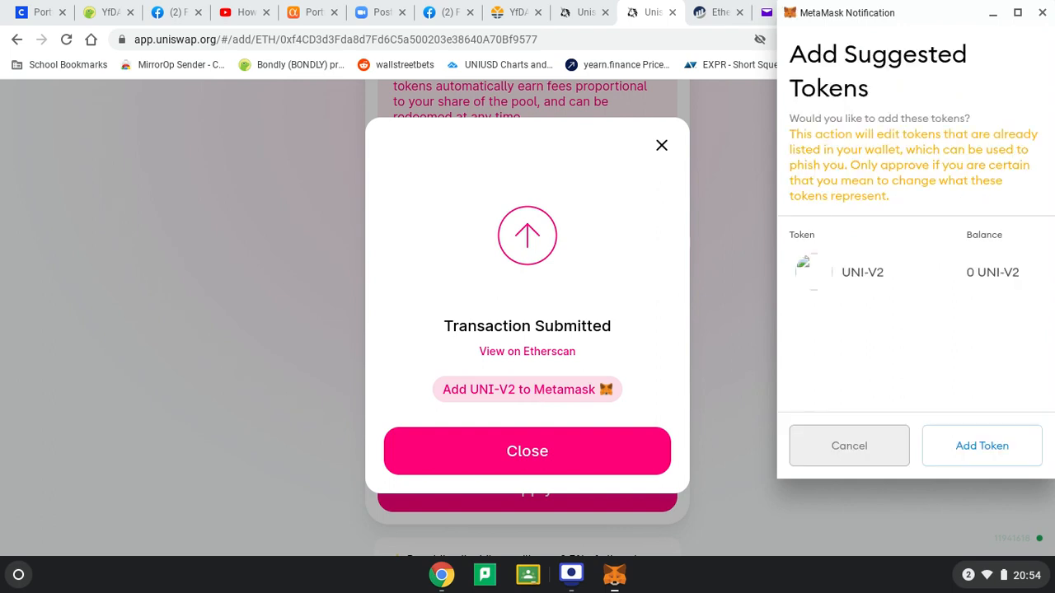
{"action": "mouse_move", "coordinate": [981, 446]}
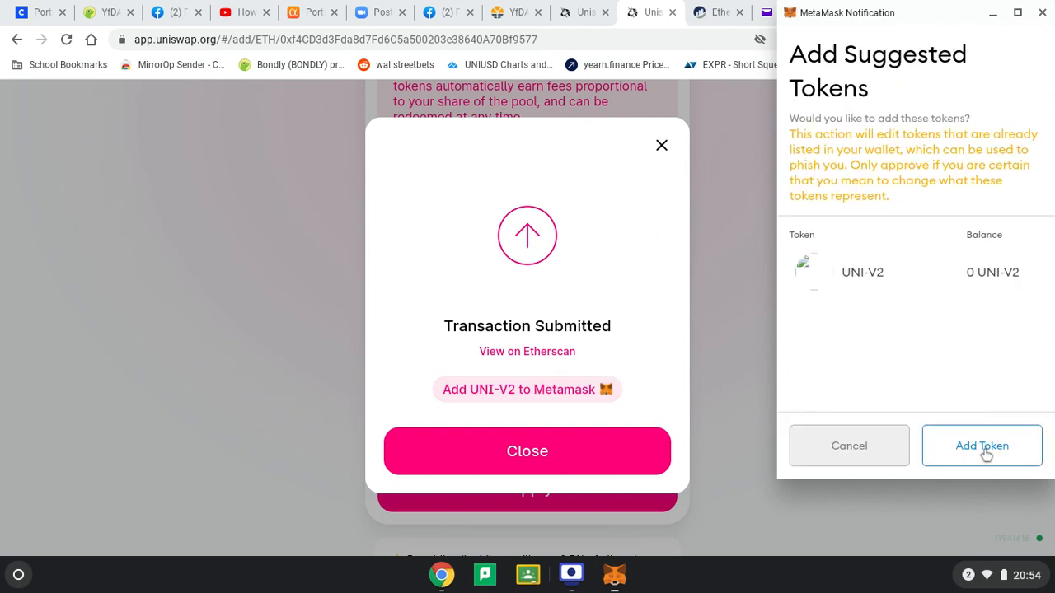
{"action": "left_click", "coordinate": [981, 445]}
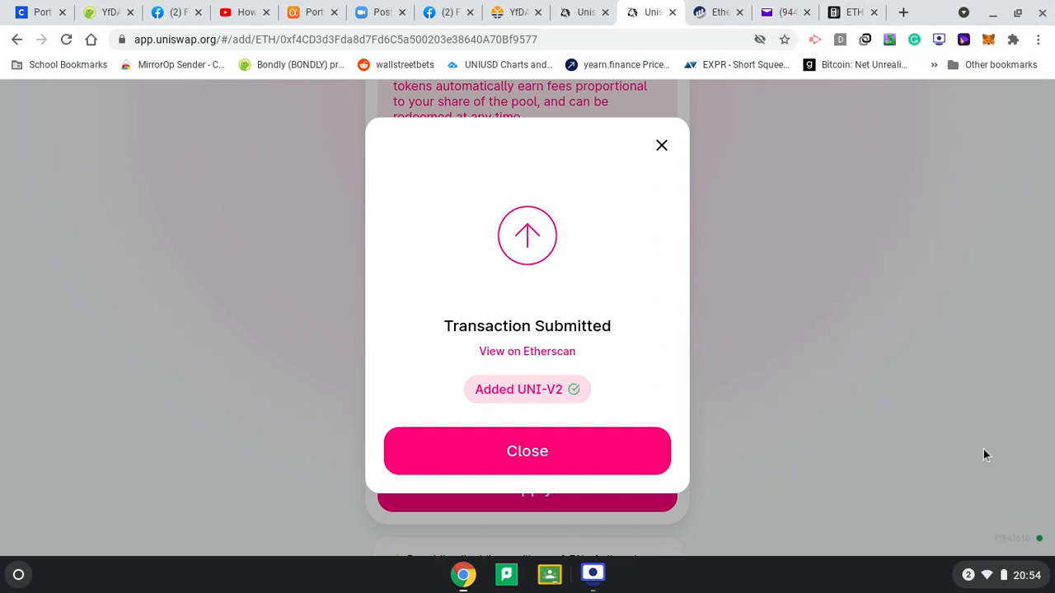
{"action": "mouse_move", "coordinate": [598, 454]}
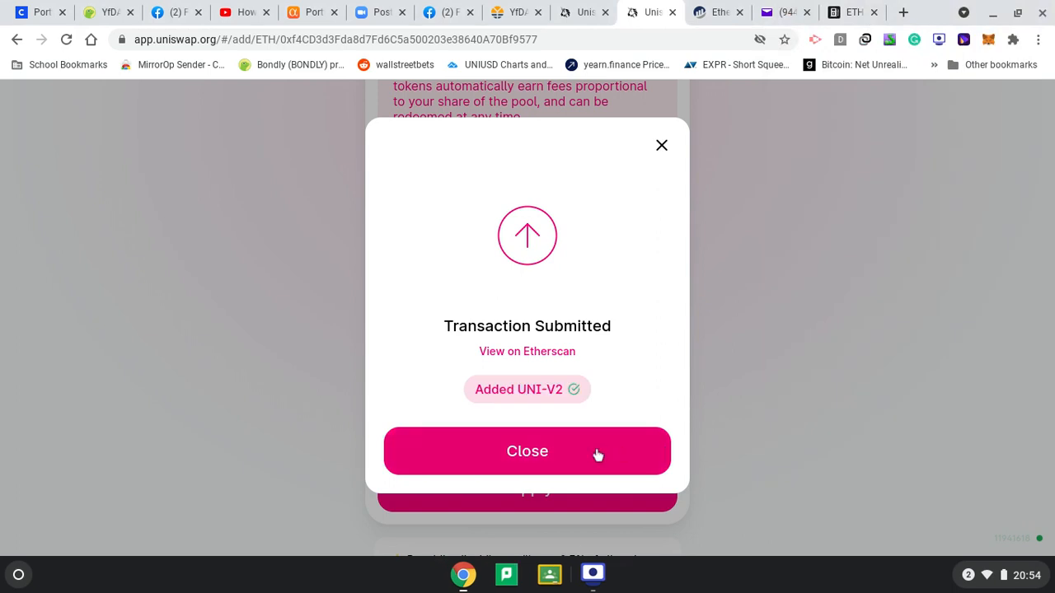
Step: Dismiss the submitted notice and confirm MetaMask holds 0.148 UNI-V2, 0 Yf-DAI, 0.0985 ETH
{"action": "left_click", "coordinate": [527, 450]}
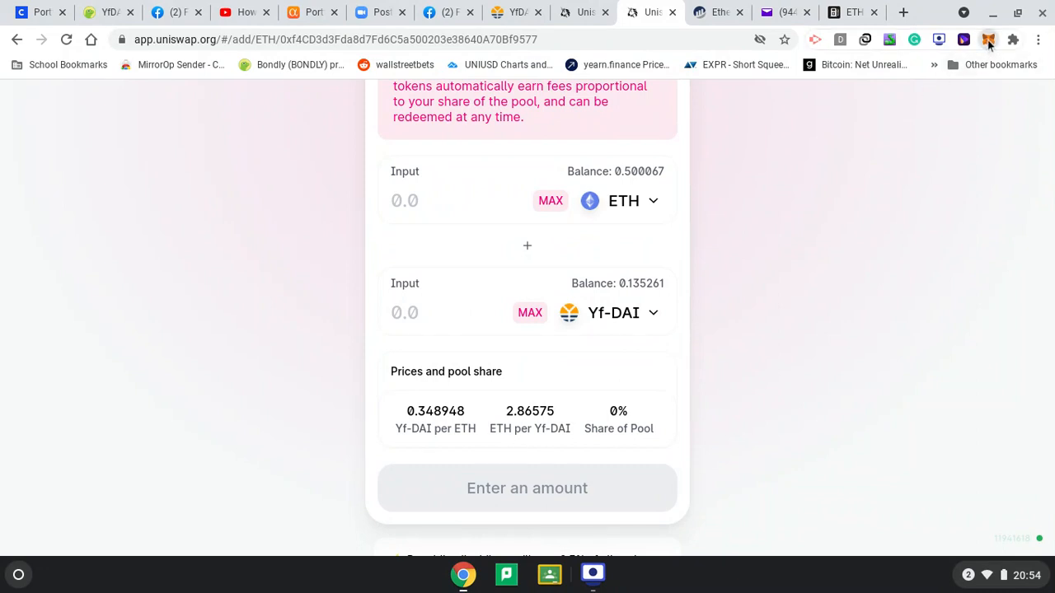
{"action": "left_click", "coordinate": [988, 39]}
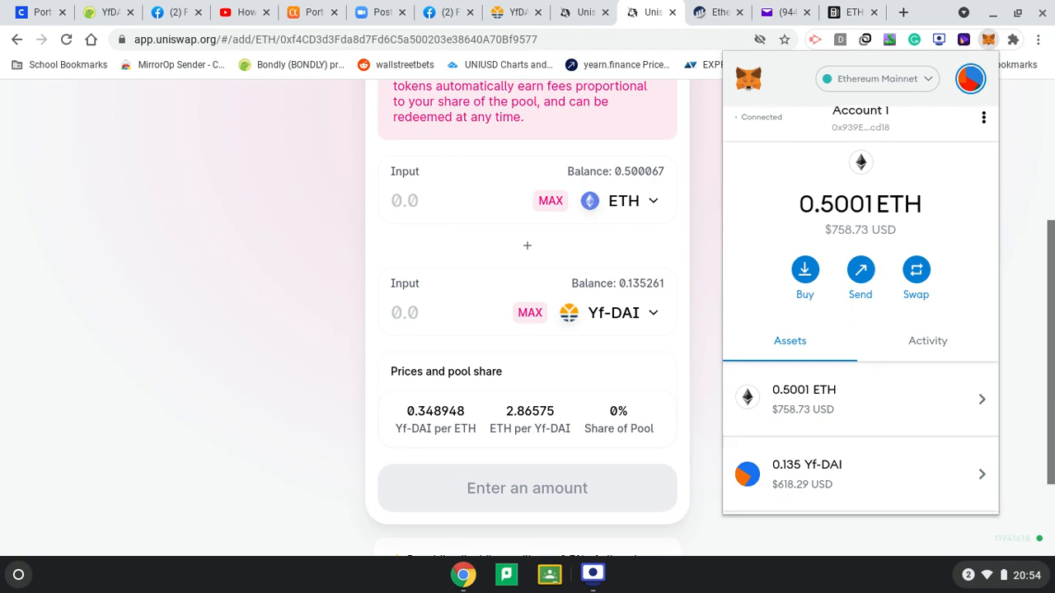
{"action": "scroll", "scroll_direction": "down", "scroll_amount": 3}
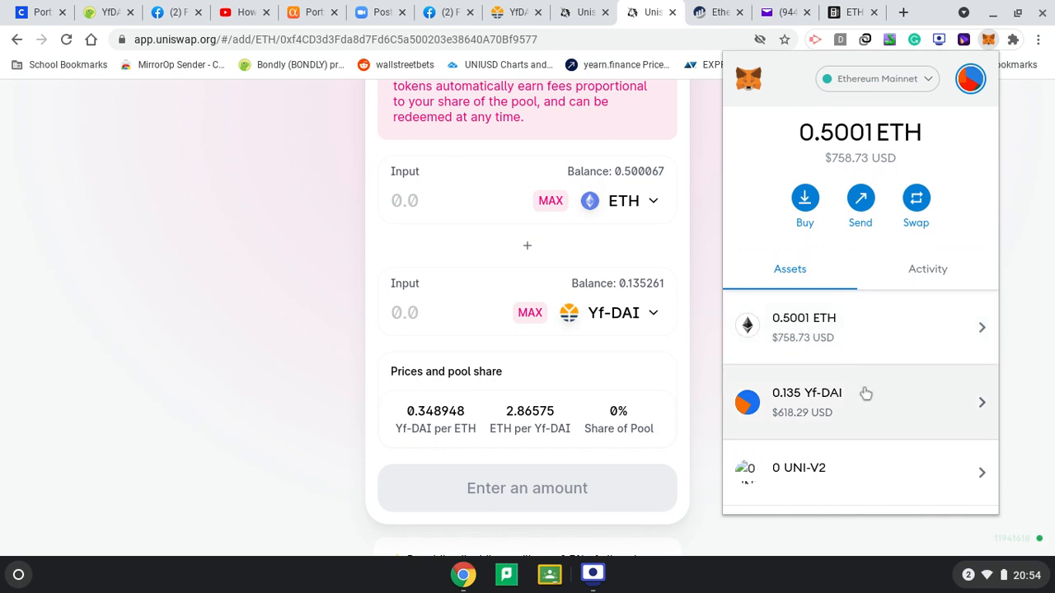
{"action": "mouse_move", "coordinate": [567, 488]}
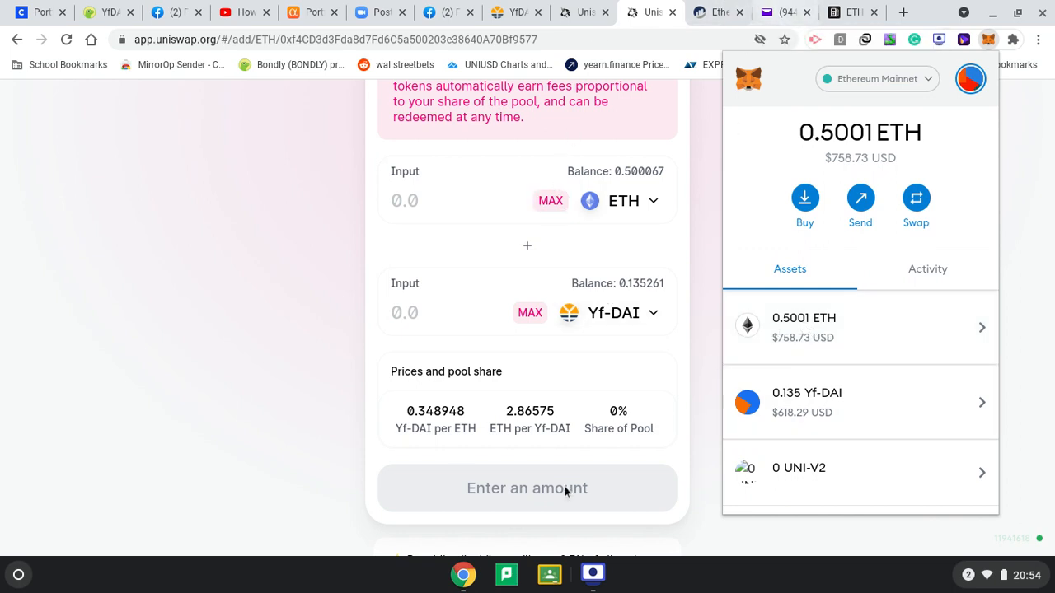
{"action": "mouse_move", "coordinate": [592, 575]}
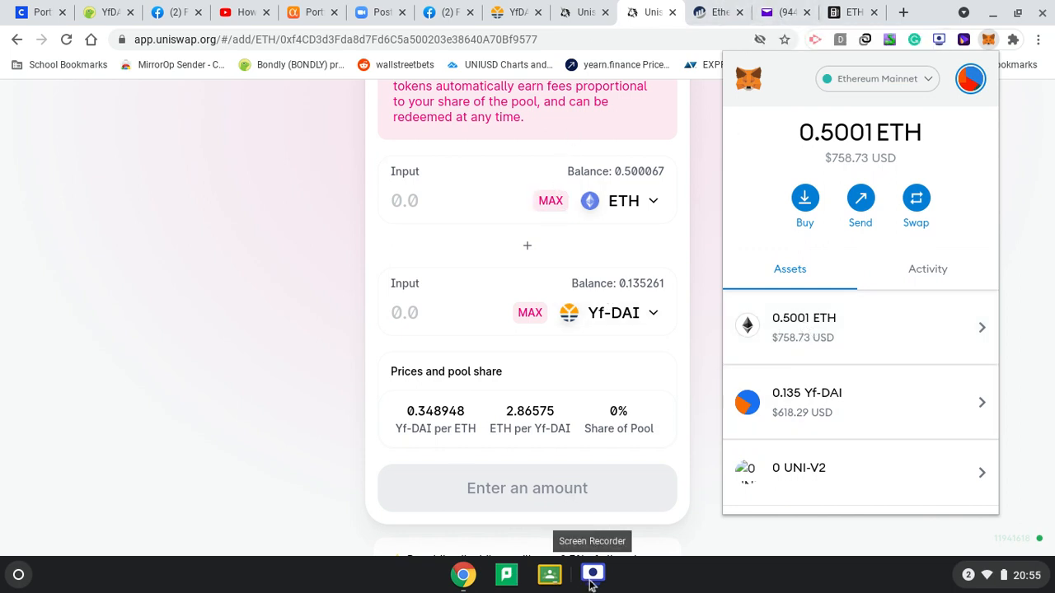
{"action": "left_click", "coordinate": [593, 574]}
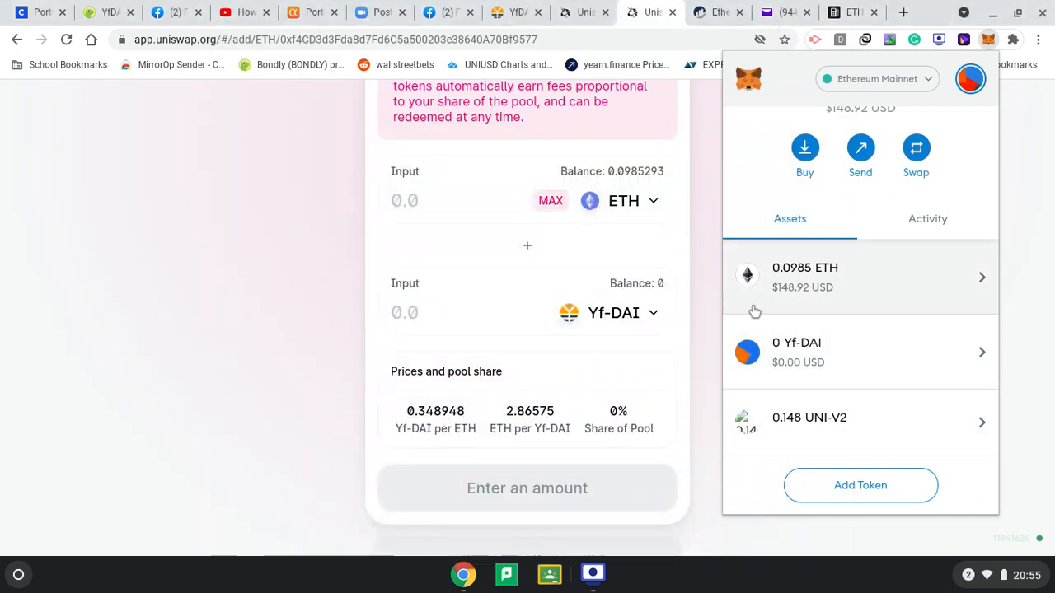
{"action": "mouse_move", "coordinate": [797, 292]}
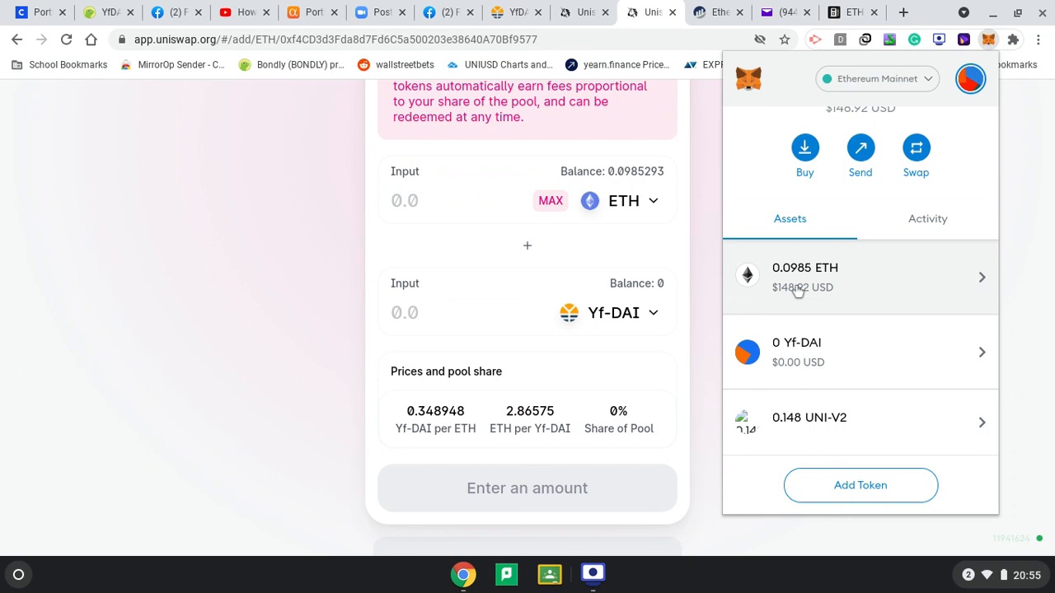
{"action": "mouse_move", "coordinate": [820, 431]}
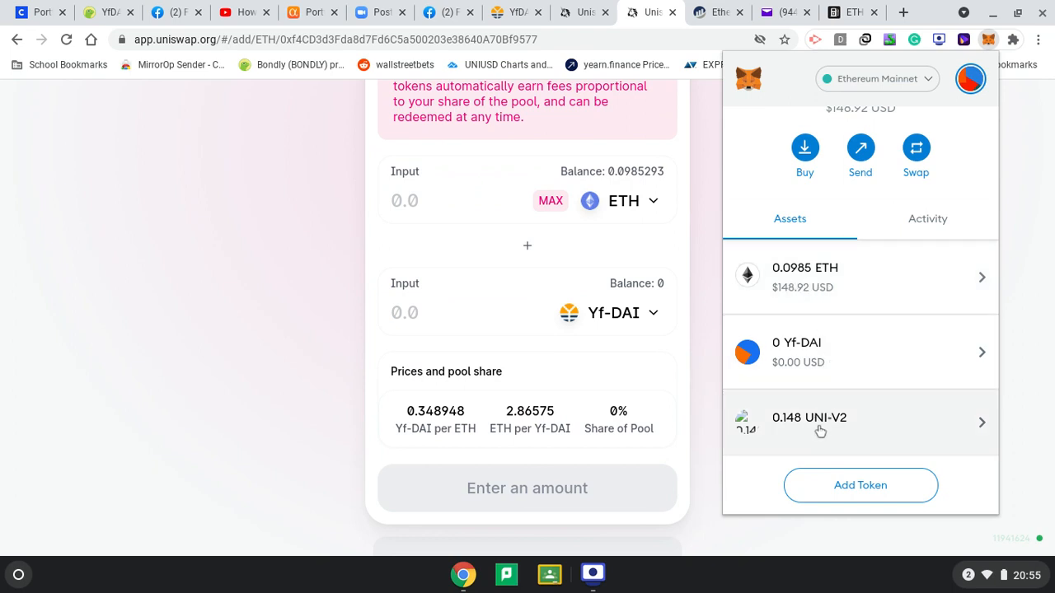
{"action": "mouse_move", "coordinate": [811, 430]}
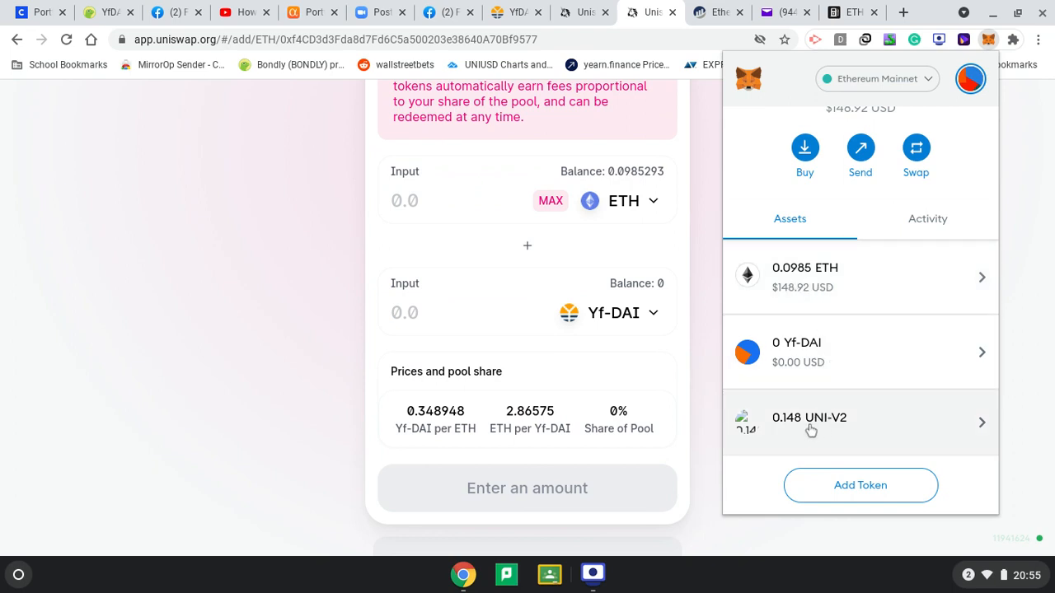
Step: From the YFDAI tab, search 'yfdai farming' and open the YfDAI Vaults DAPP result
{"action": "left_click", "coordinate": [515, 12]}
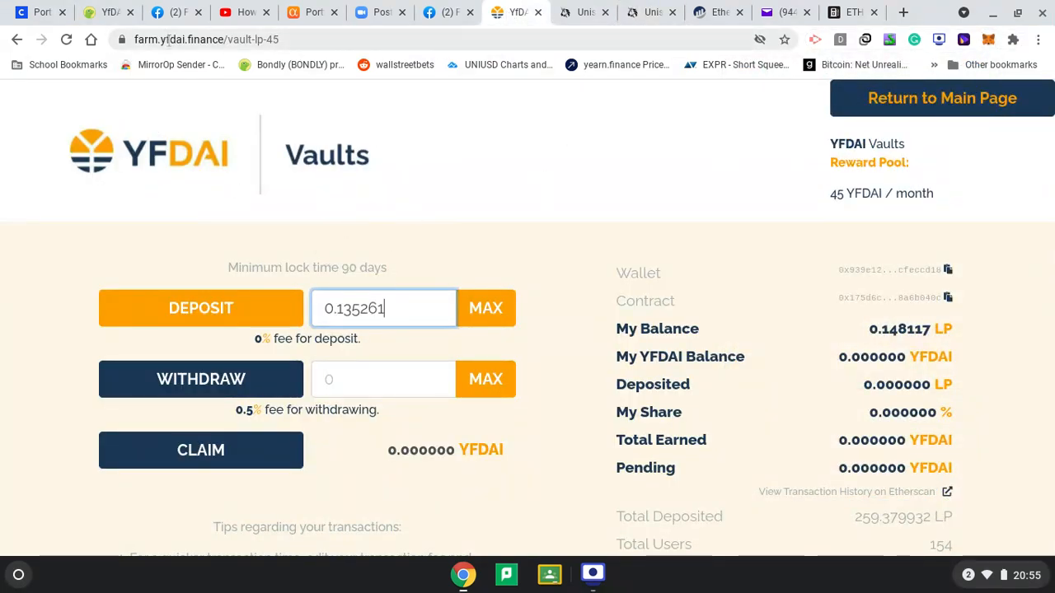
{"action": "mouse_move", "coordinate": [339, 315]}
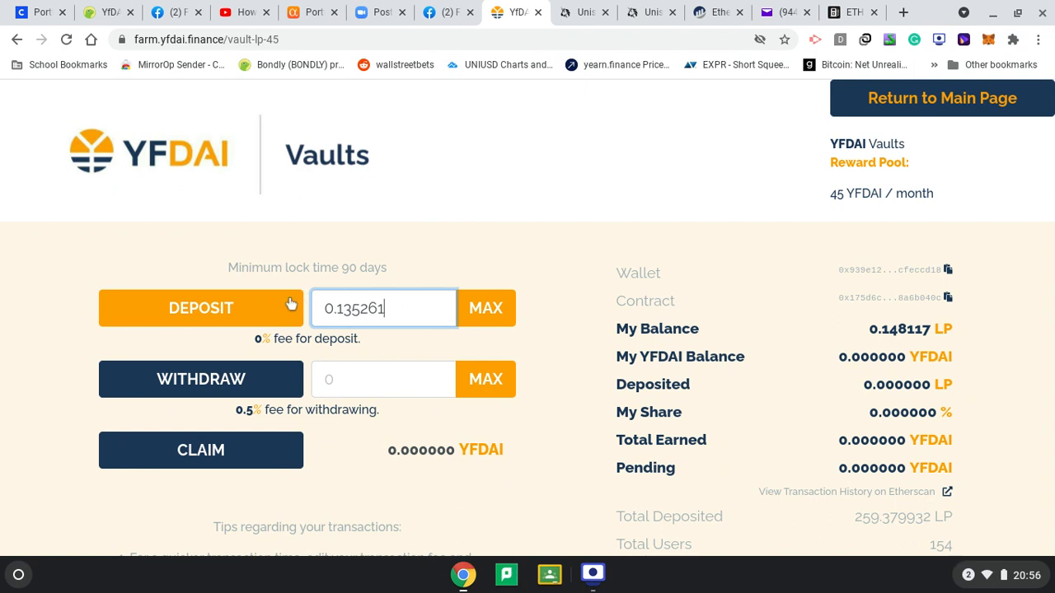
{"action": "mouse_move", "coordinate": [663, 442]}
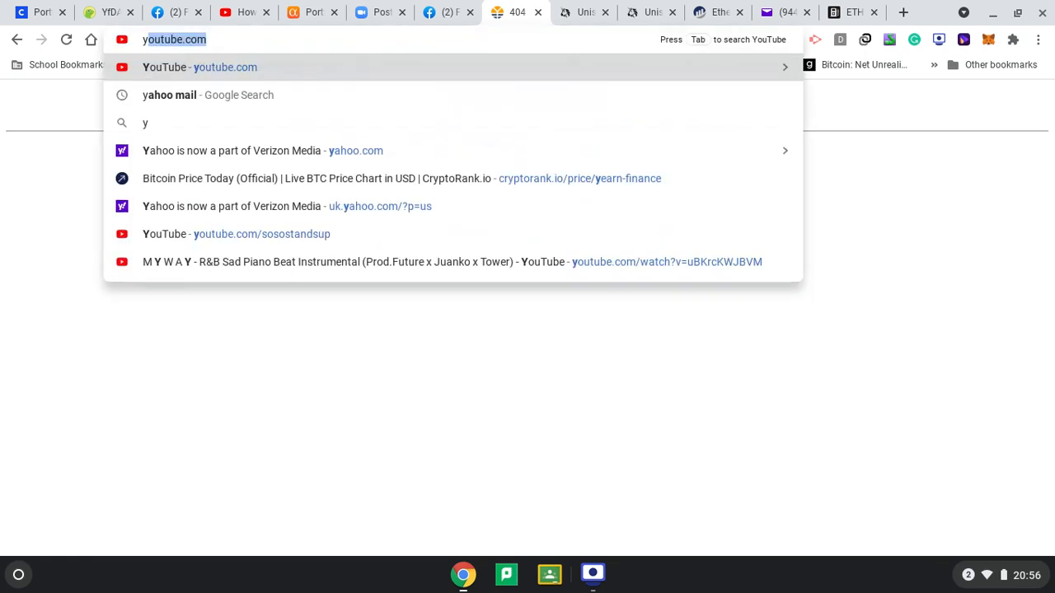
{"action": "type", "text": "fdai"}
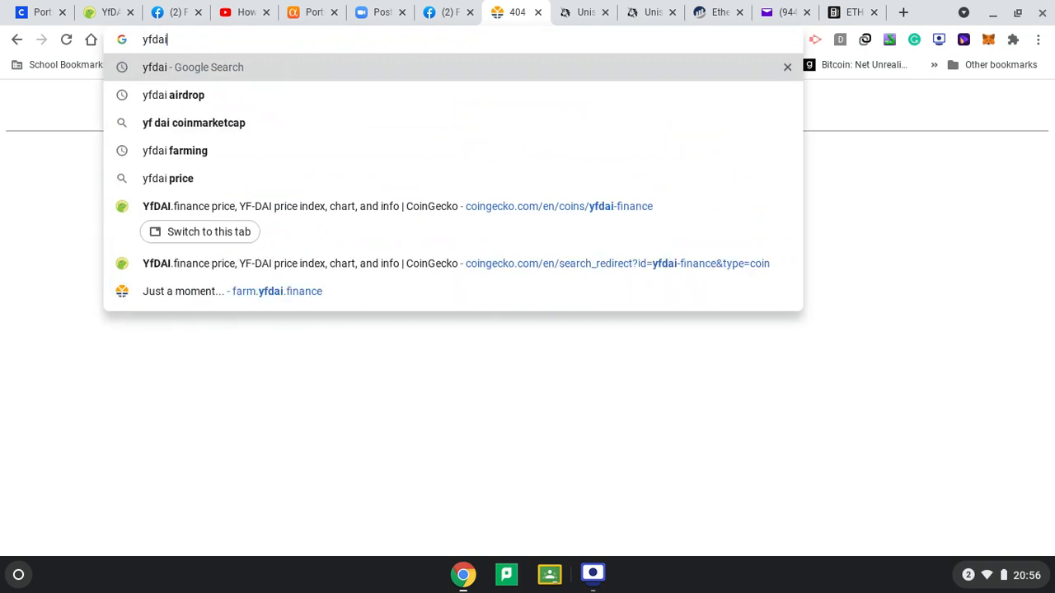
{"action": "type", "text": "finance"}
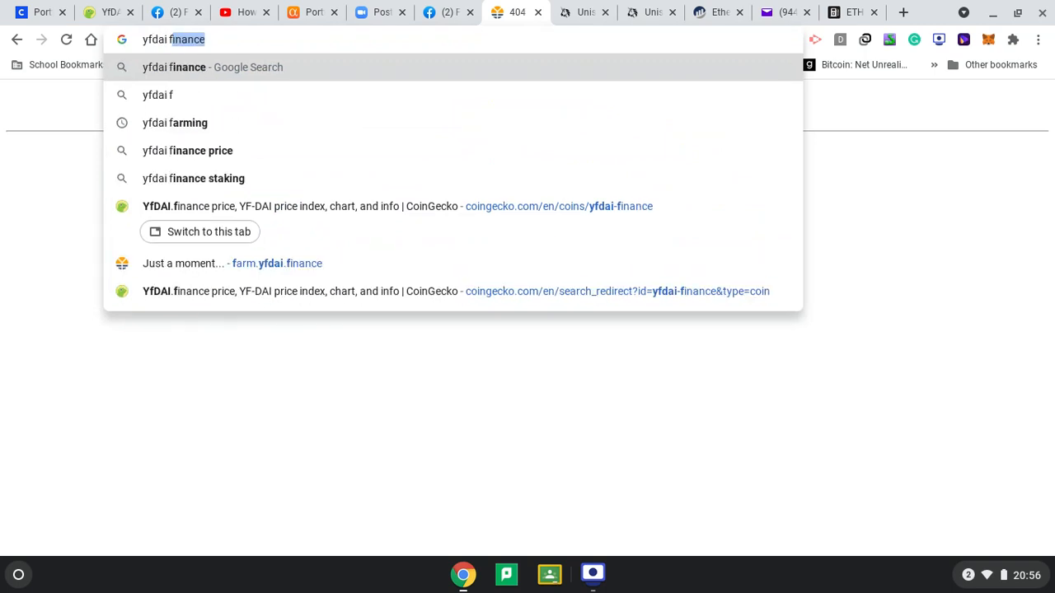
{"action": "left_click", "coordinate": [175, 122]}
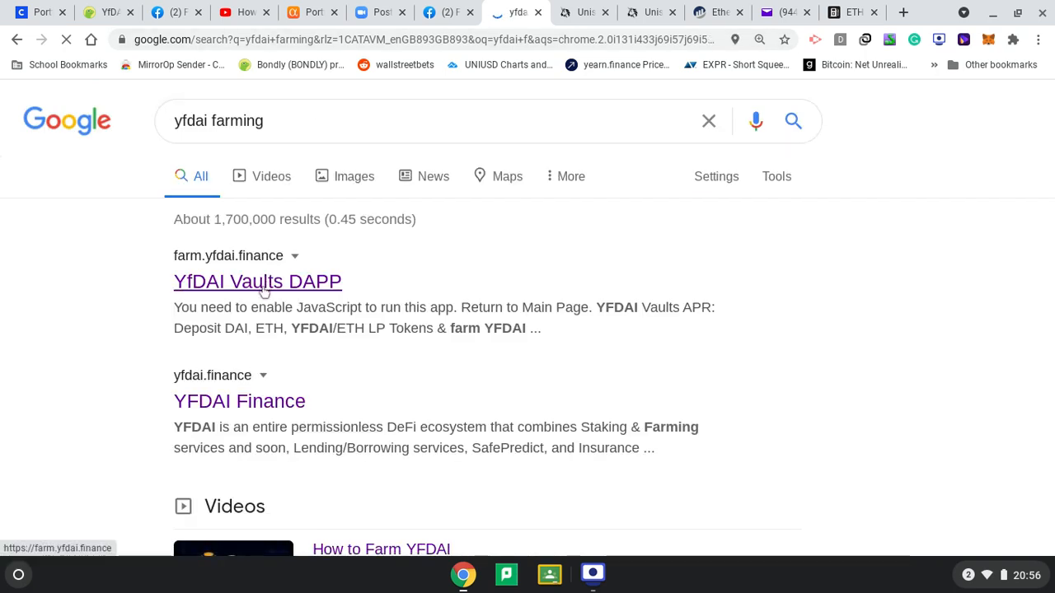
{"action": "left_click", "coordinate": [257, 281]}
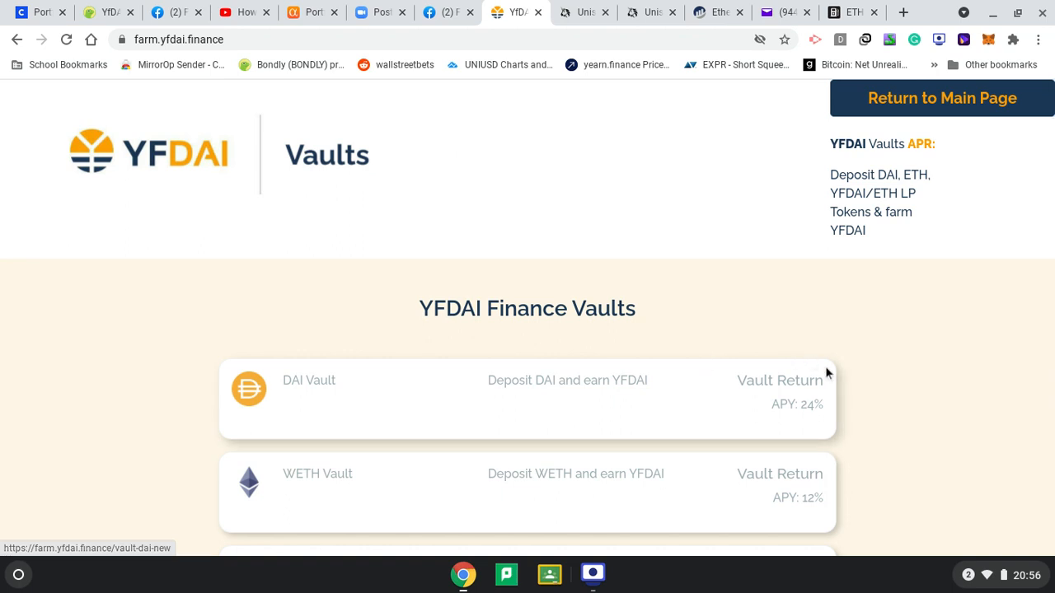
{"action": "mouse_move", "coordinate": [438, 414]}
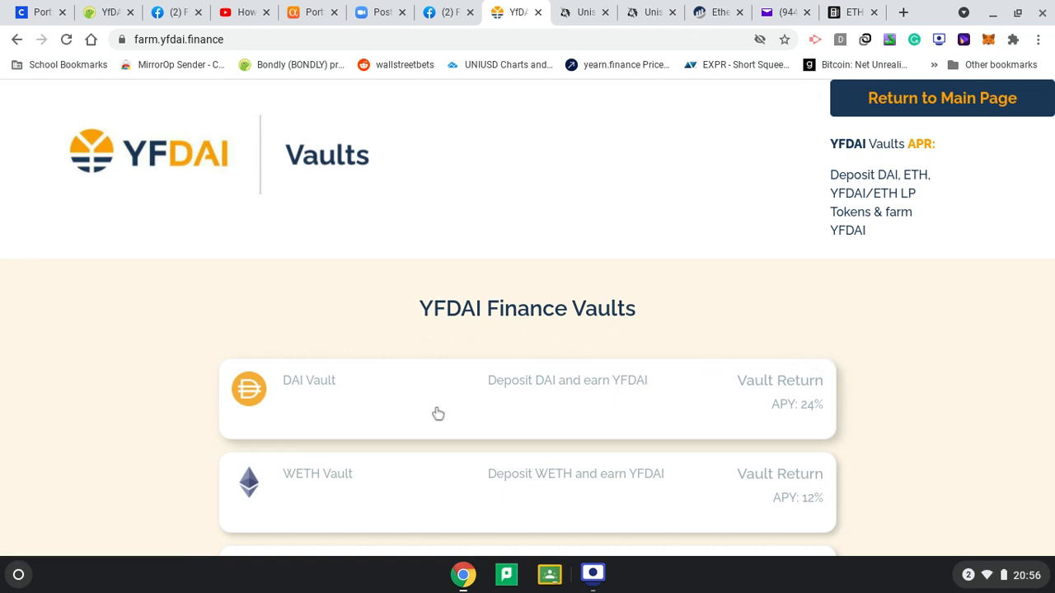
Step: Scroll the vault list and open the 90 Days Locking YFDAI/ETH LP vault
{"action": "scroll", "scroll_direction": "down", "scroll_amount": 3}
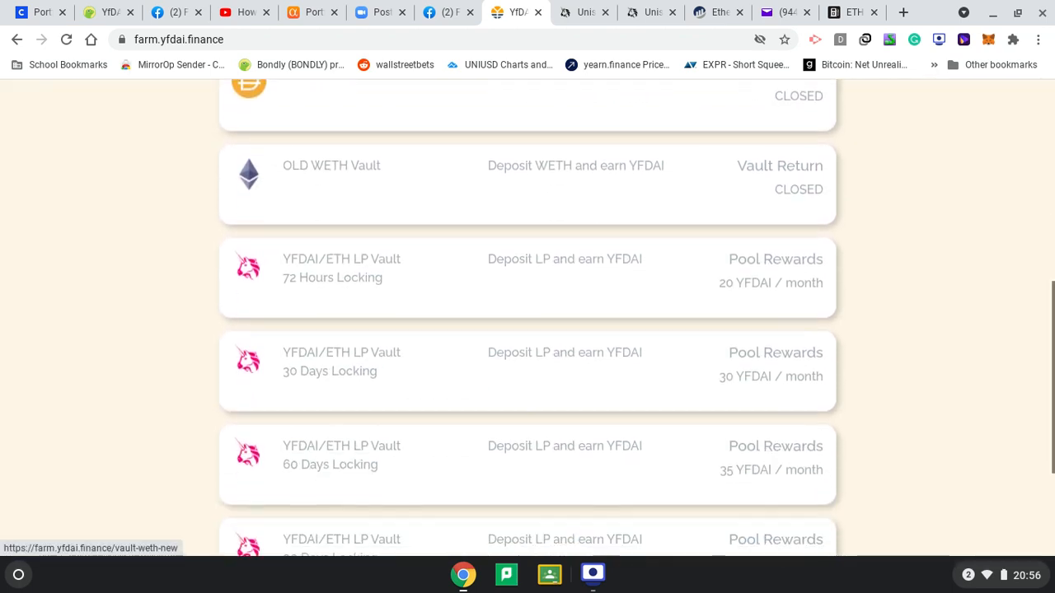
{"action": "scroll", "scroll_direction": "down", "scroll_amount": 3}
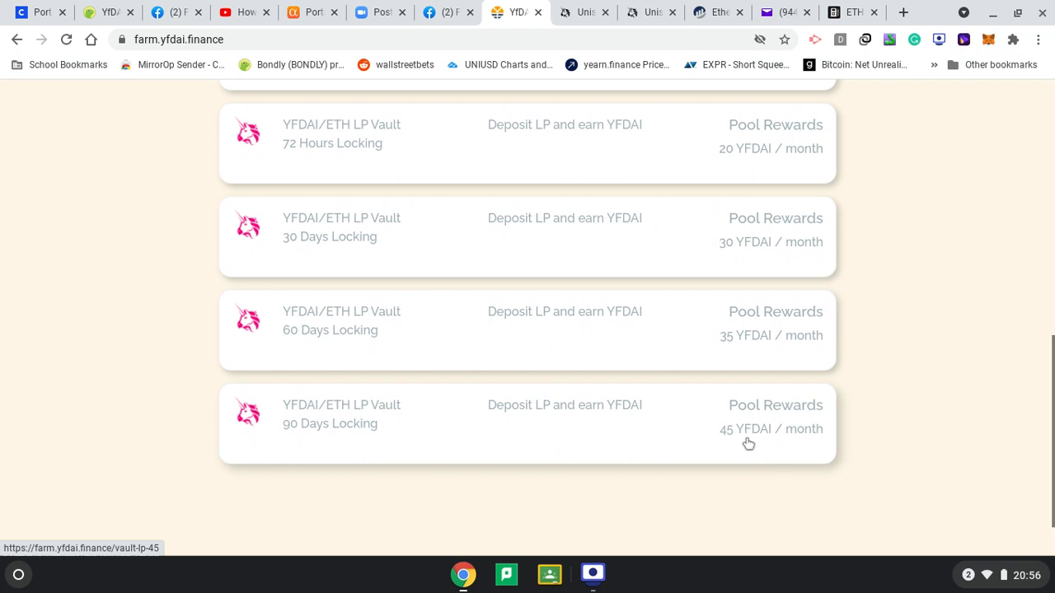
{"action": "mouse_move", "coordinate": [744, 440]}
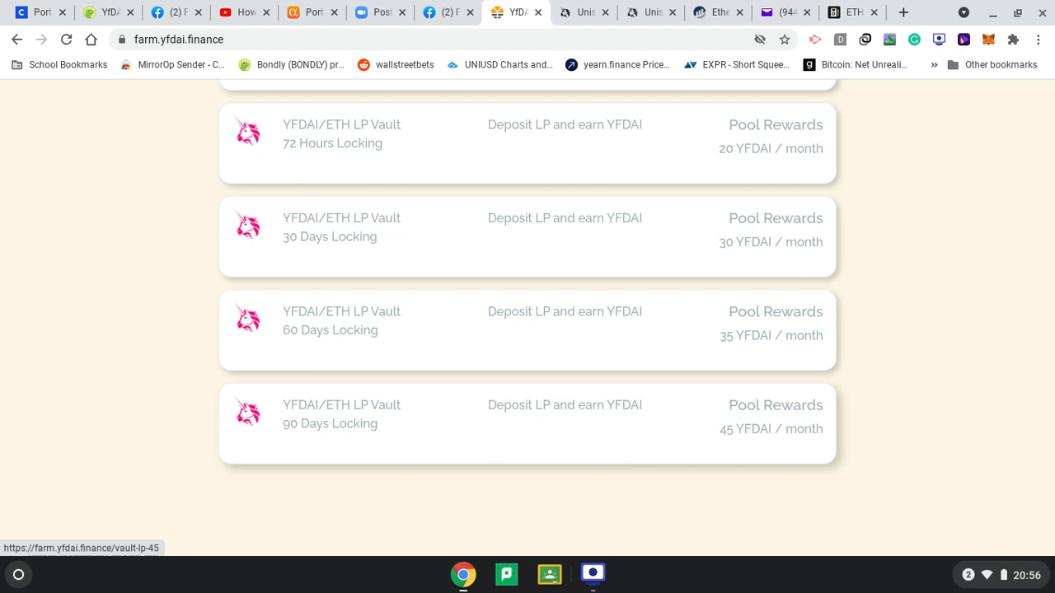
{"action": "left_click", "coordinate": [532, 429]}
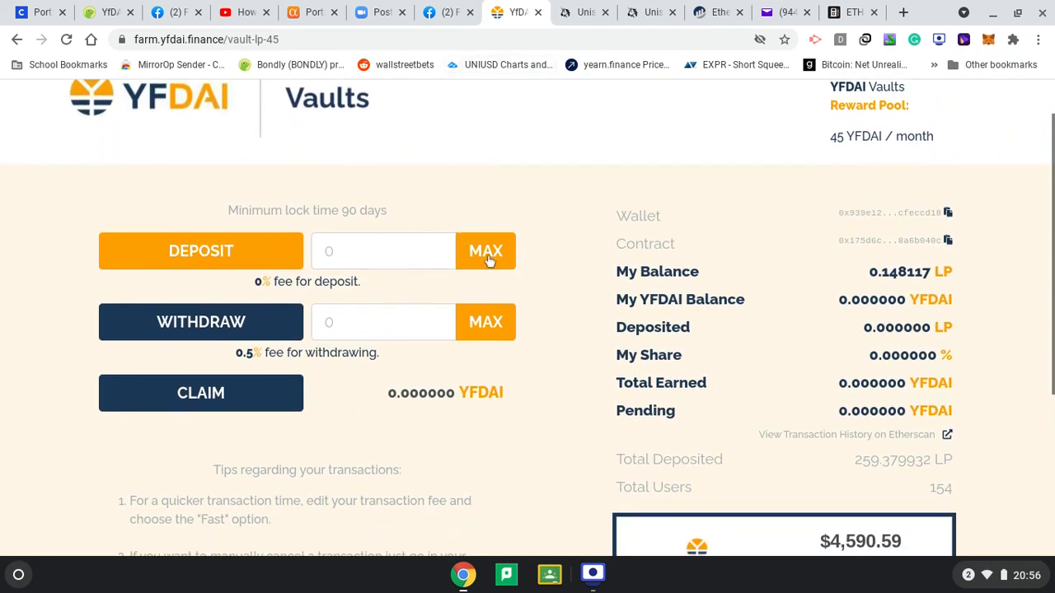
Step: Deposit the full 0.148117 LP balance, confirming UNI-V2 approval and the deposit in MetaMask
{"action": "left_click", "coordinate": [485, 251]}
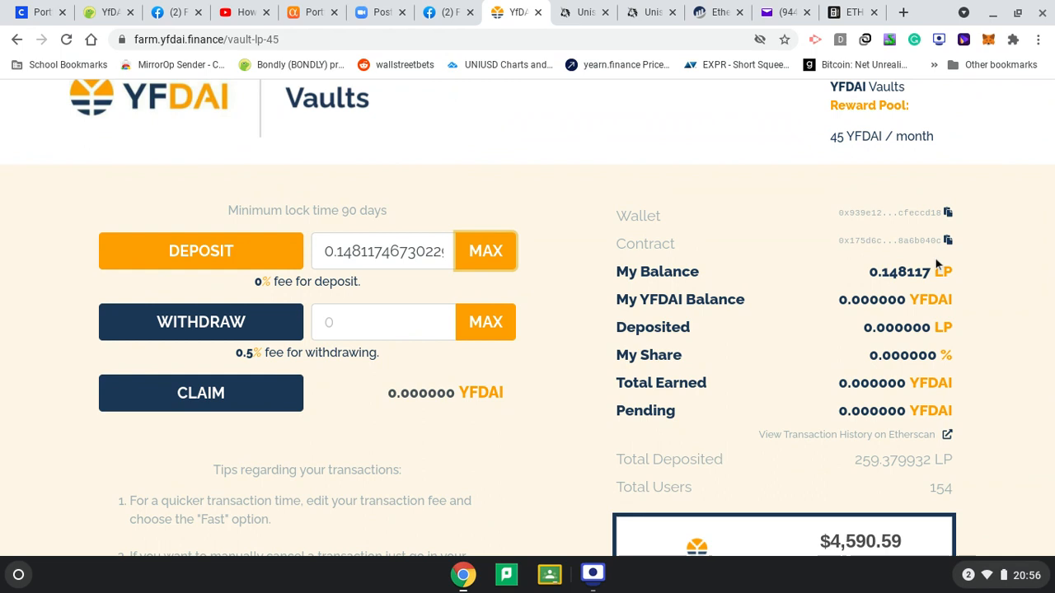
{"action": "mouse_move", "coordinate": [201, 251]}
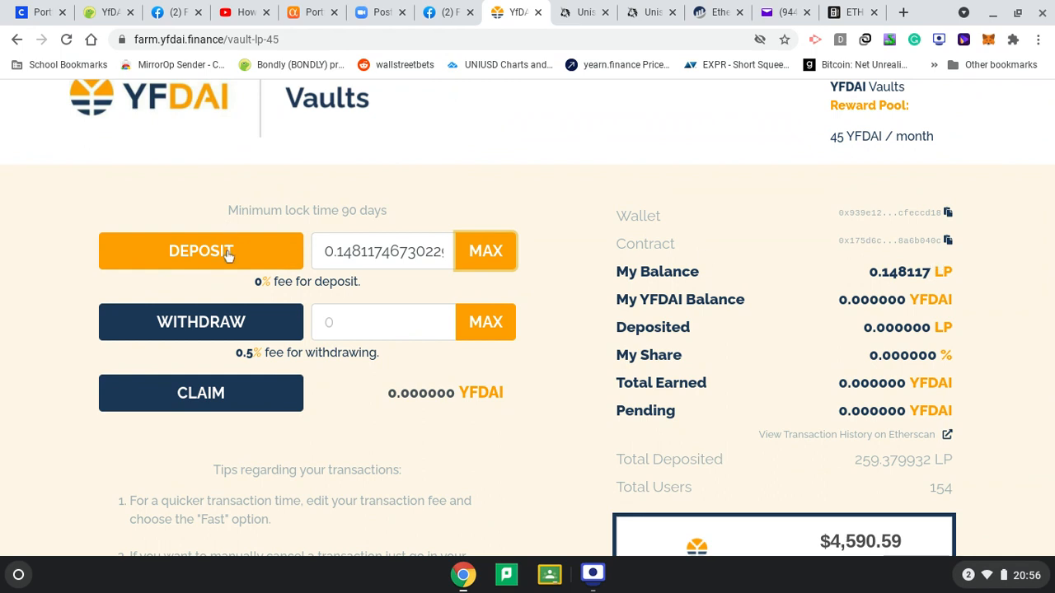
{"action": "left_click", "coordinate": [201, 250]}
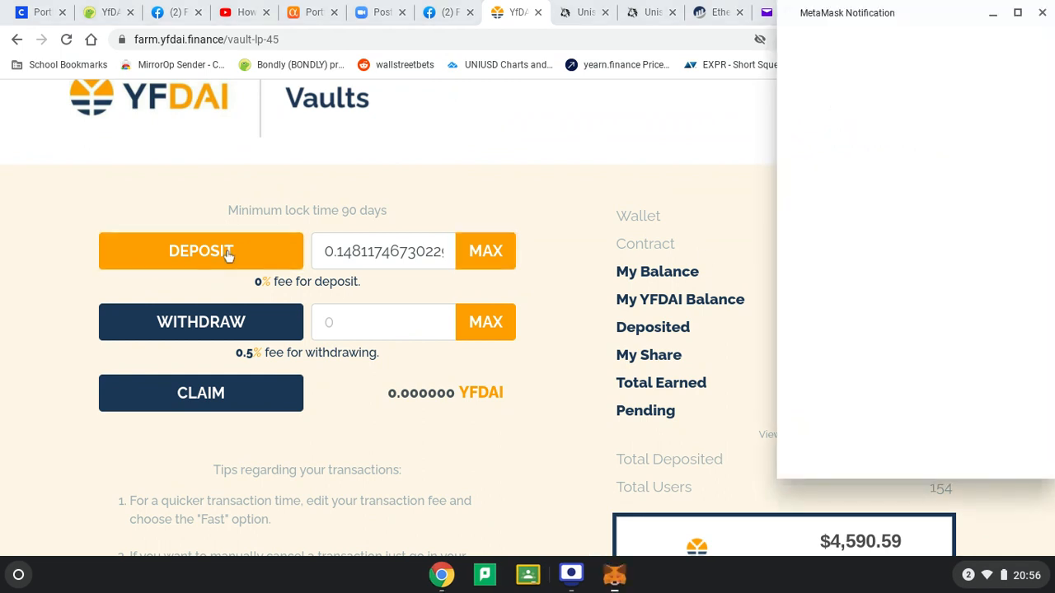
{"action": "left_click", "coordinate": [201, 251]}
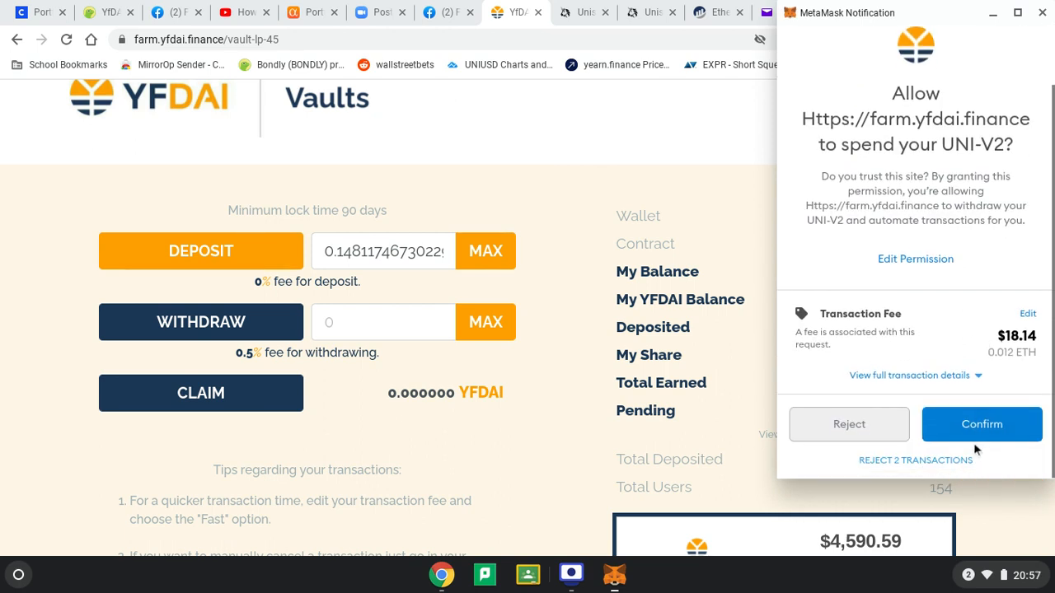
{"action": "left_click", "coordinate": [982, 423]}
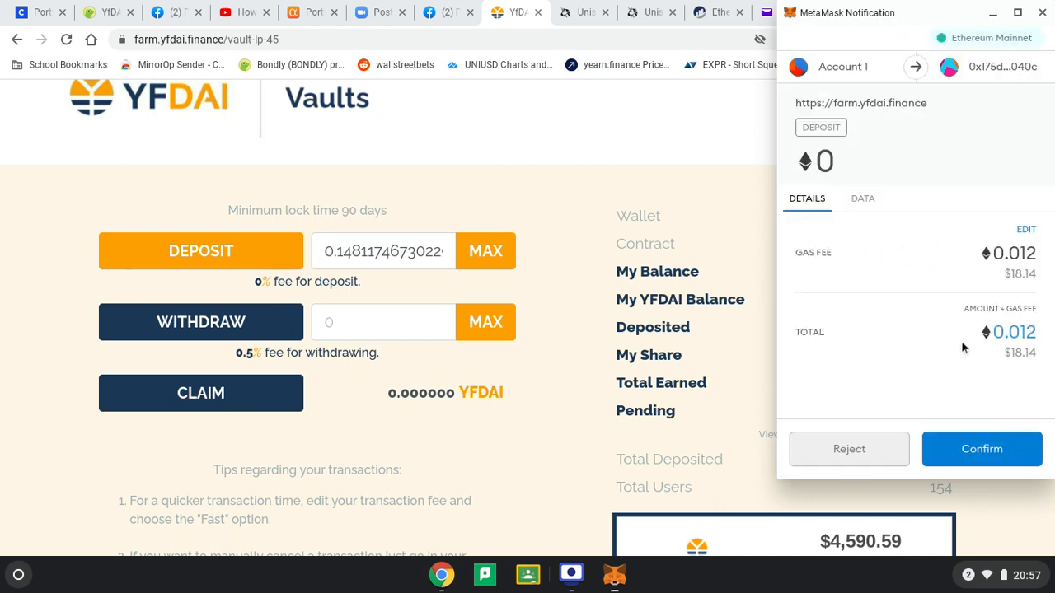
{"action": "left_click", "coordinate": [981, 448]}
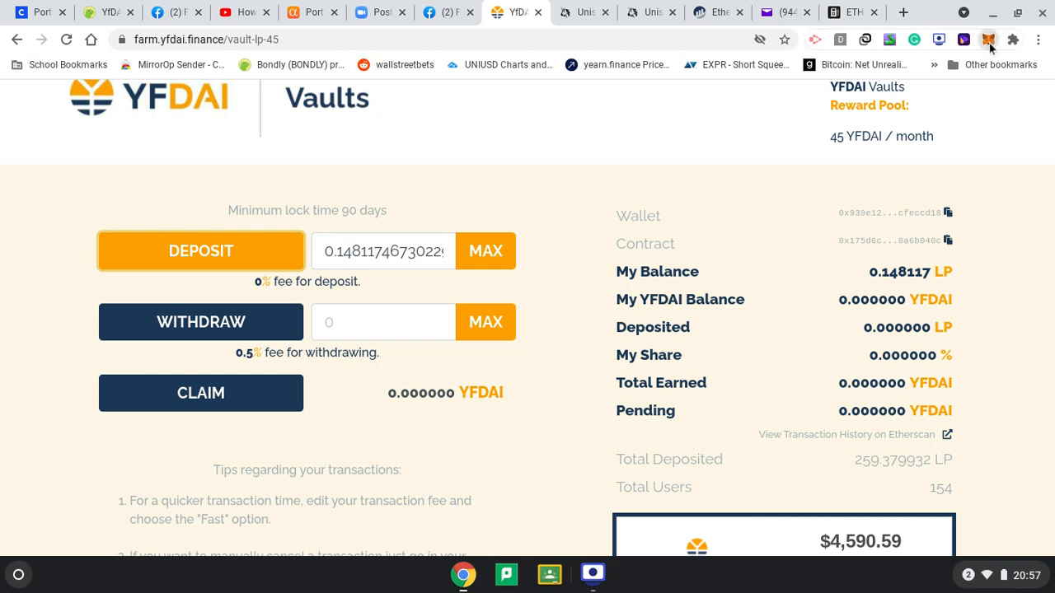
{"action": "left_click", "coordinate": [988, 39]}
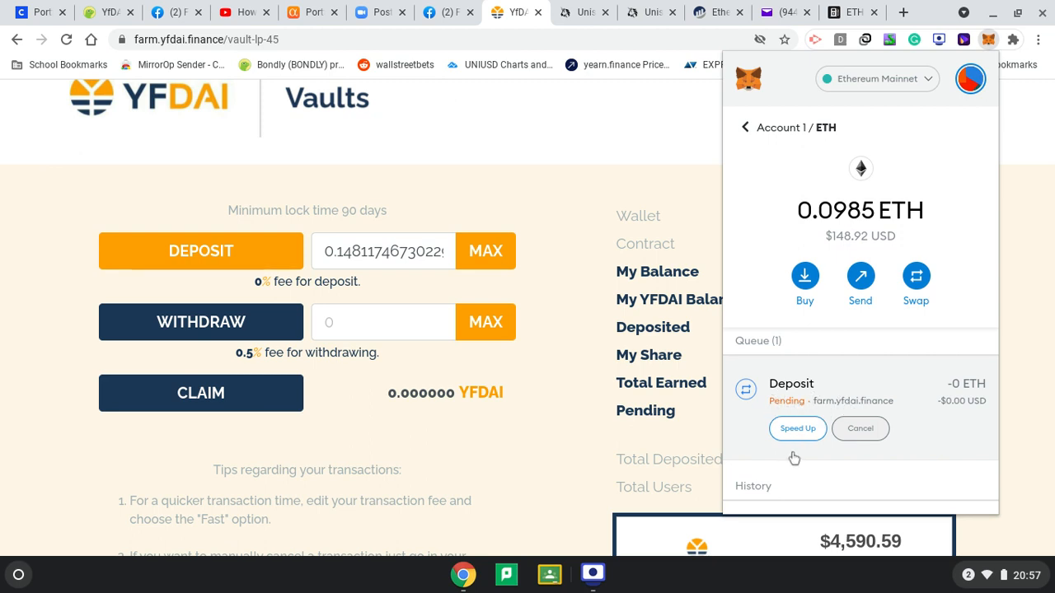
{"action": "mouse_move", "coordinate": [765, 401]}
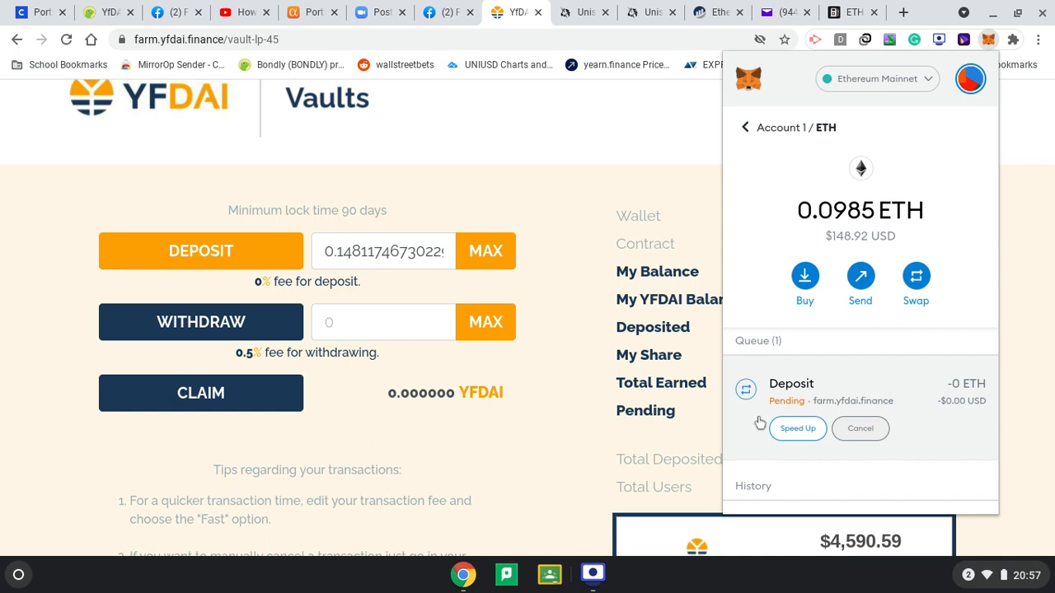
{"action": "mouse_move", "coordinate": [656, 360]}
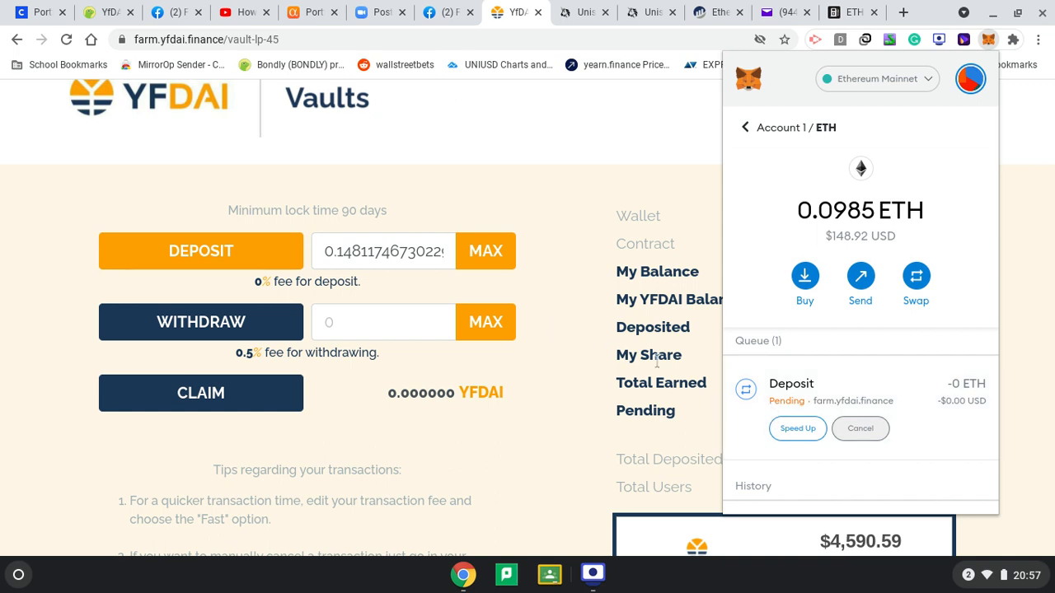
{"action": "mouse_move", "coordinate": [550, 572]}
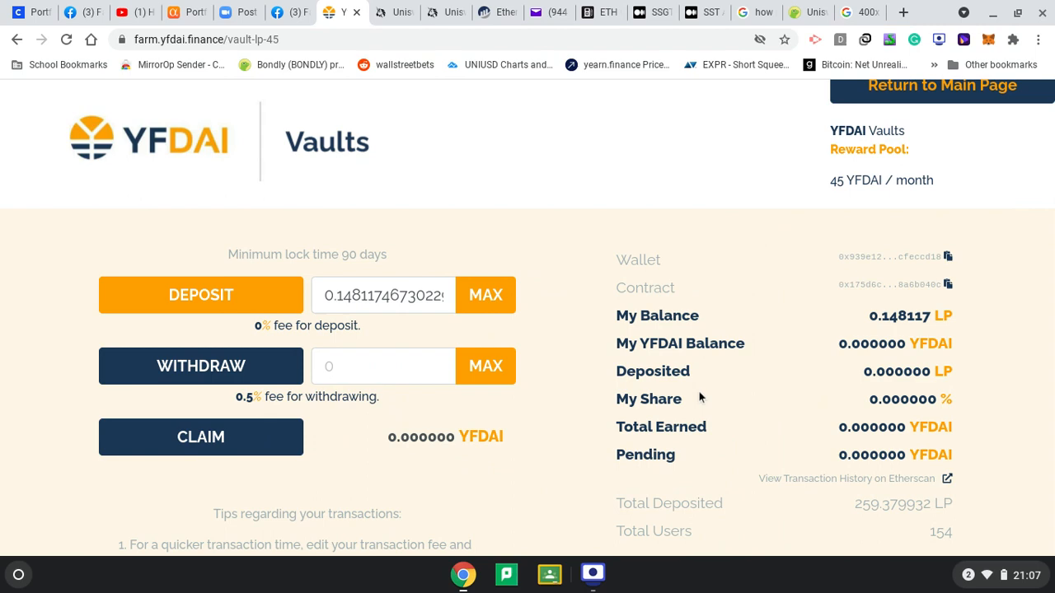
{"action": "mouse_move", "coordinate": [736, 64]}
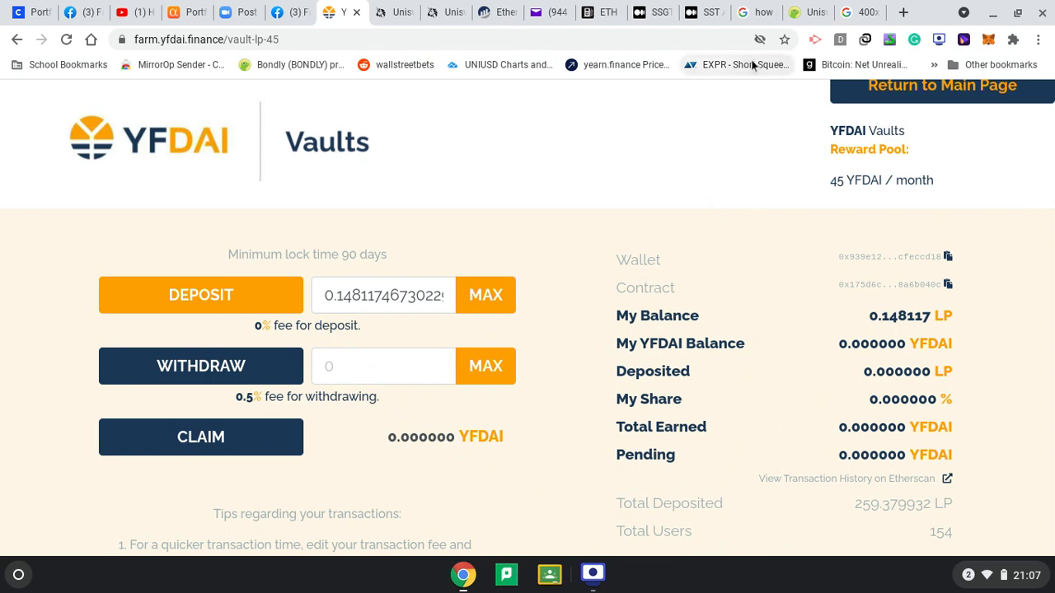
{"action": "mouse_move", "coordinate": [705, 12]}
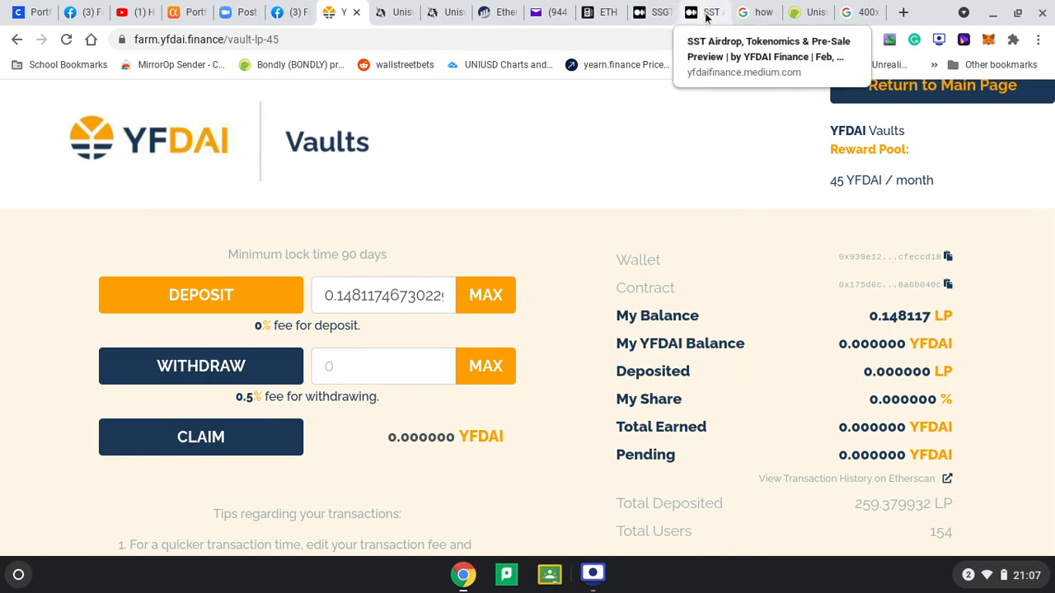
Step: Read the 'SST Airdrop, Tokenomics & Pre-Sale Preview' article, then view CoinGecko's Uniswap page
{"action": "left_click", "coordinate": [702, 13]}
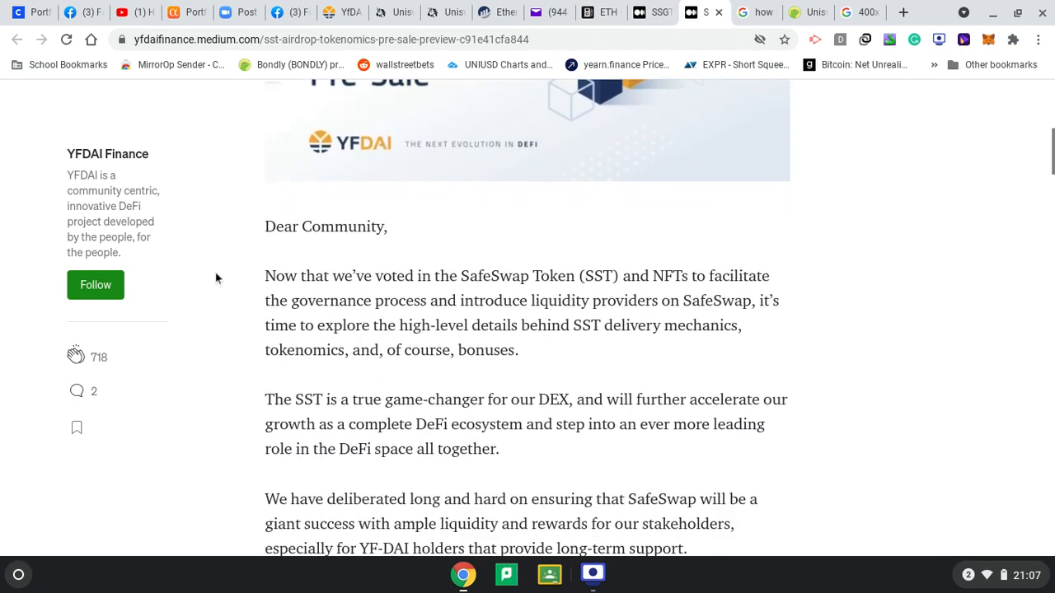
{"action": "scroll", "scroll_direction": "down", "scroll_amount": 3}
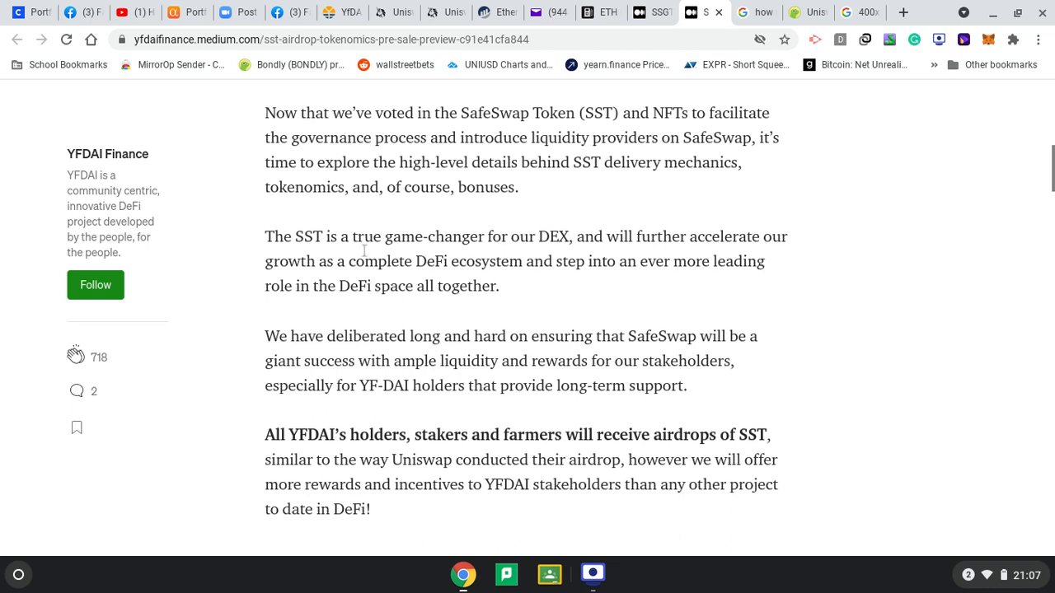
{"action": "mouse_move", "coordinate": [462, 241]}
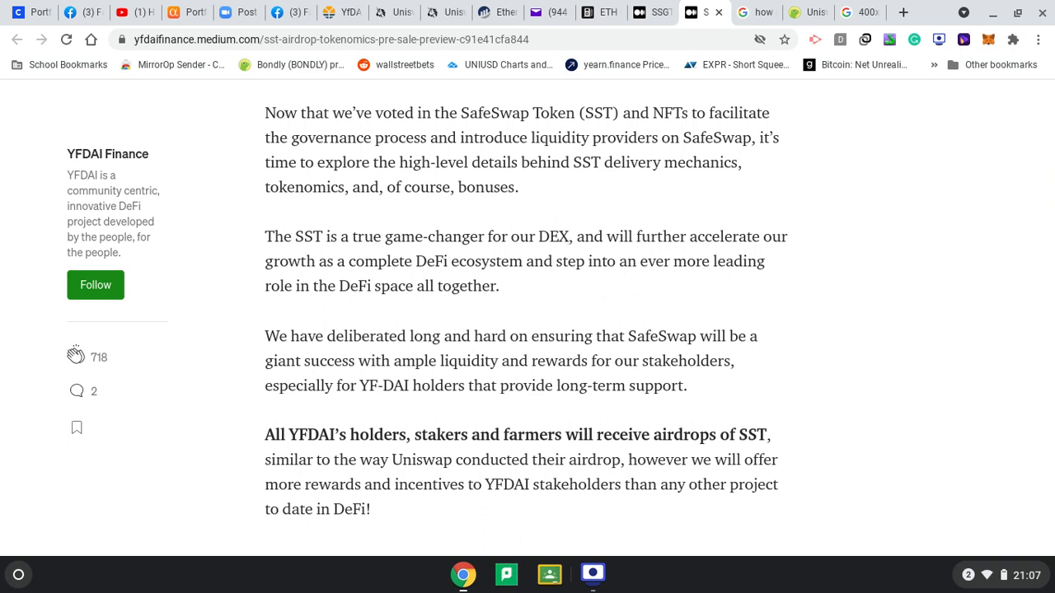
{"action": "mouse_move", "coordinate": [666, 256]}
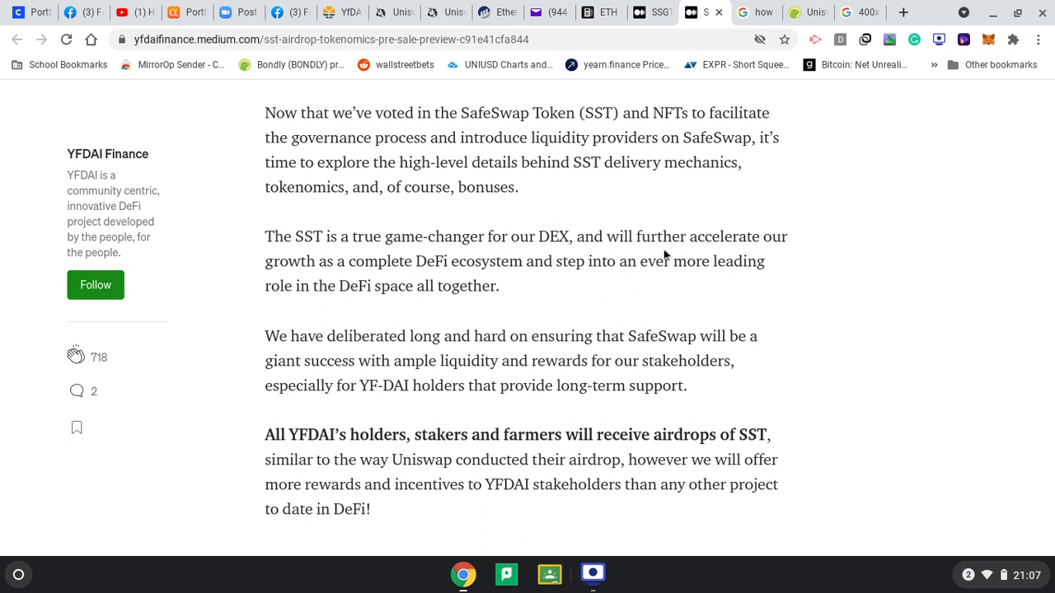
{"action": "mouse_move", "coordinate": [544, 244]}
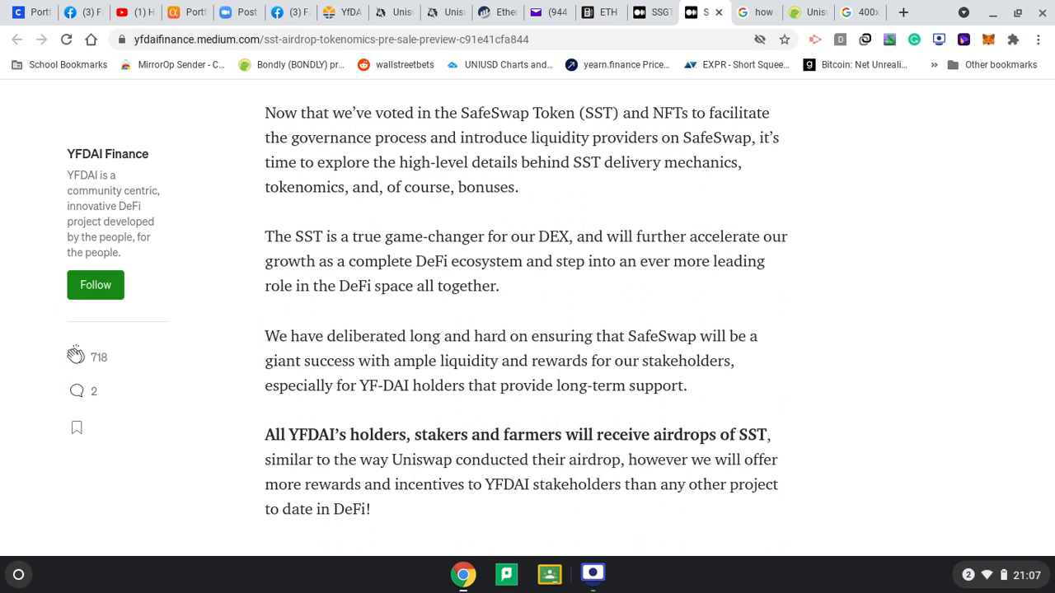
{"action": "mouse_move", "coordinate": [674, 218]}
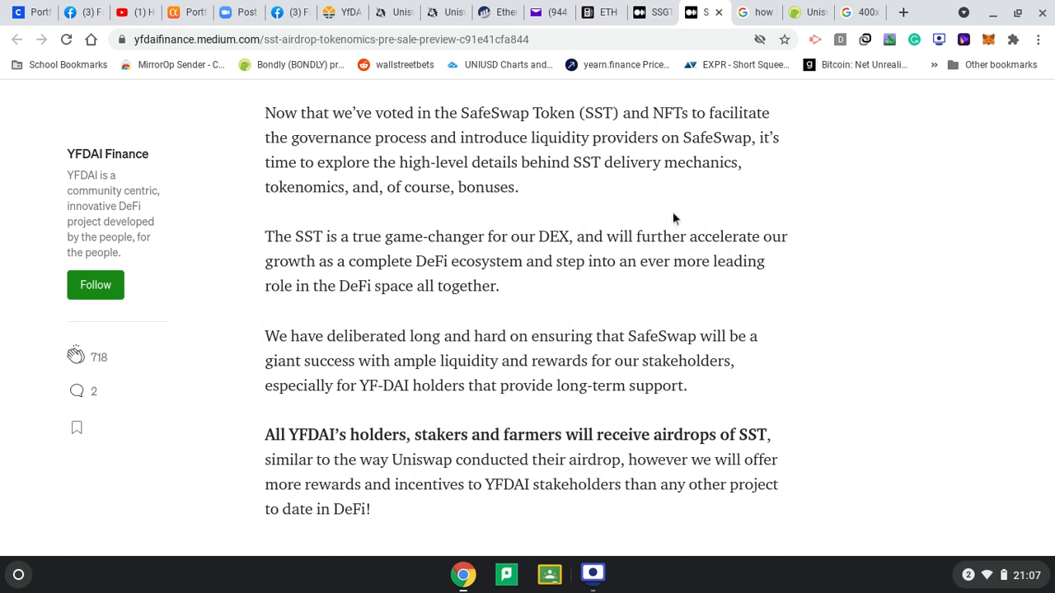
{"action": "mouse_move", "coordinate": [575, 340]}
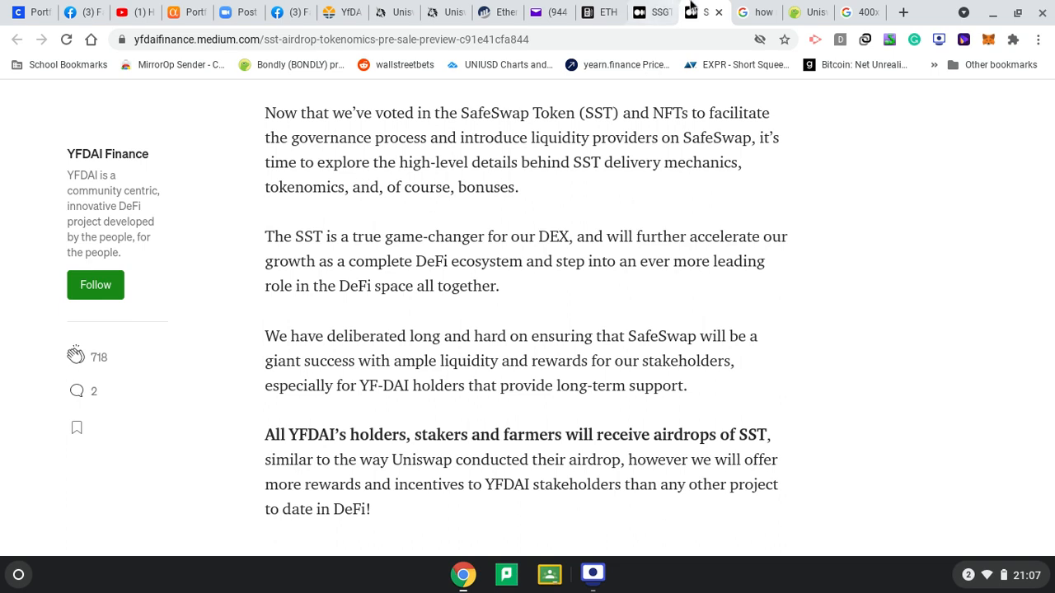
{"action": "mouse_move", "coordinate": [812, 12]}
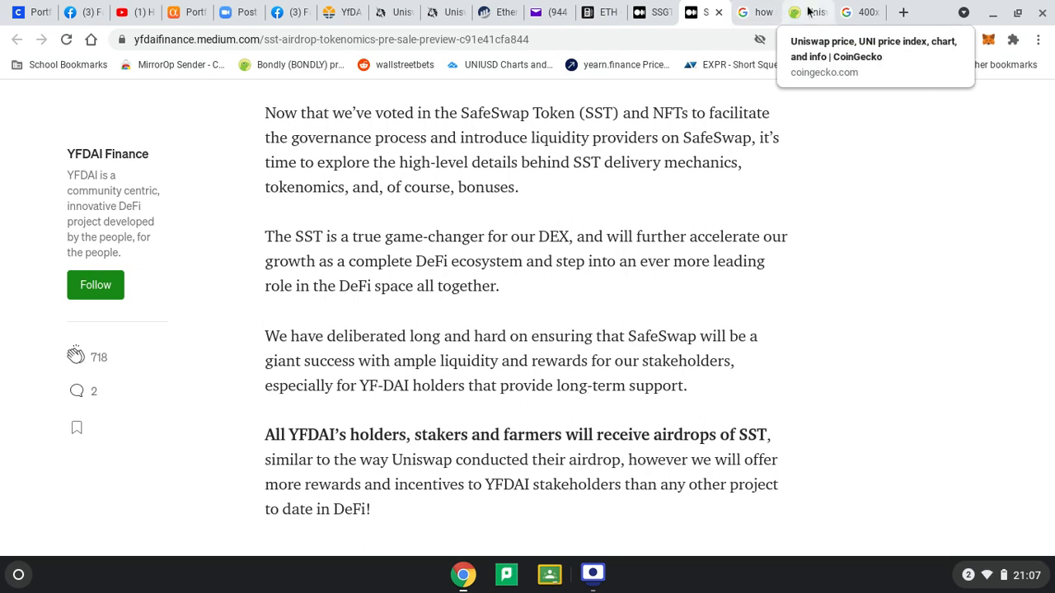
{"action": "left_click", "coordinate": [807, 11]}
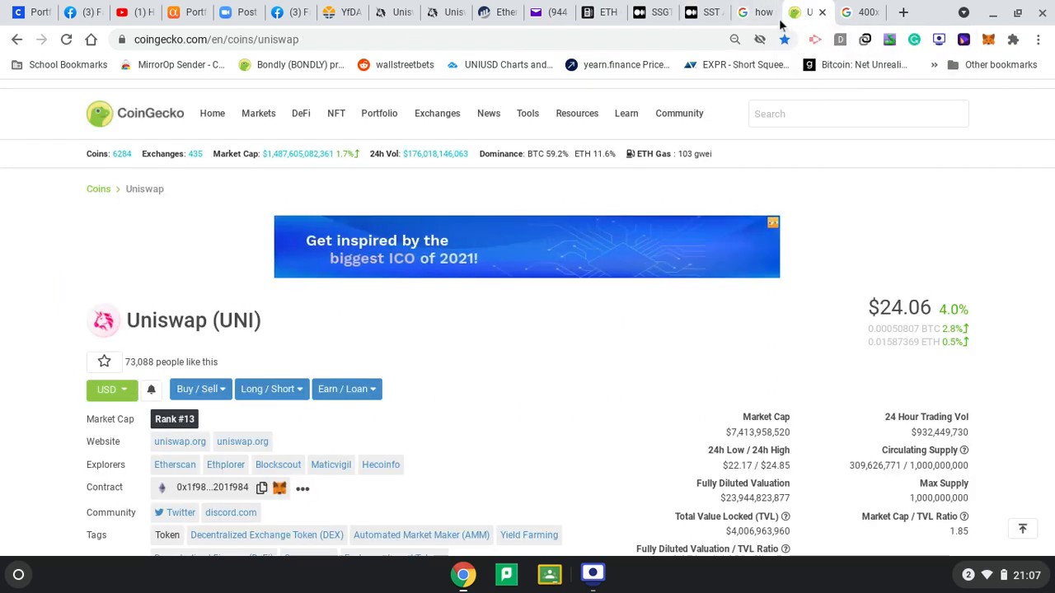
Step: Show the Google results saying Uniswap airdropped 400 UNI per wallet
{"action": "left_click", "coordinate": [750, 12]}
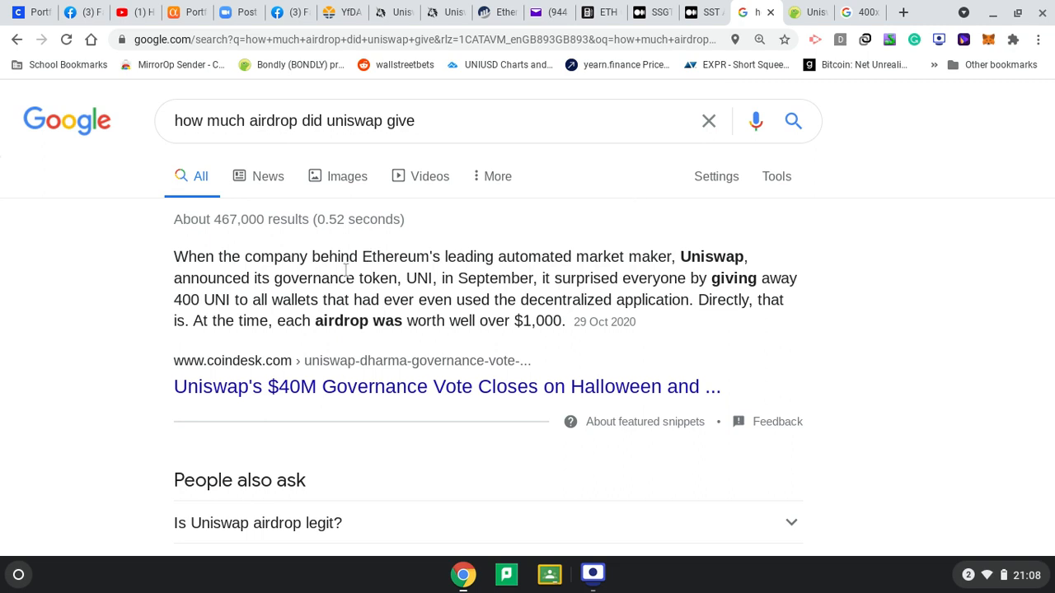
{"action": "mouse_move", "coordinate": [601, 266]}
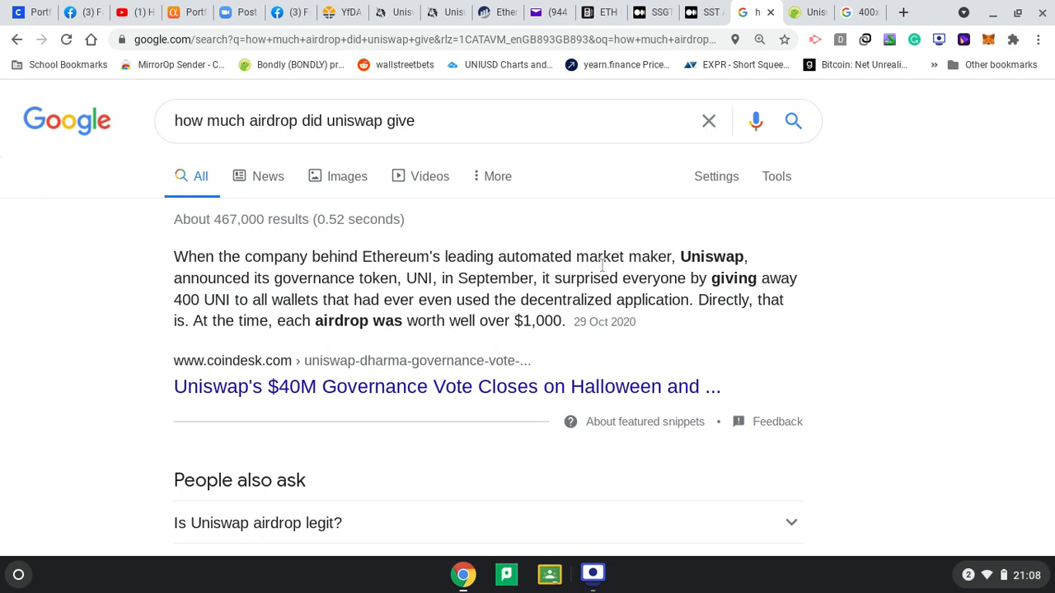
{"action": "mouse_move", "coordinate": [220, 301]}
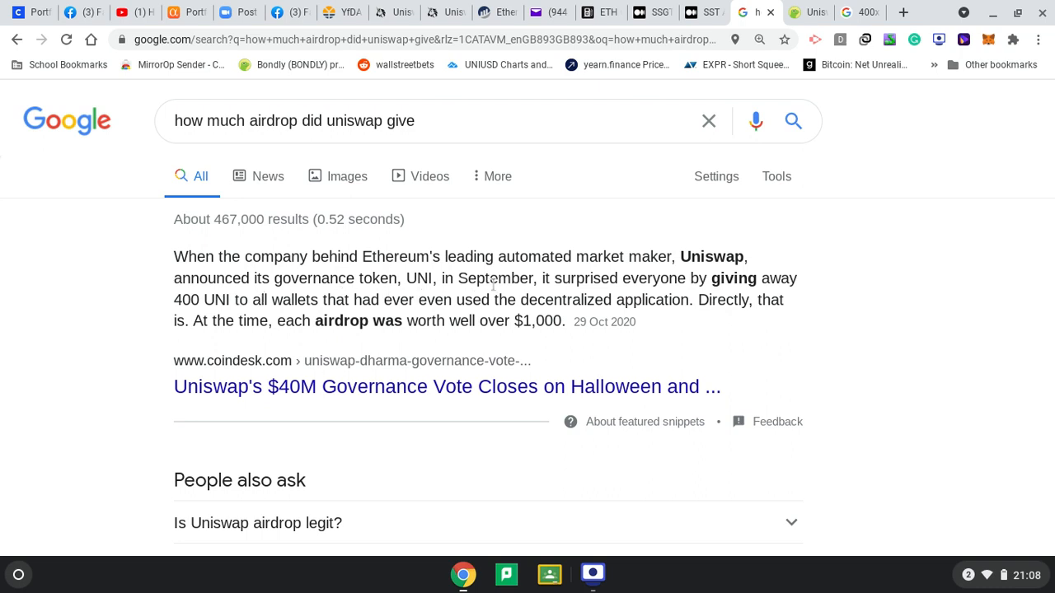
{"action": "mouse_move", "coordinate": [639, 297]}
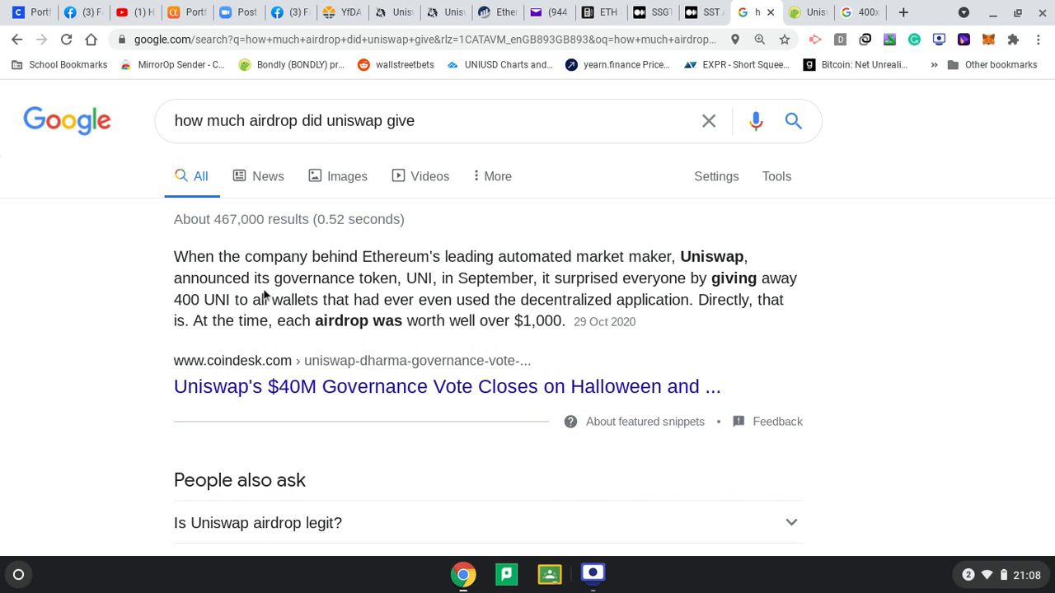
{"action": "mouse_move", "coordinate": [431, 313]}
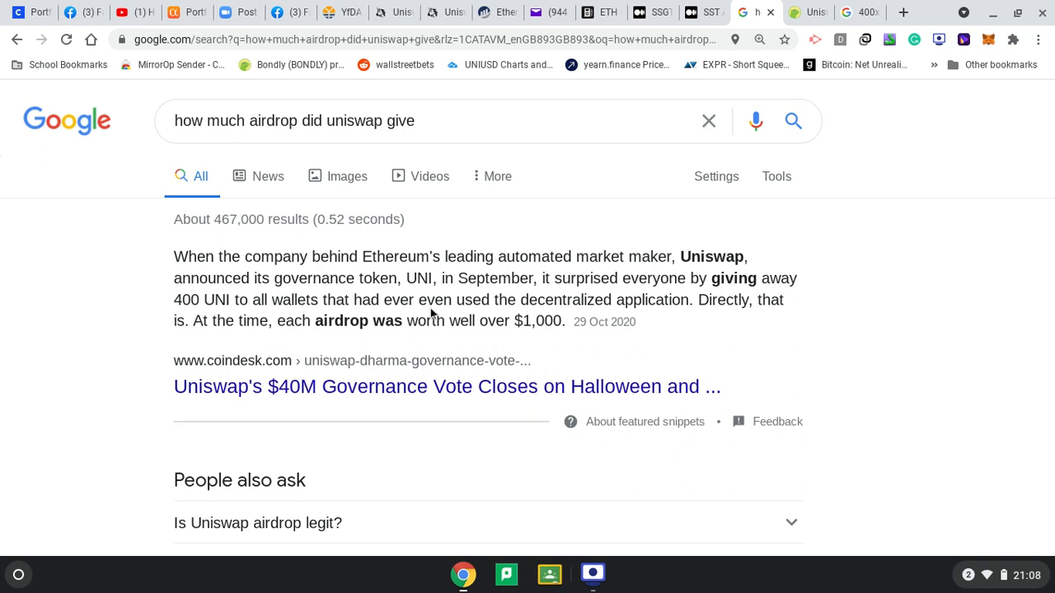
{"action": "mouse_move", "coordinate": [563, 303]}
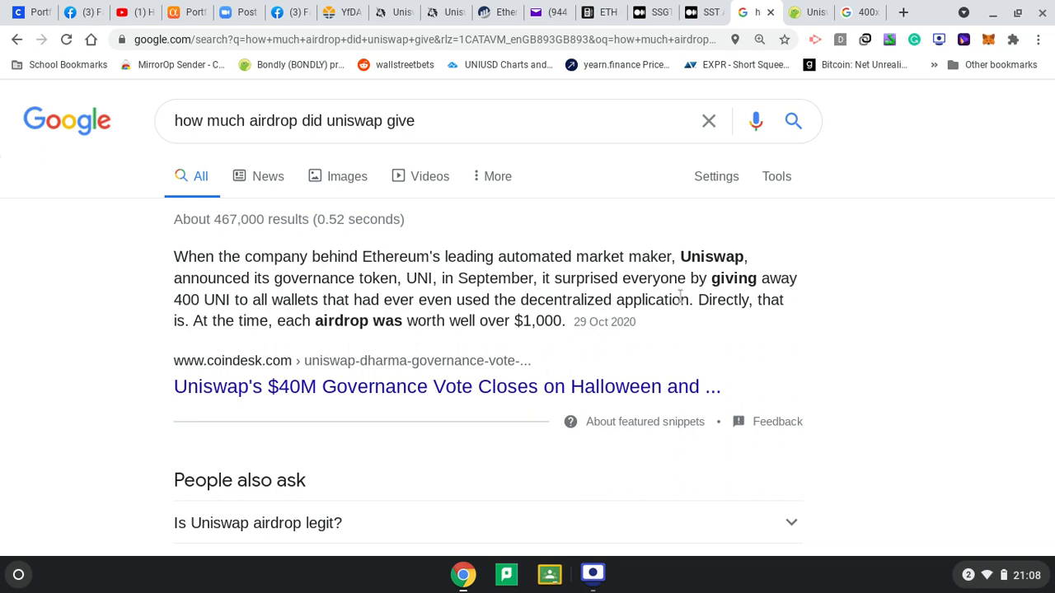
{"action": "mouse_move", "coordinate": [756, 319]}
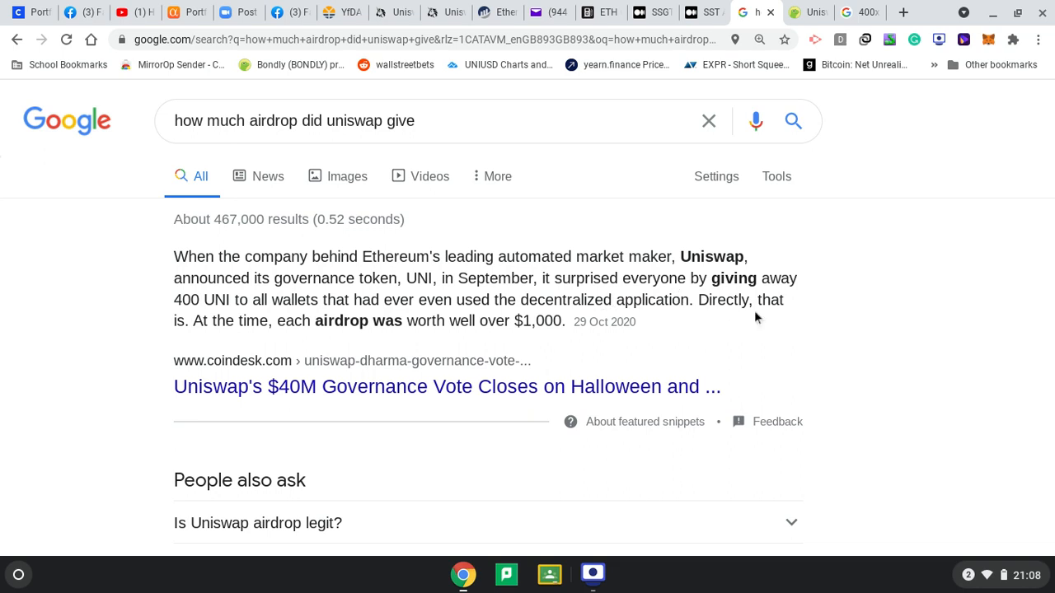
{"action": "mouse_move", "coordinate": [497, 344]}
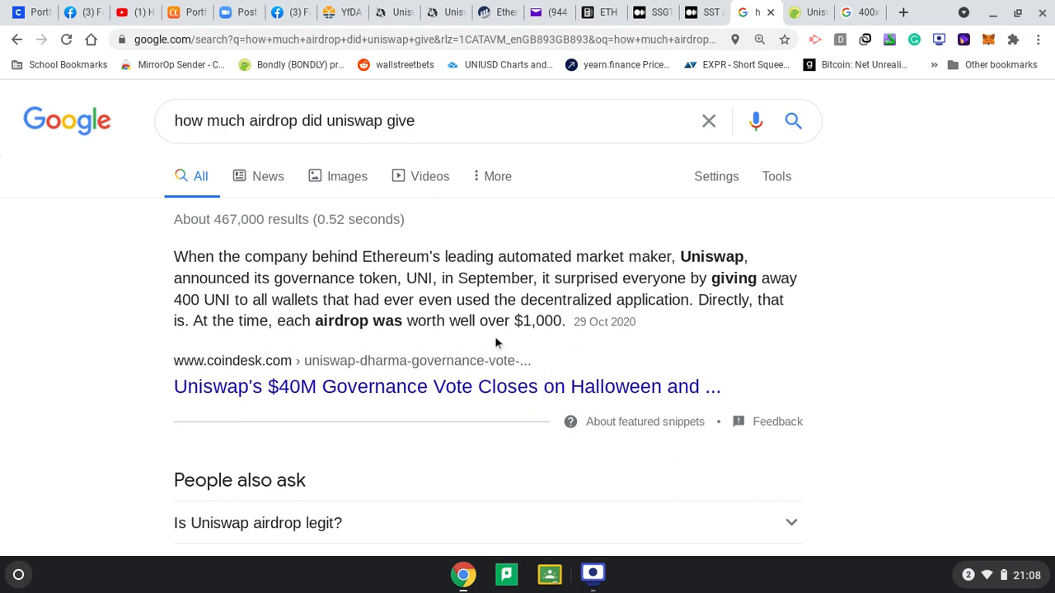
{"action": "mouse_move", "coordinate": [774, 91]}
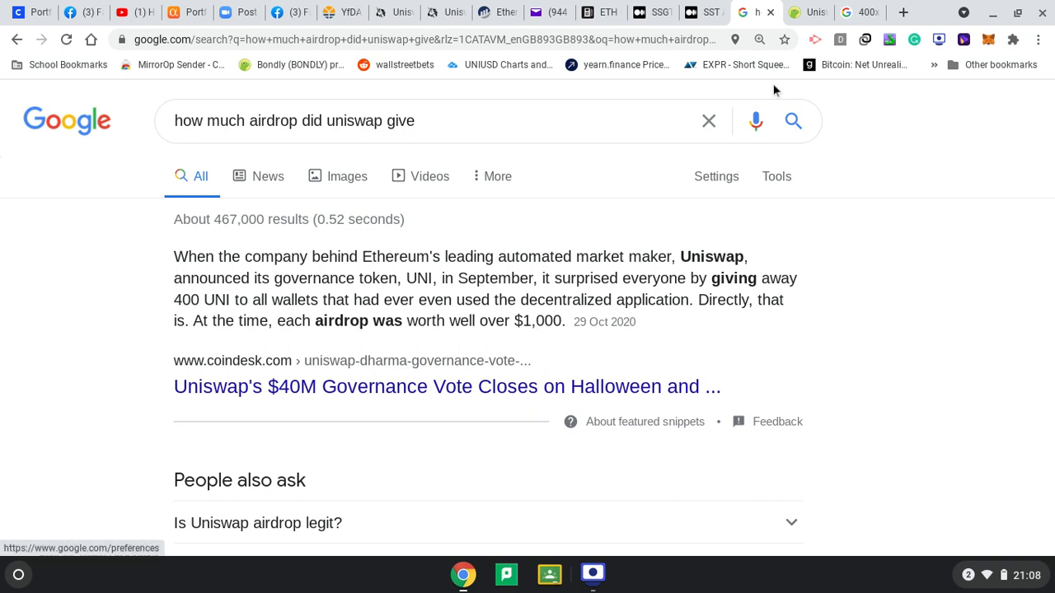
{"action": "mouse_move", "coordinate": [807, 12]}
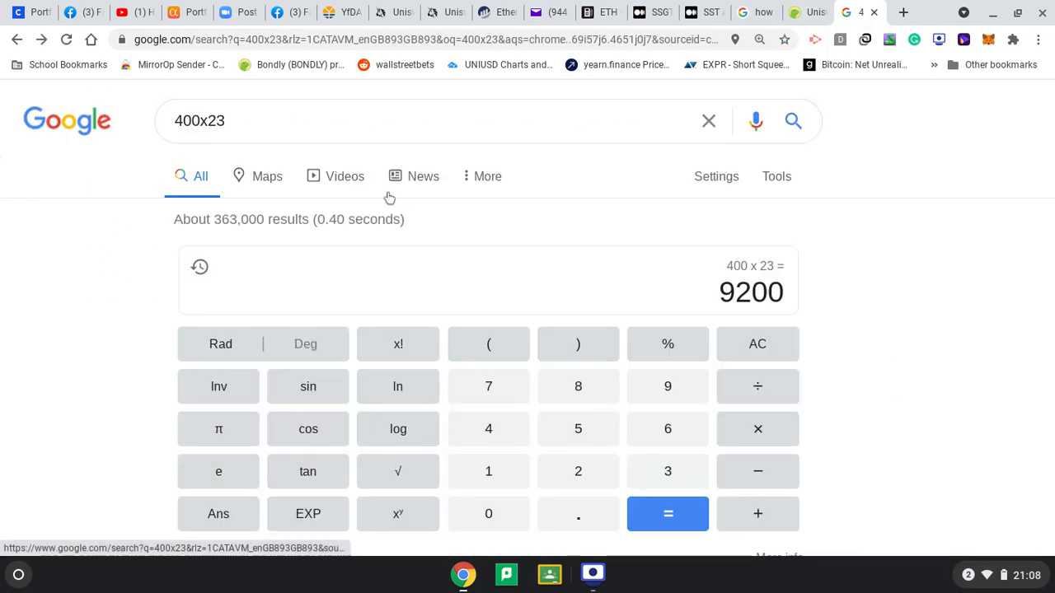
{"action": "mouse_move", "coordinate": [767, 269]}
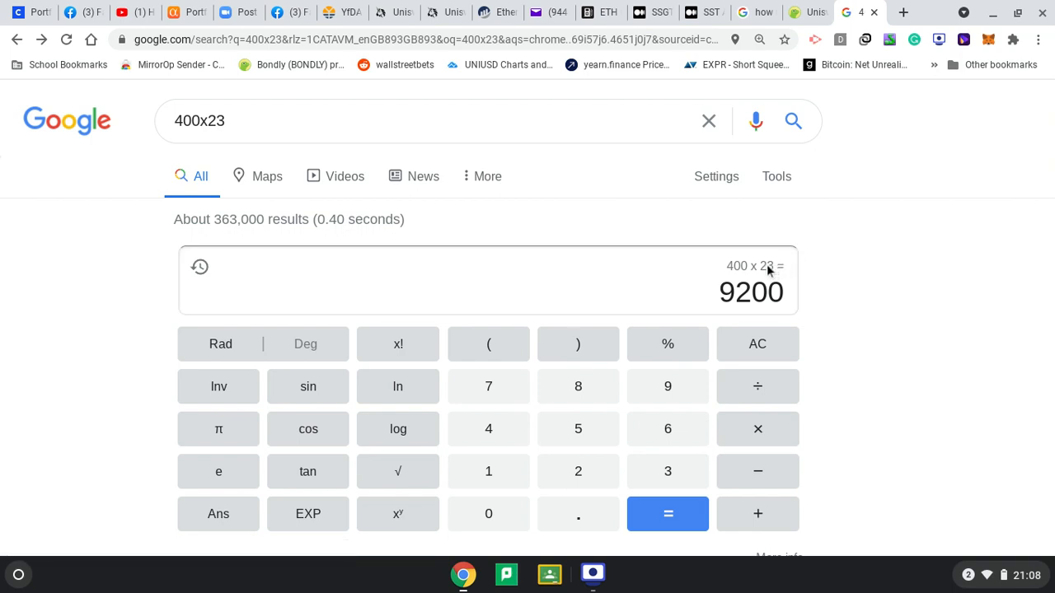
{"action": "mouse_move", "coordinate": [515, 448]}
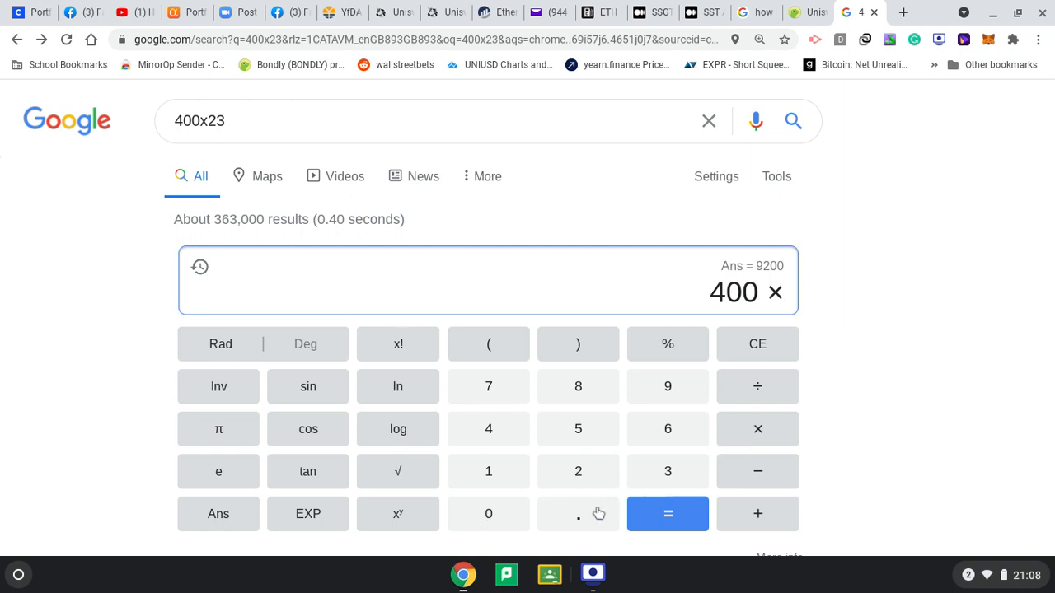
Step: Calculate 400 × .24 and 400 × 24 = 9600, copying 9600 into a new tab
{"action": "type", "text": ".24"}
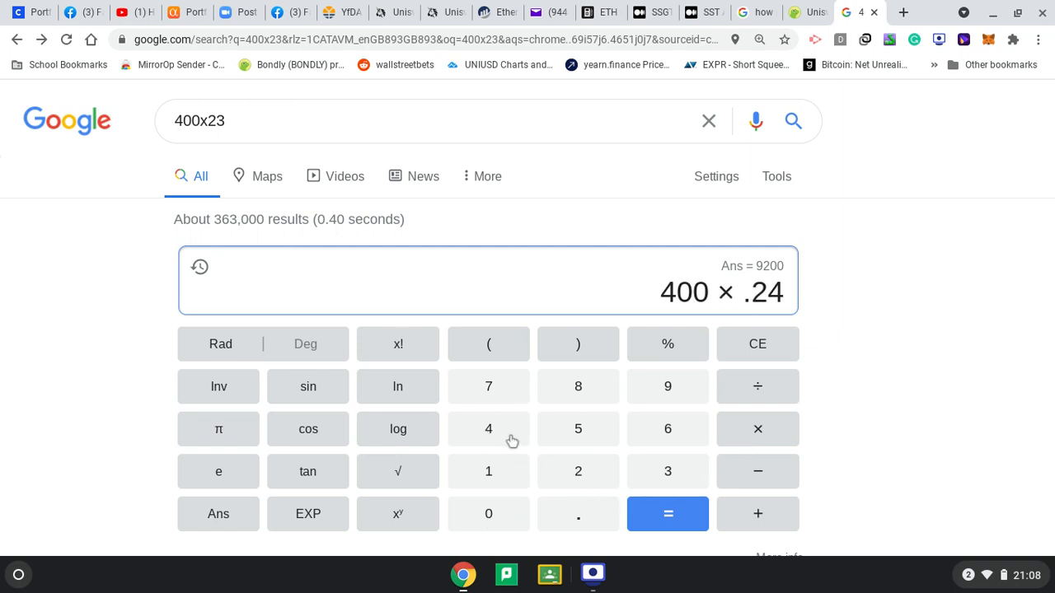
{"action": "left_click", "coordinate": [667, 514]}
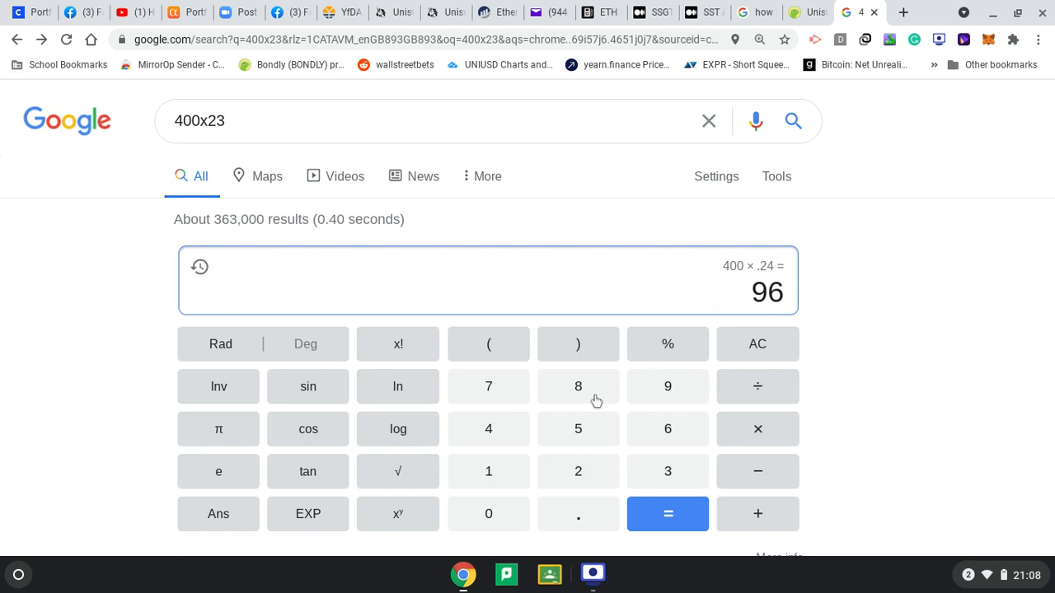
{"action": "mouse_move", "coordinate": [340, 167]}
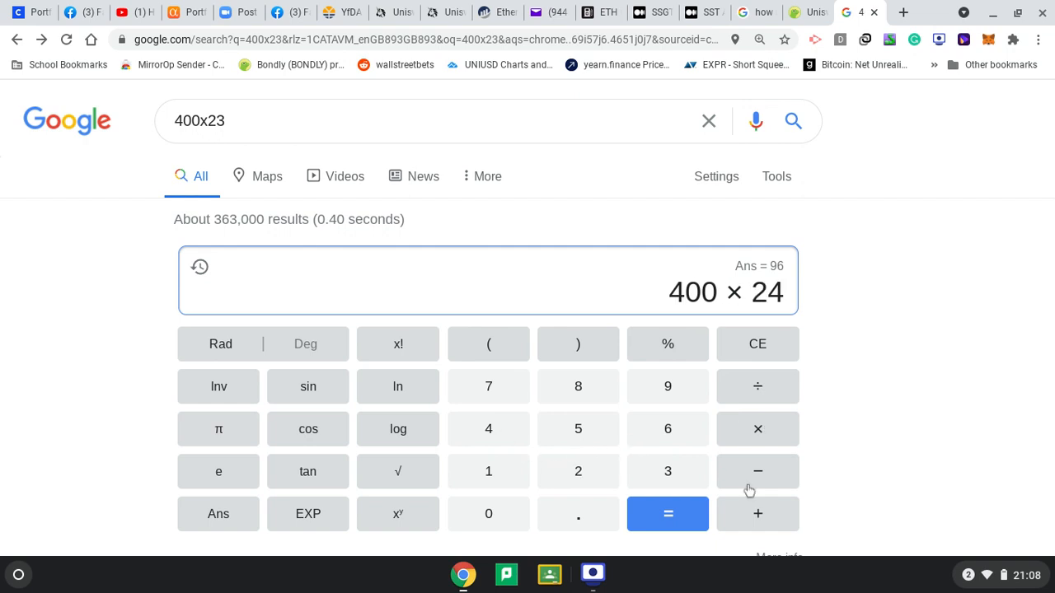
{"action": "left_click", "coordinate": [668, 513]}
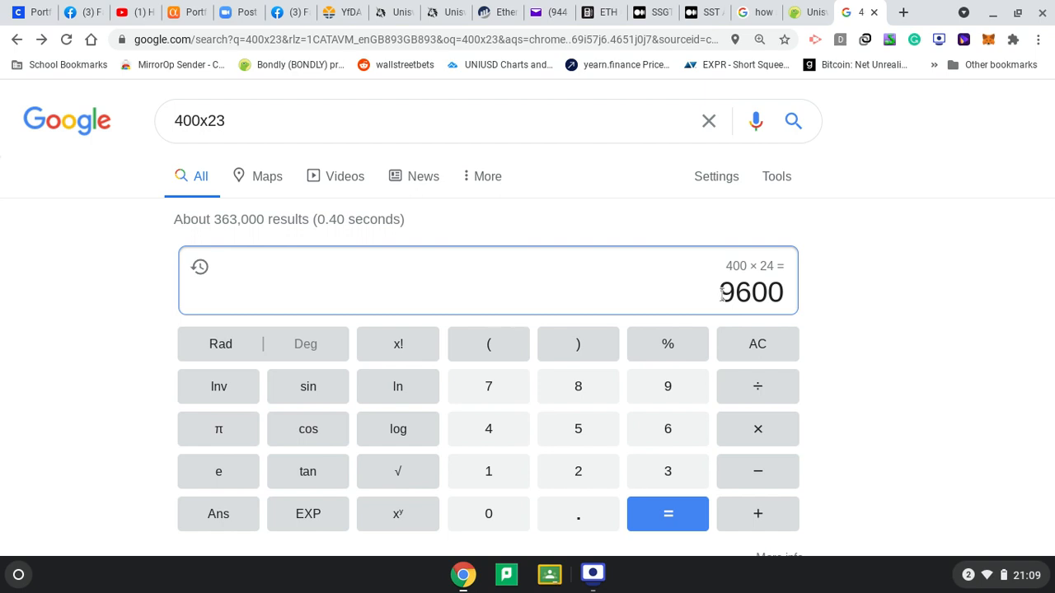
{"action": "double_click", "coordinate": [749, 292]}
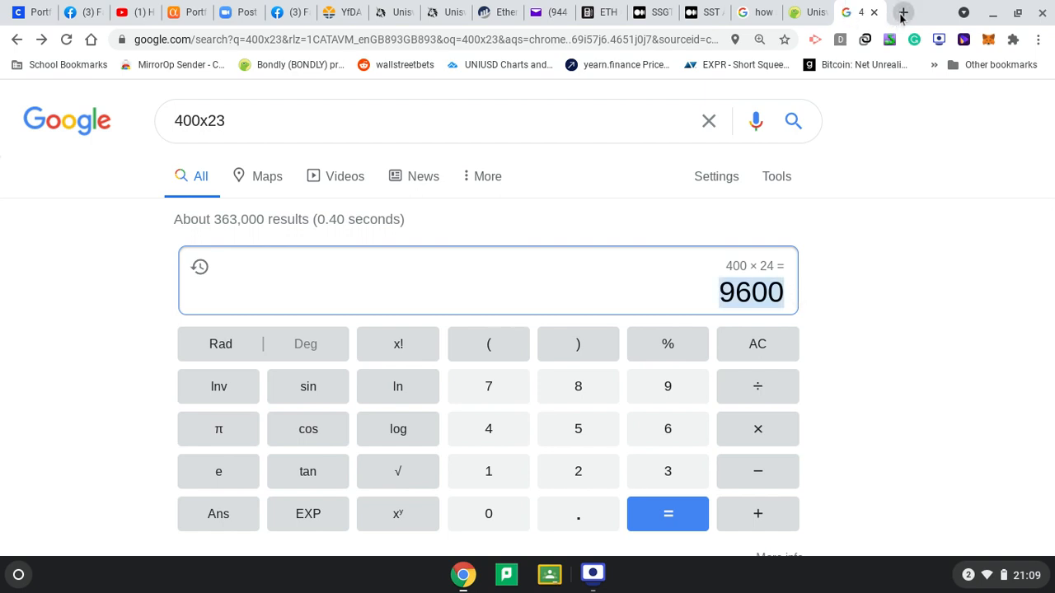
{"action": "left_click", "coordinate": [902, 12]}
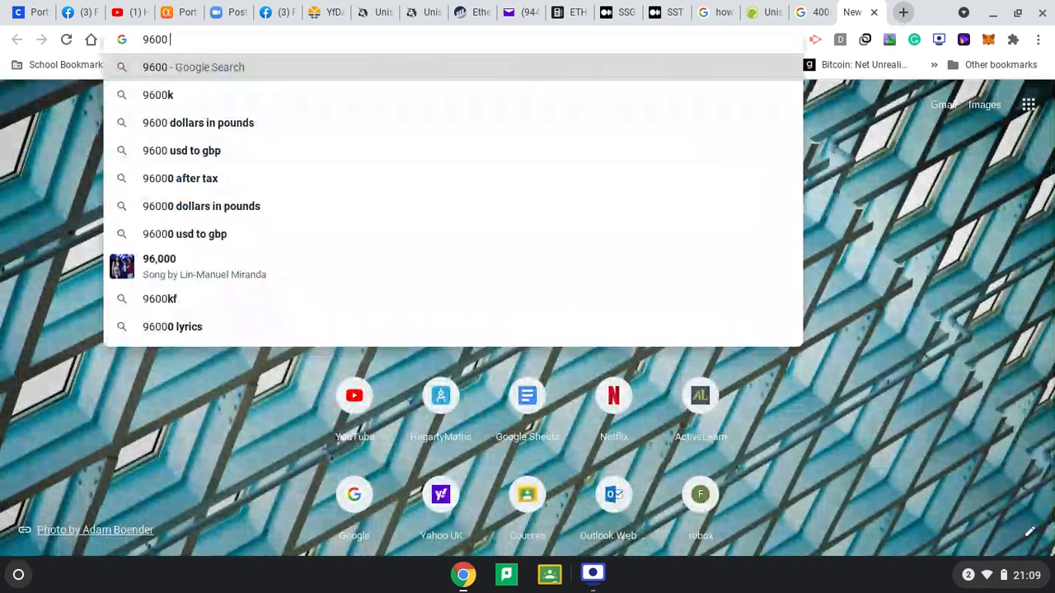
Step: Convert 9,600 US dollars to 6,894.08 pounds, then switch to the CoinGecko yfdai search tab
{"action": "left_click", "coordinate": [198, 121]}
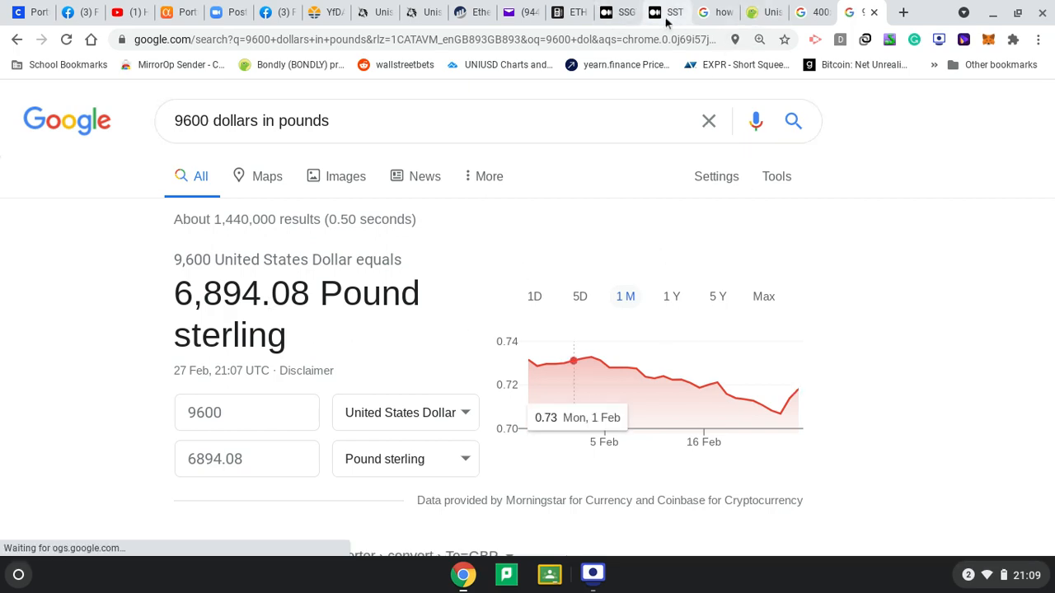
{"action": "left_click", "coordinate": [666, 12]}
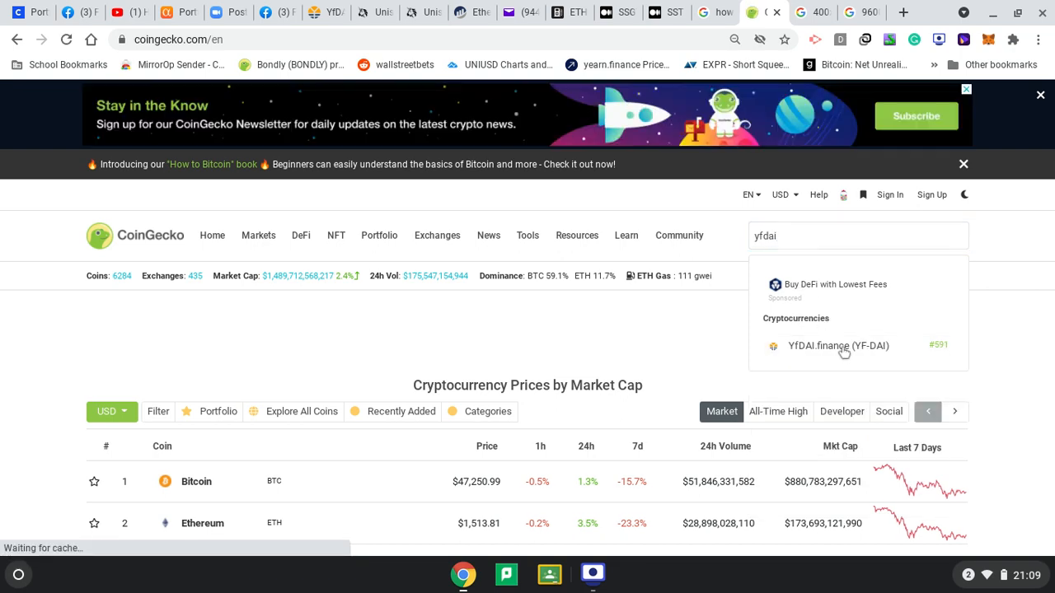
{"action": "left_click", "coordinate": [837, 346]}
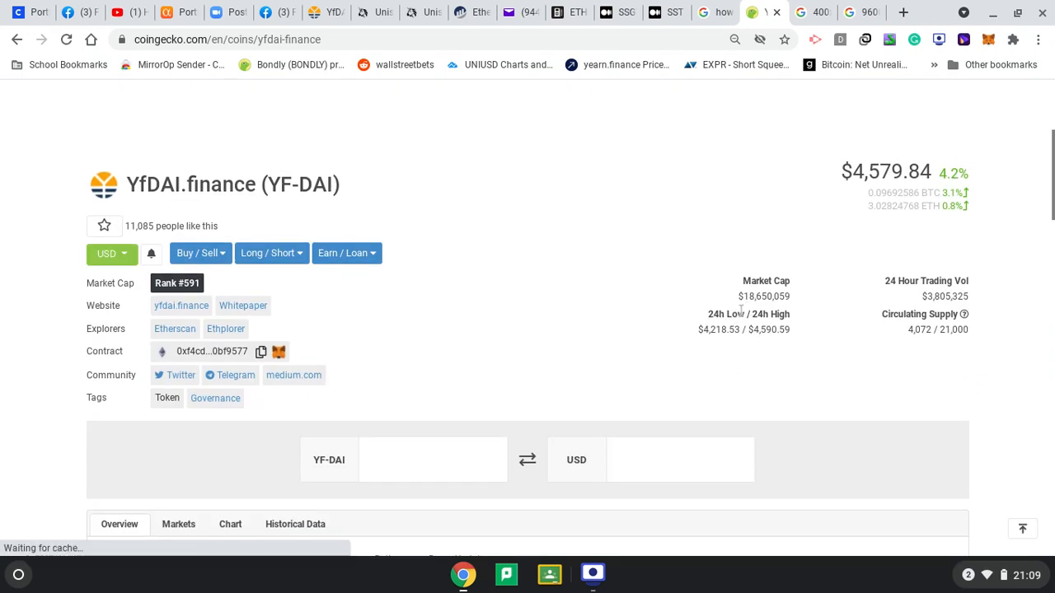
{"action": "mouse_move", "coordinate": [771, 296]}
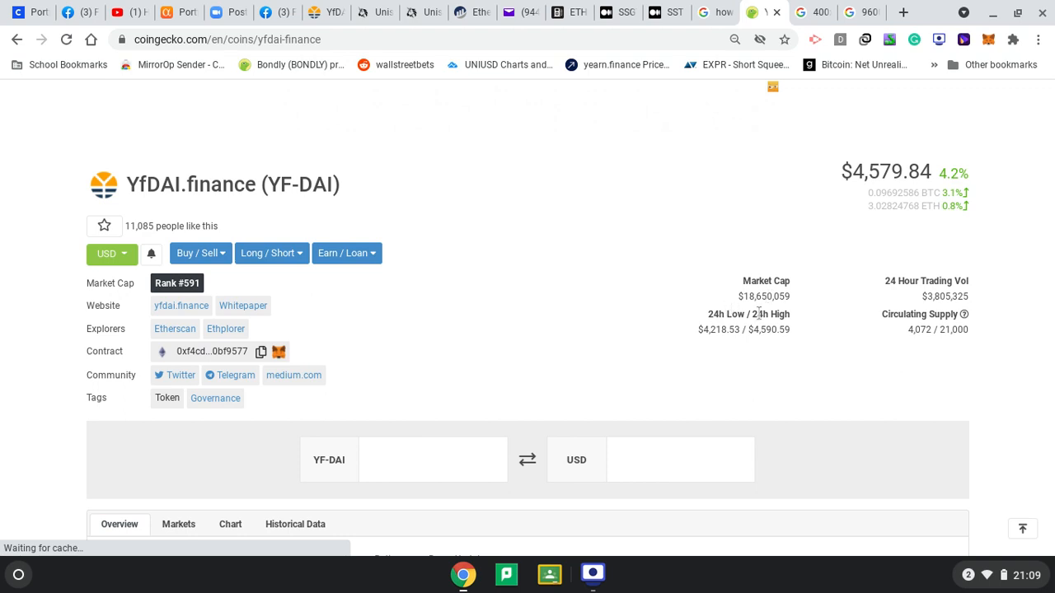
{"action": "mouse_move", "coordinate": [756, 317]}
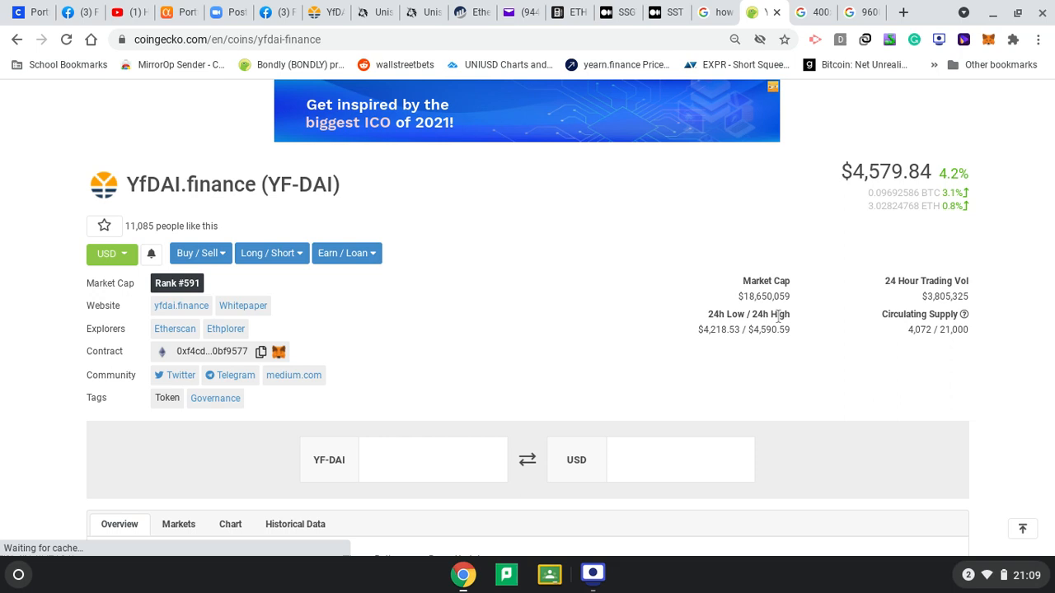
{"action": "mouse_move", "coordinate": [746, 342]}
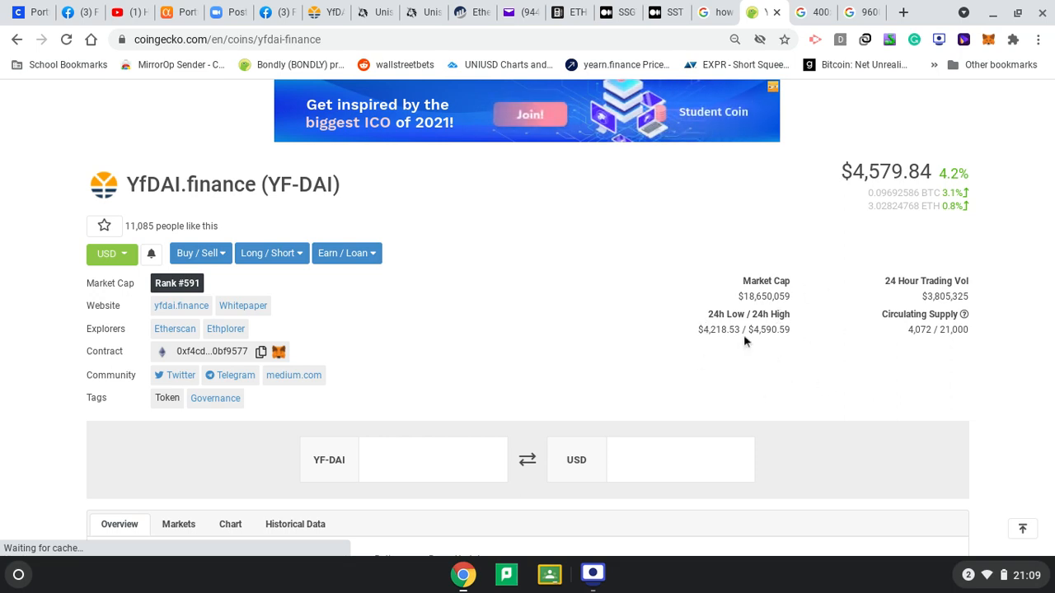
{"action": "mouse_move", "coordinate": [752, 299]}
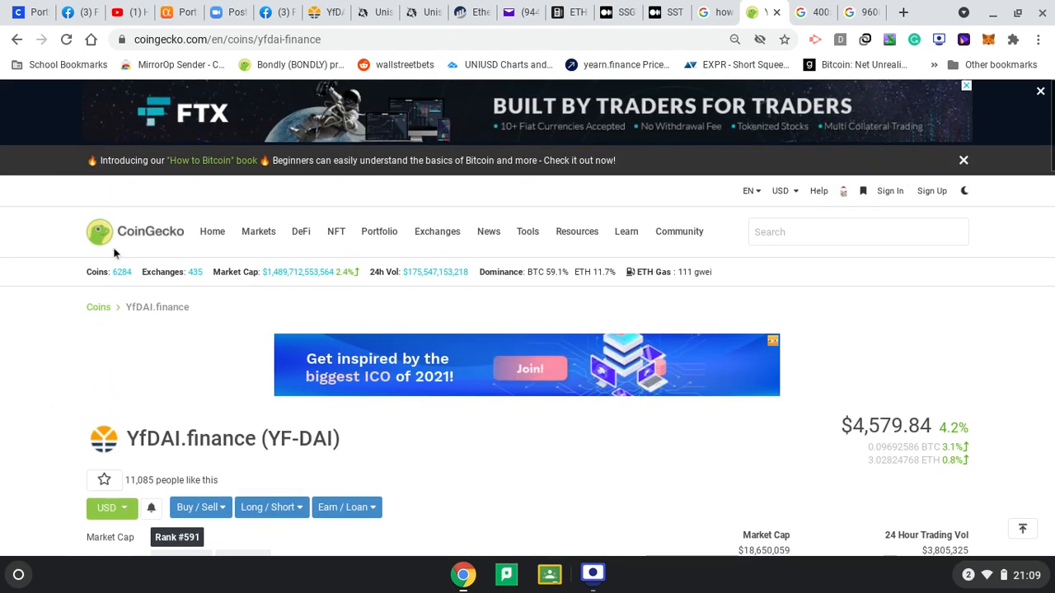
{"action": "left_click", "coordinate": [212, 231]}
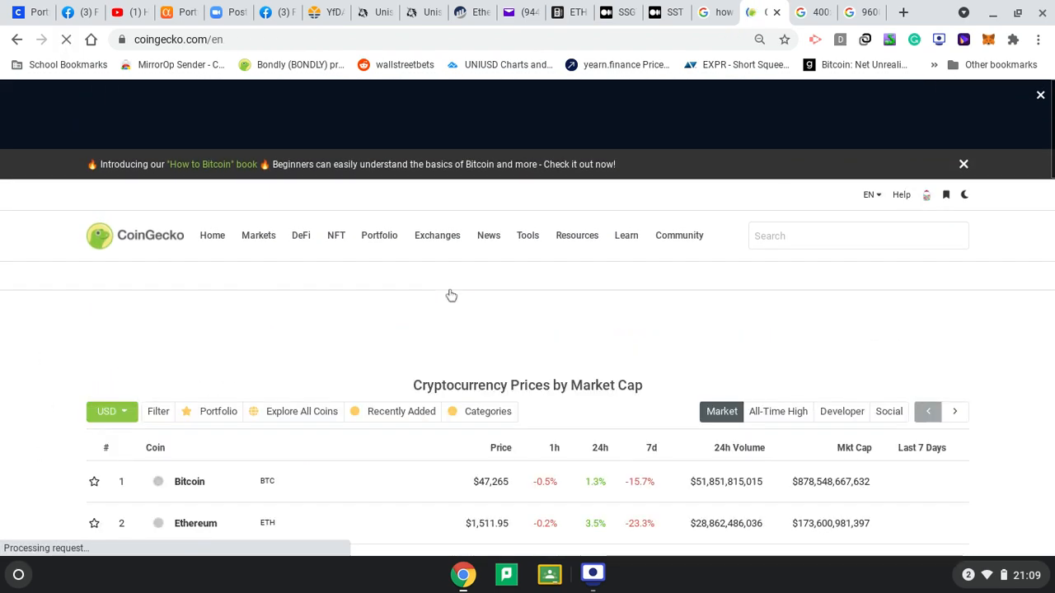
{"action": "scroll", "scroll_direction": "down", "scroll_amount": 3}
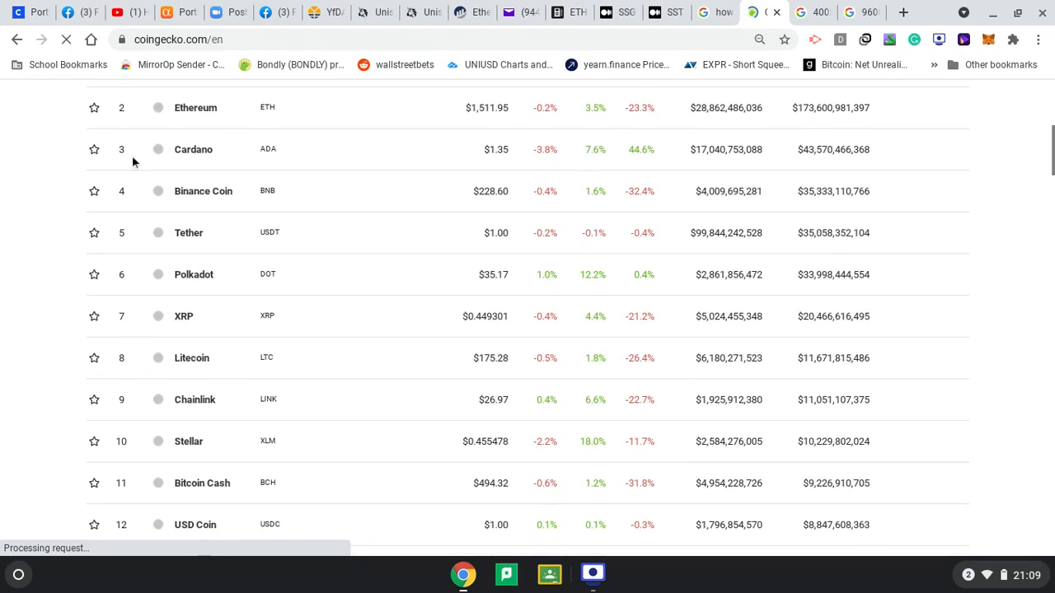
{"action": "scroll", "scroll_direction": "down", "scroll_amount": 3}
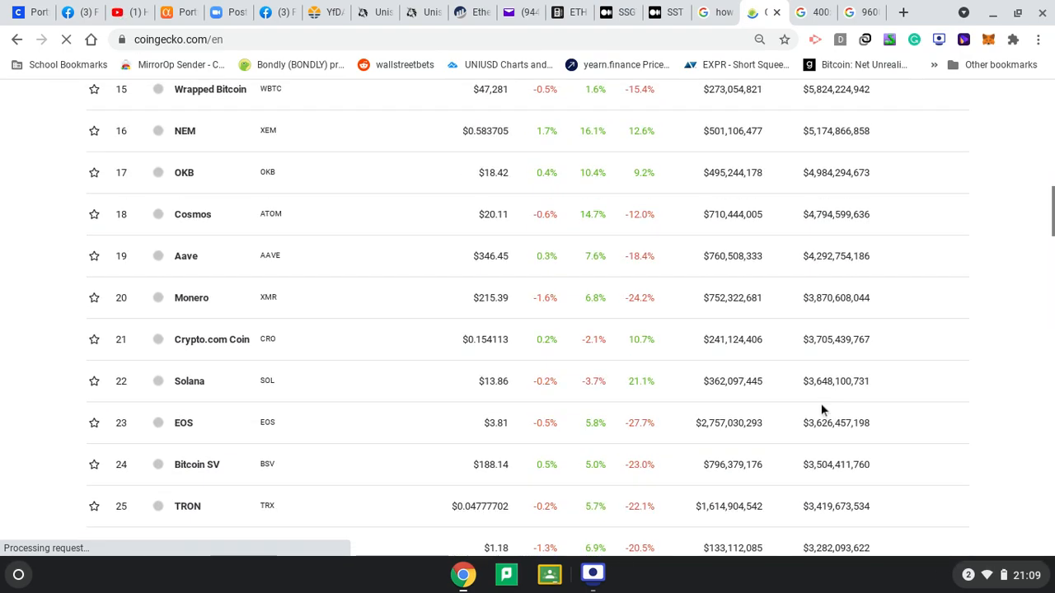
{"action": "scroll", "scroll_direction": "down", "scroll_amount": 3}
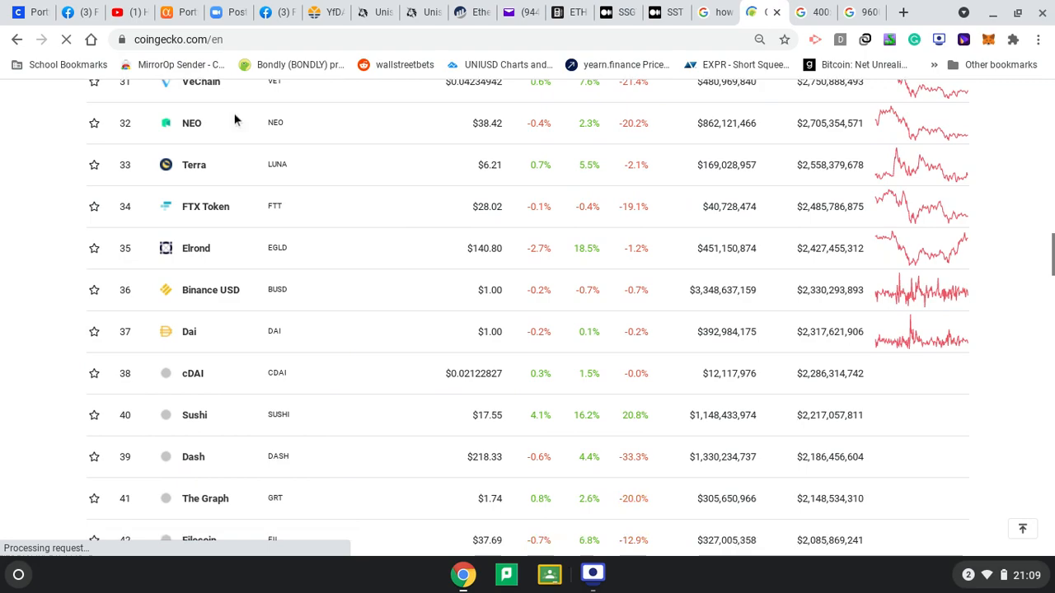
{"action": "scroll", "scroll_direction": "down", "scroll_amount": 3}
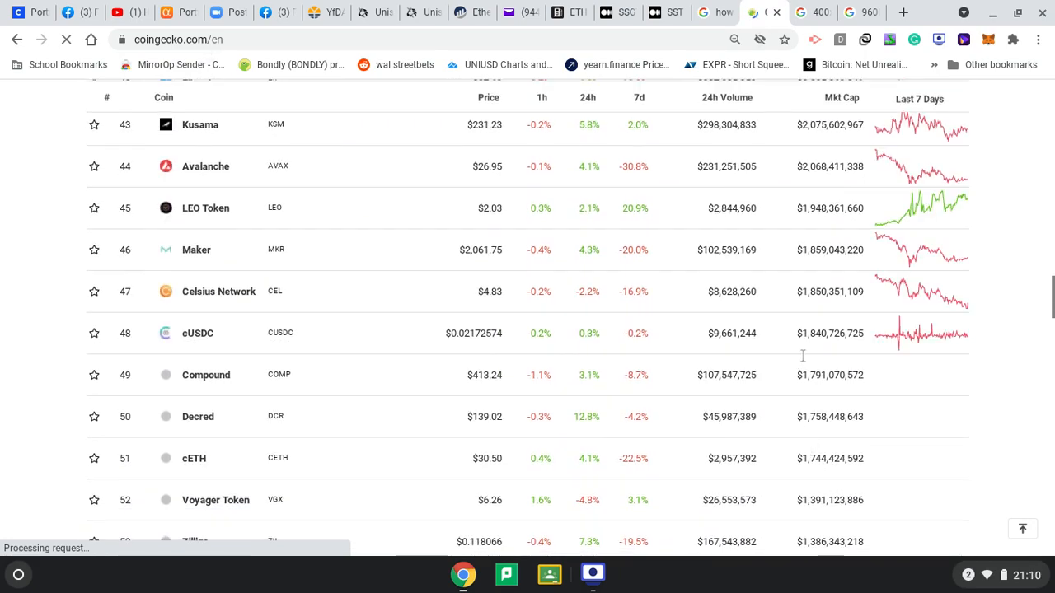
{"action": "scroll", "scroll_direction": "down", "scroll_amount": 3}
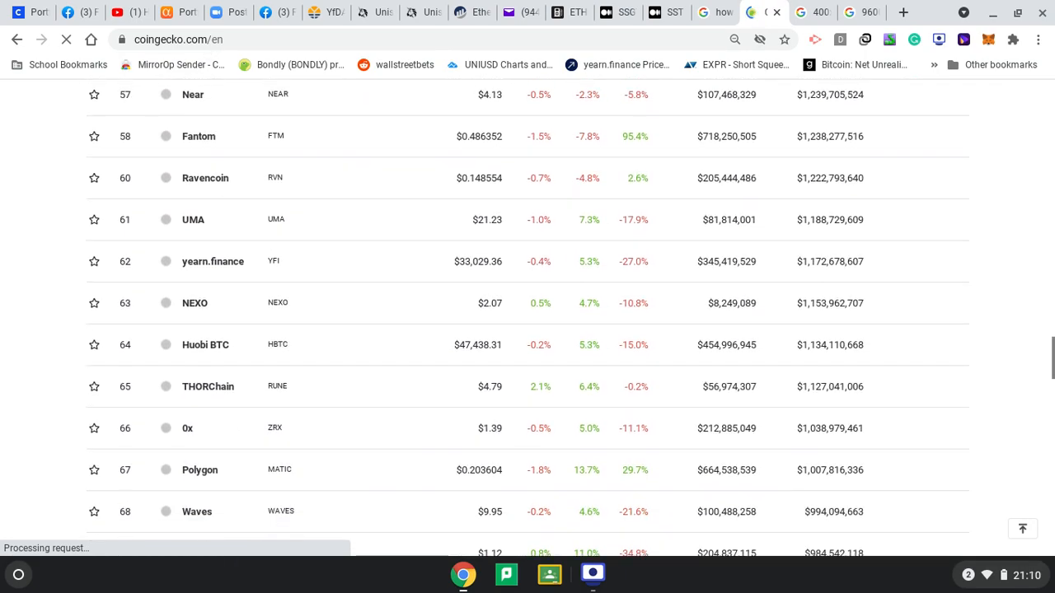
{"action": "scroll", "scroll_direction": "down", "scroll_amount": 3}
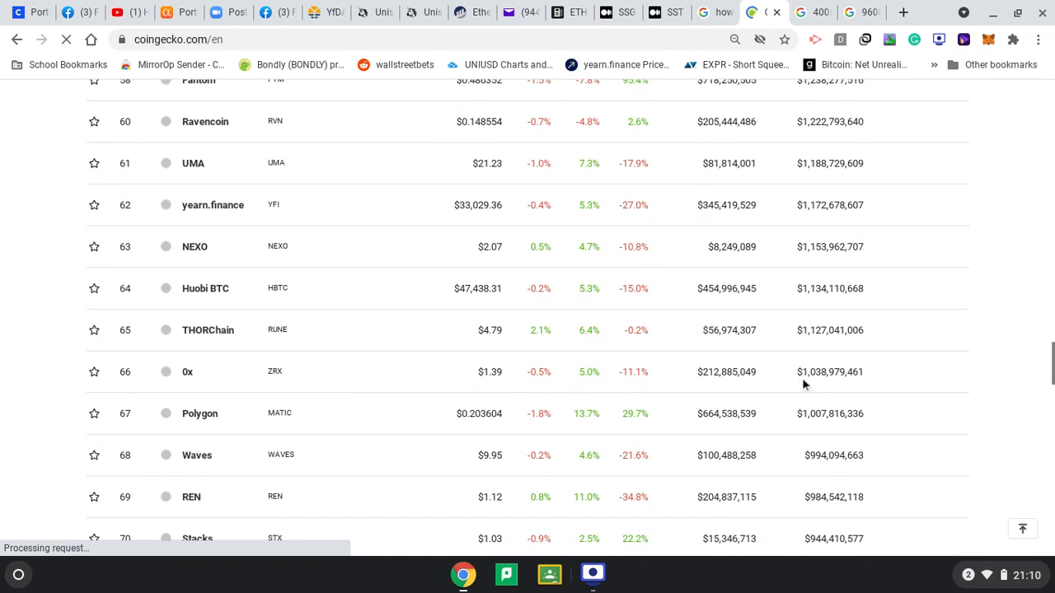
{"action": "scroll", "scroll_direction": "up", "scroll_amount": 3}
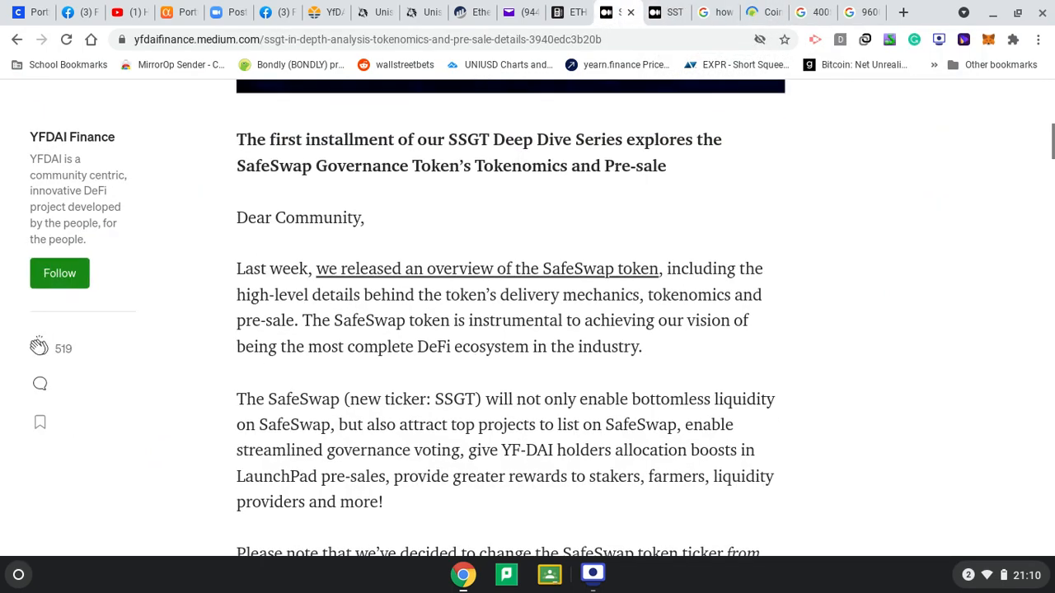
Step: Scroll the SSGT deep-dive article down to the SSGT Tokenomics heading
{"action": "scroll", "scroll_direction": "down", "scroll_amount": 3}
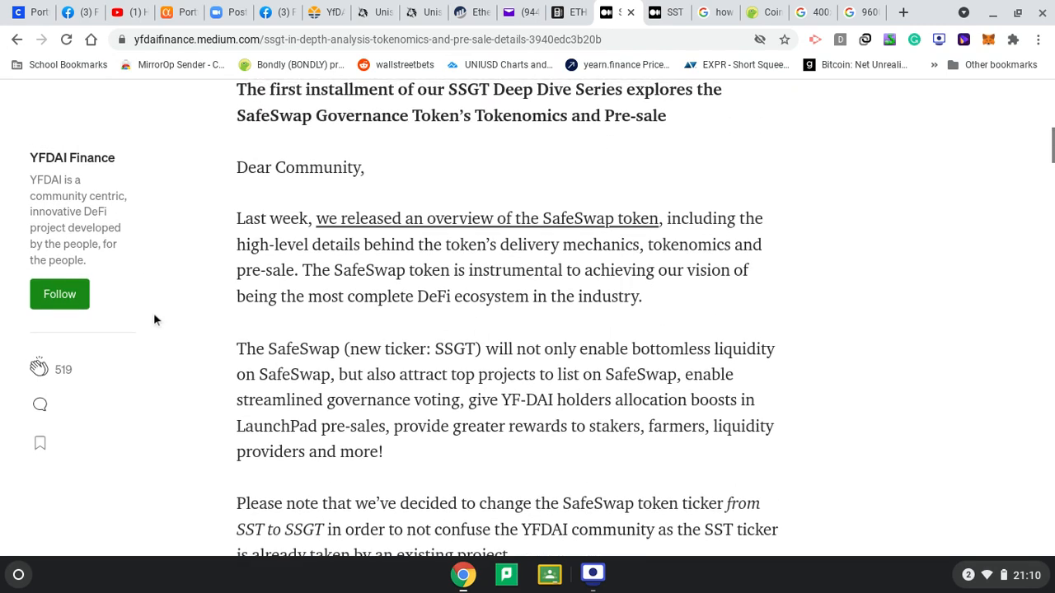
{"action": "scroll", "scroll_direction": "down", "scroll_amount": 3}
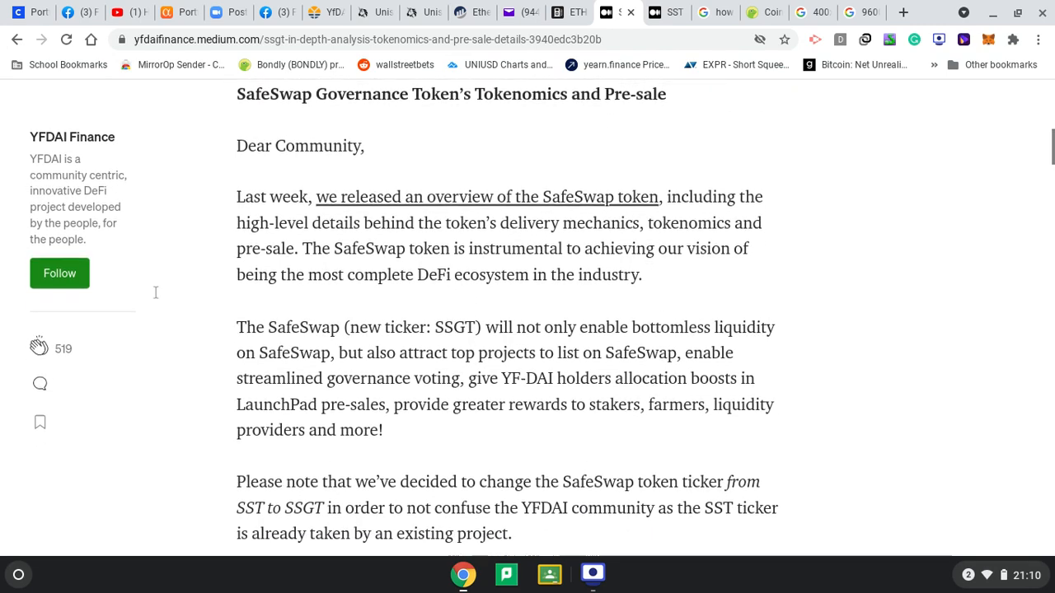
{"action": "scroll", "scroll_direction": "down", "scroll_amount": 3}
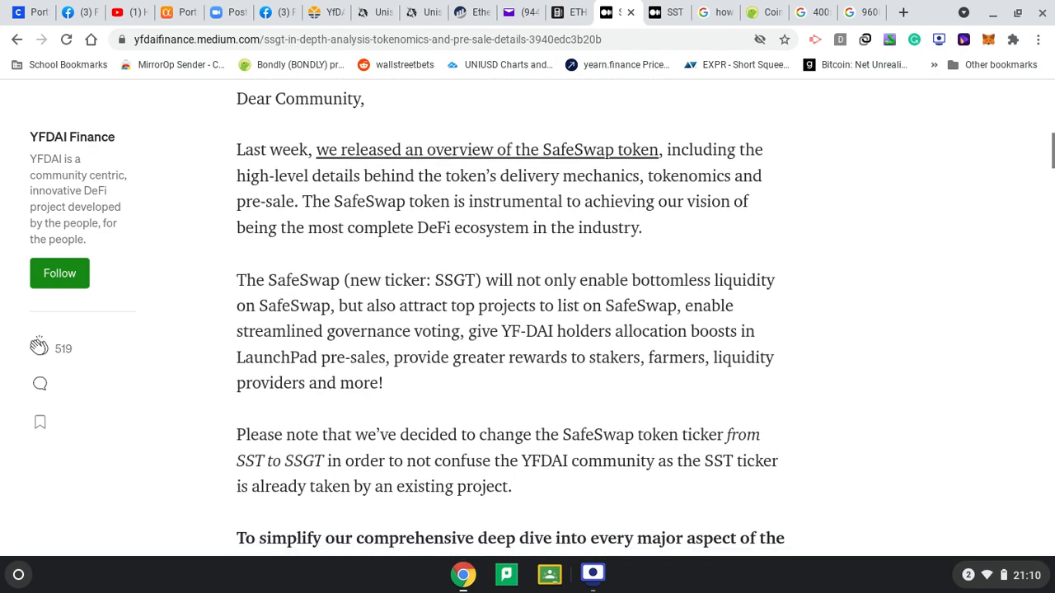
{"action": "scroll", "scroll_direction": "down", "scroll_amount": 3}
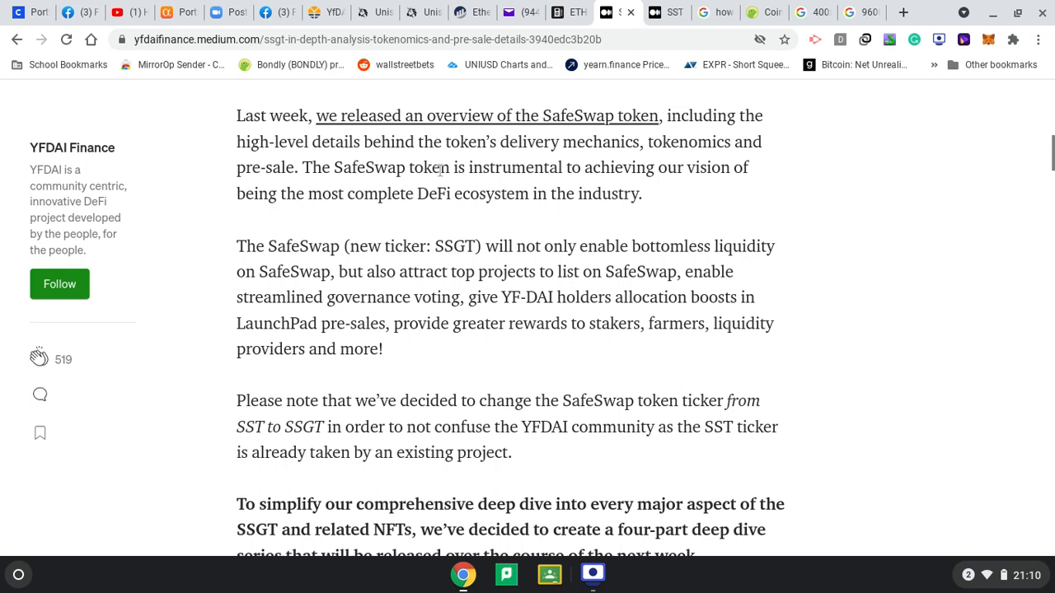
{"action": "mouse_move", "coordinate": [478, 221]}
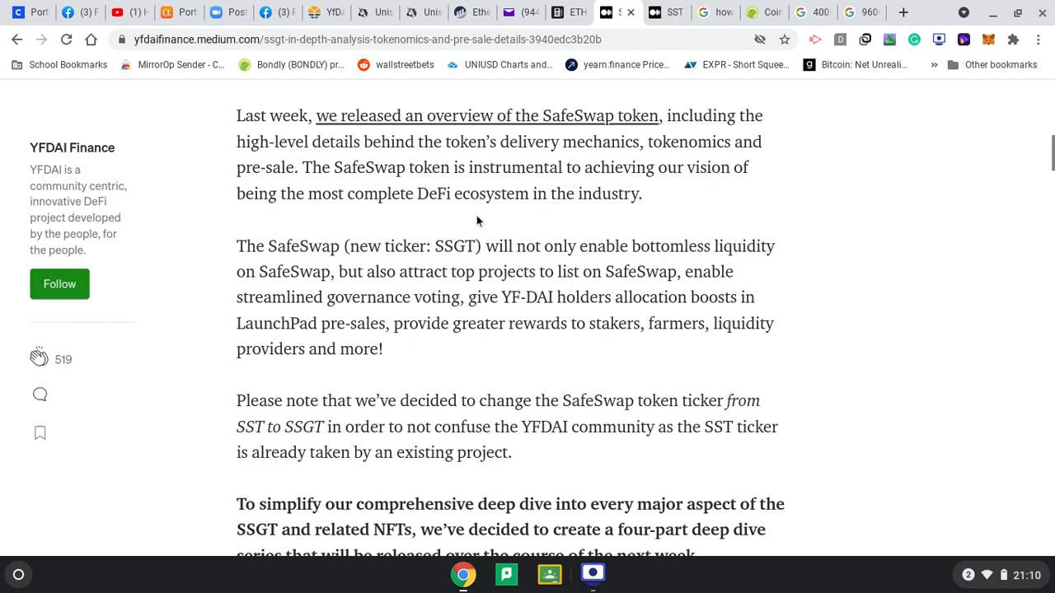
{"action": "mouse_move", "coordinate": [553, 223]}
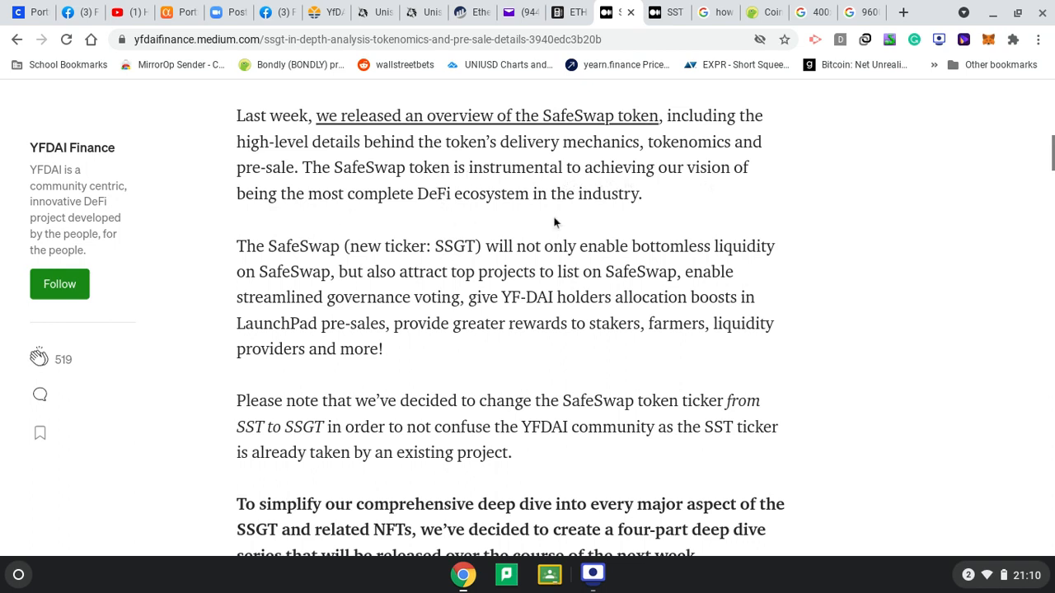
{"action": "scroll", "scroll_direction": "down", "scroll_amount": 3}
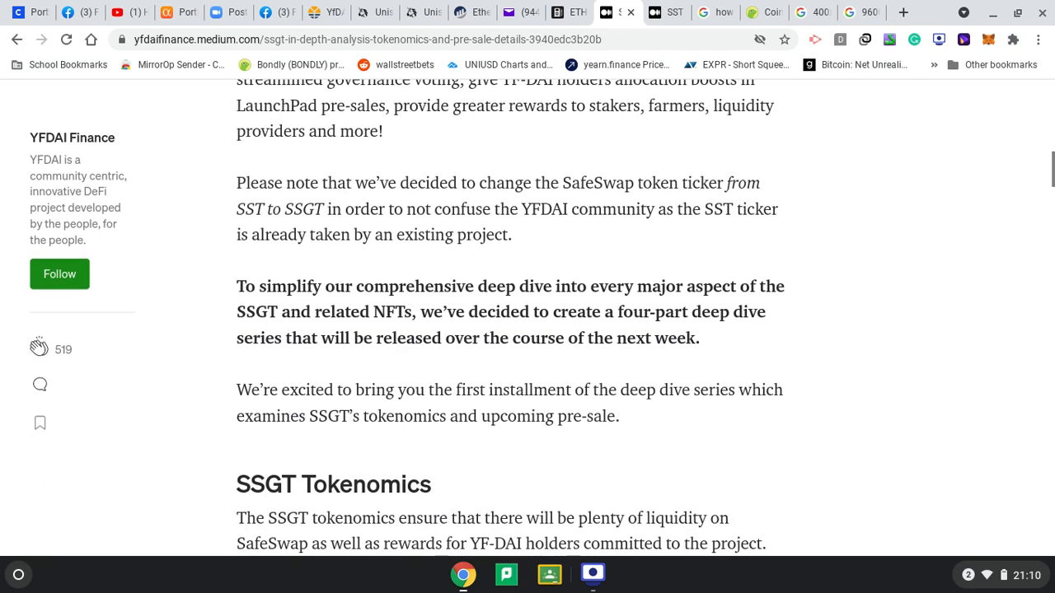
{"action": "scroll", "scroll_direction": "down", "scroll_amount": 3}
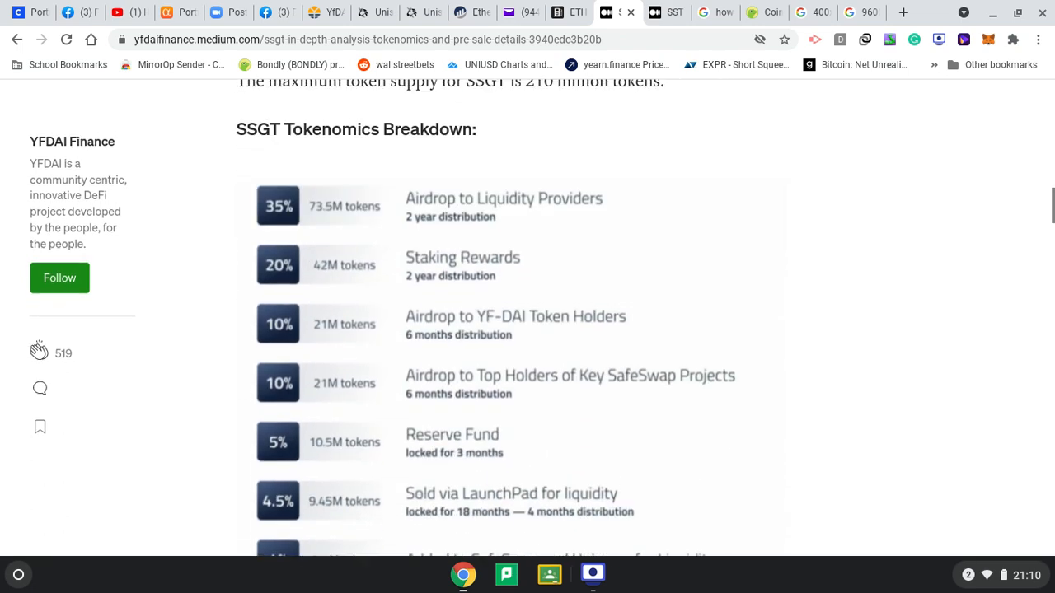
{"action": "mouse_move", "coordinate": [446, 238]}
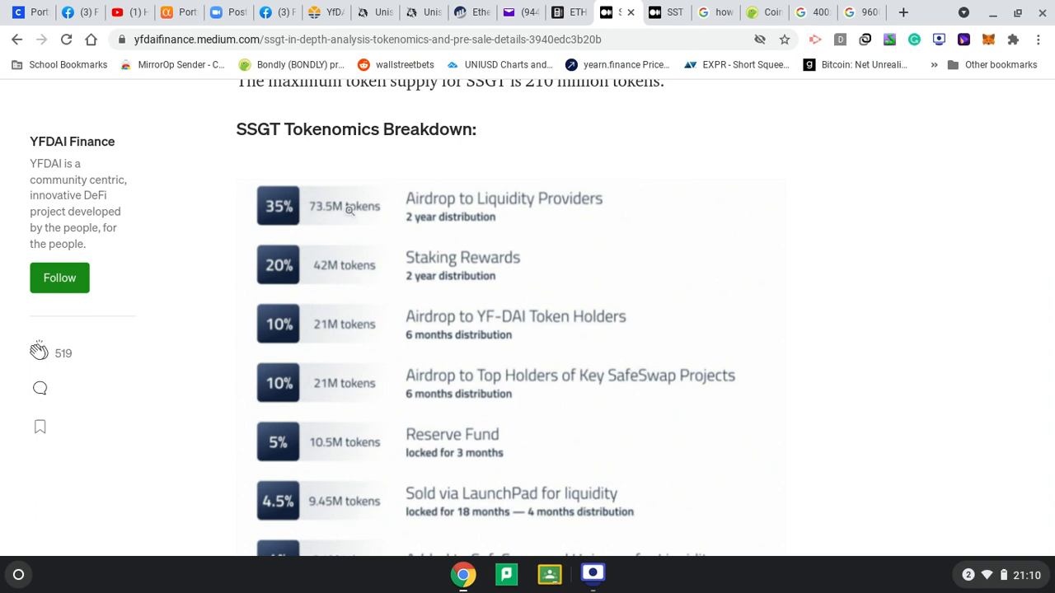
{"action": "mouse_move", "coordinate": [557, 211]}
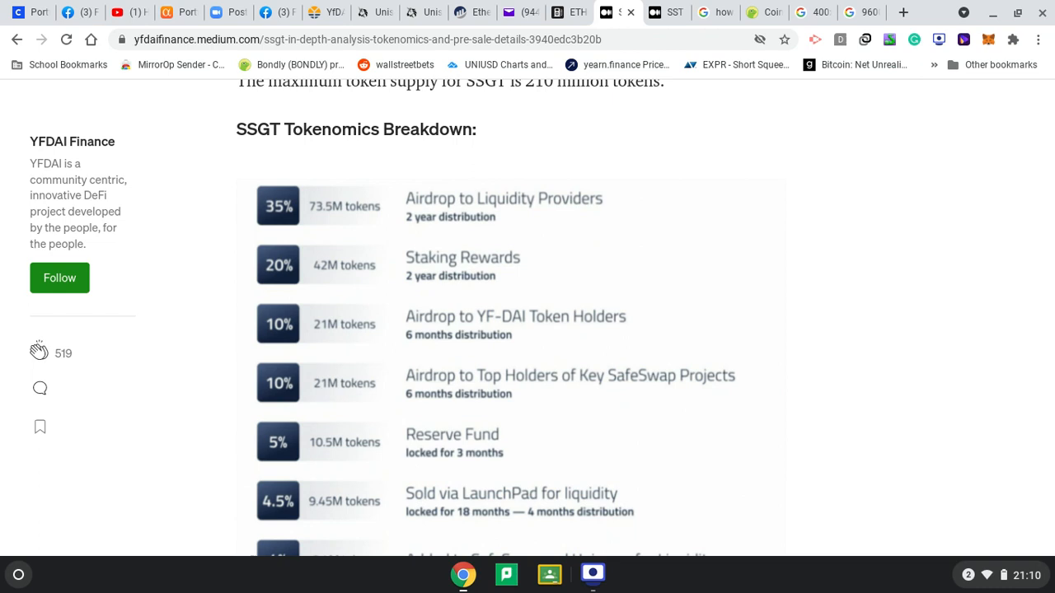
{"action": "scroll", "scroll_direction": "down", "scroll_amount": 3}
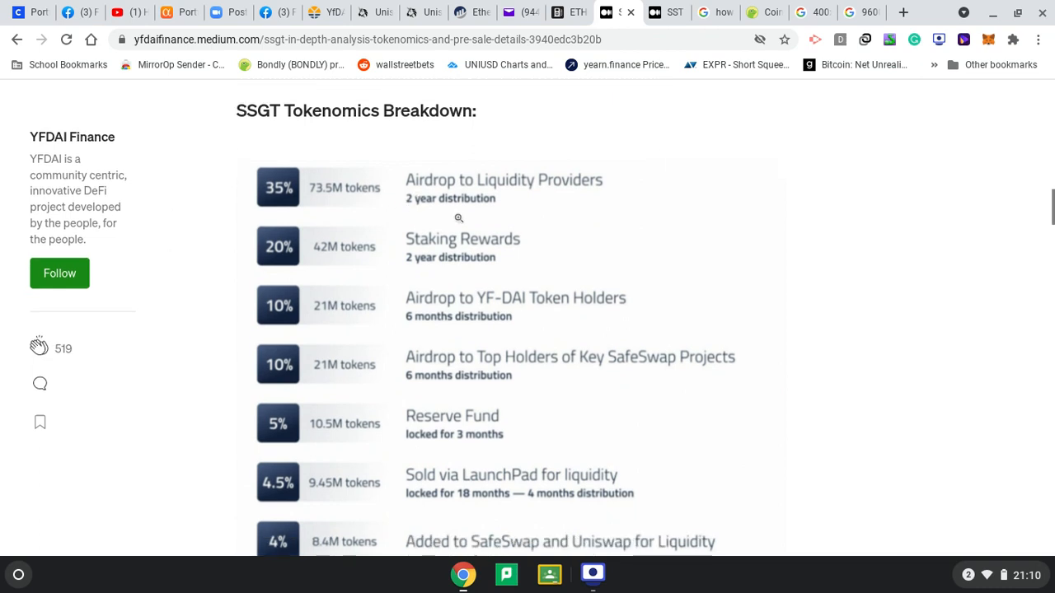
{"action": "scroll", "scroll_direction": "down", "scroll_amount": 3}
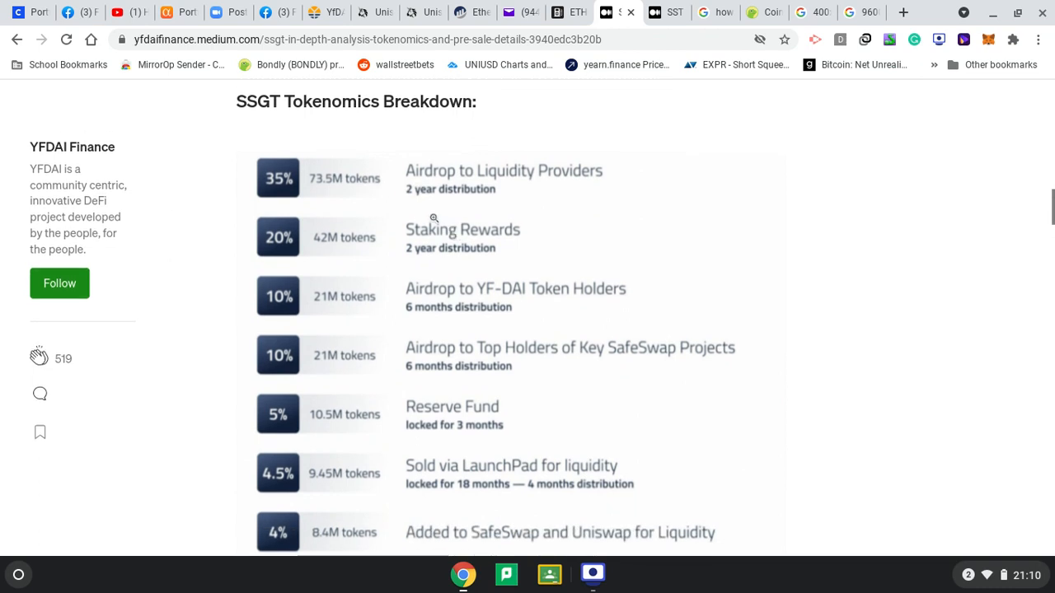
{"action": "scroll", "scroll_direction": "down", "scroll_amount": 3}
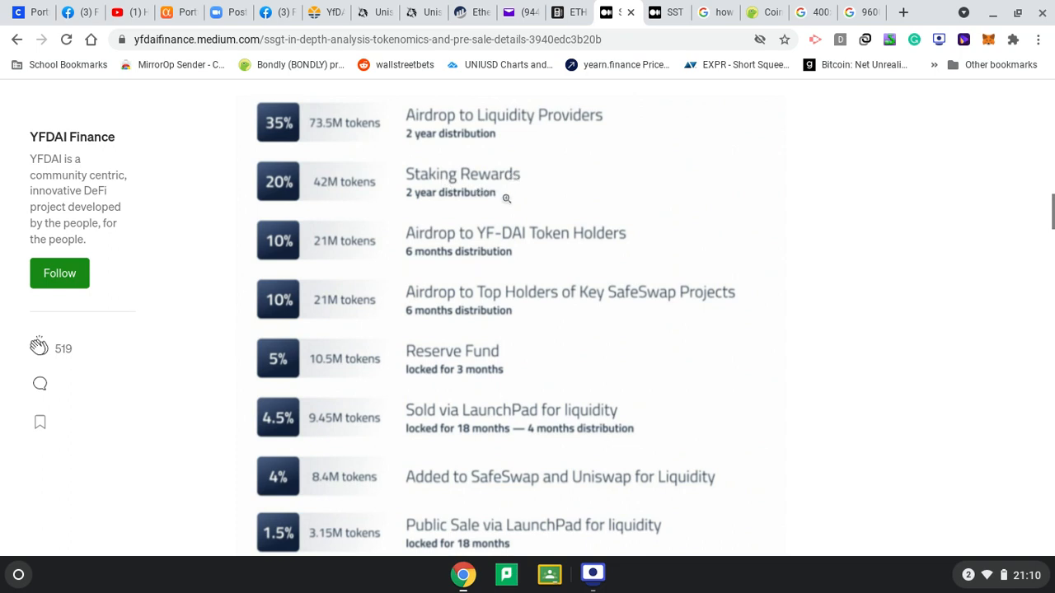
{"action": "mouse_move", "coordinate": [416, 251]}
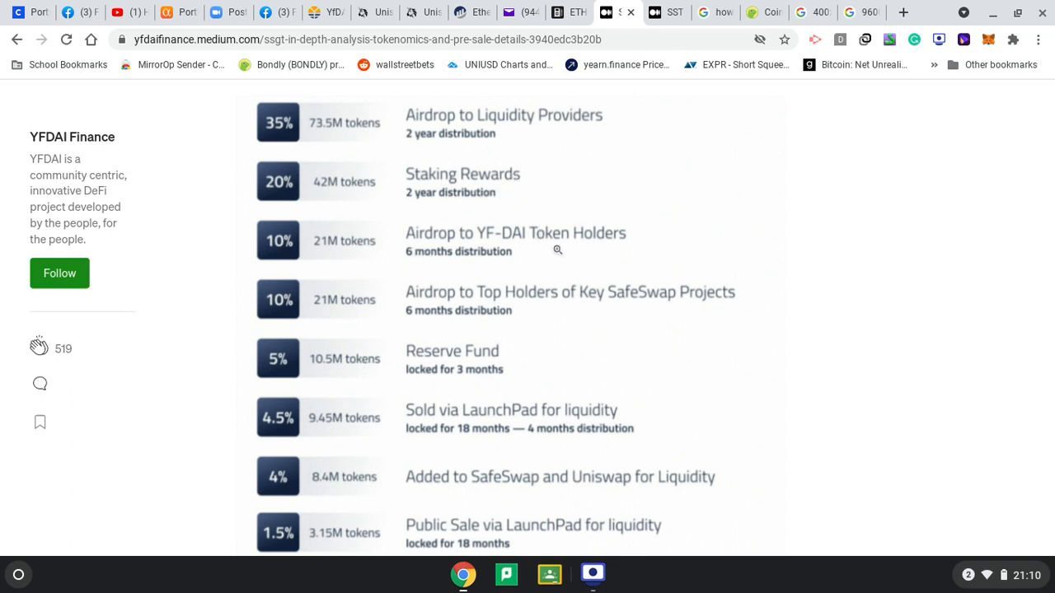
{"action": "mouse_move", "coordinate": [404, 262]}
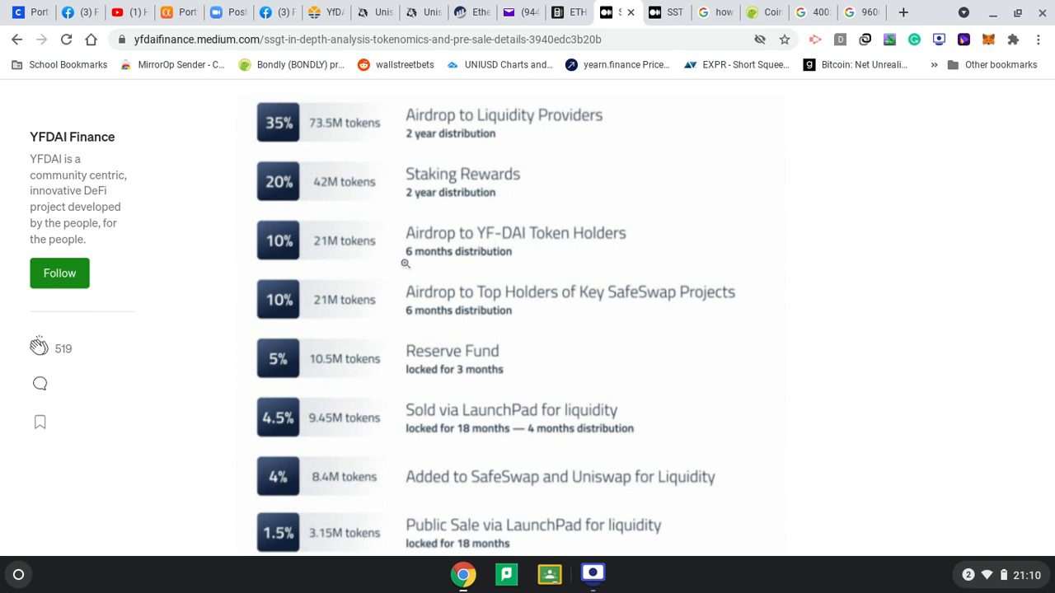
{"action": "scroll", "scroll_direction": "down", "scroll_amount": 3}
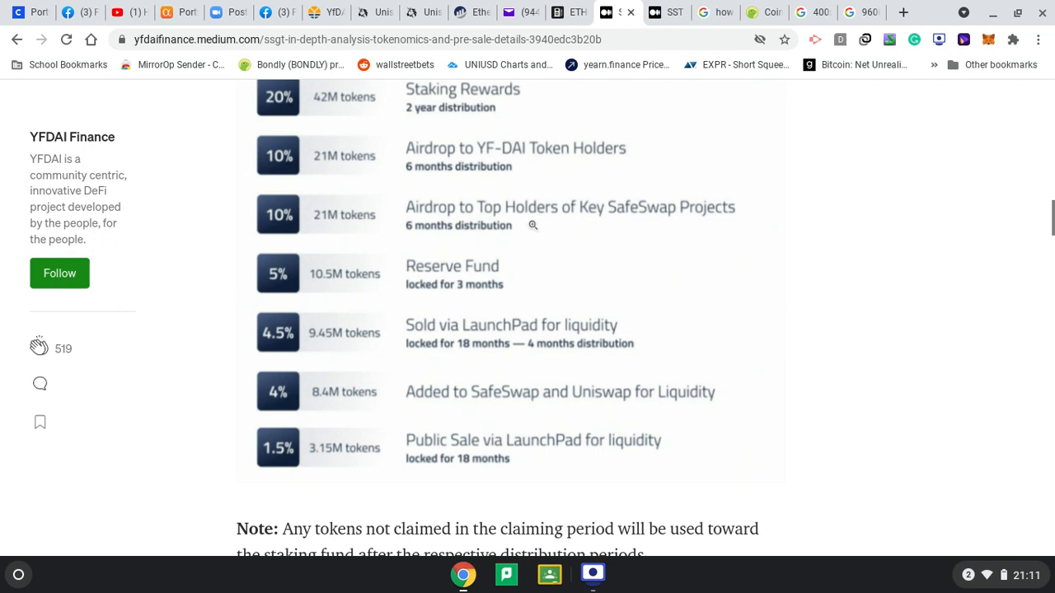
{"action": "mouse_move", "coordinate": [559, 236]}
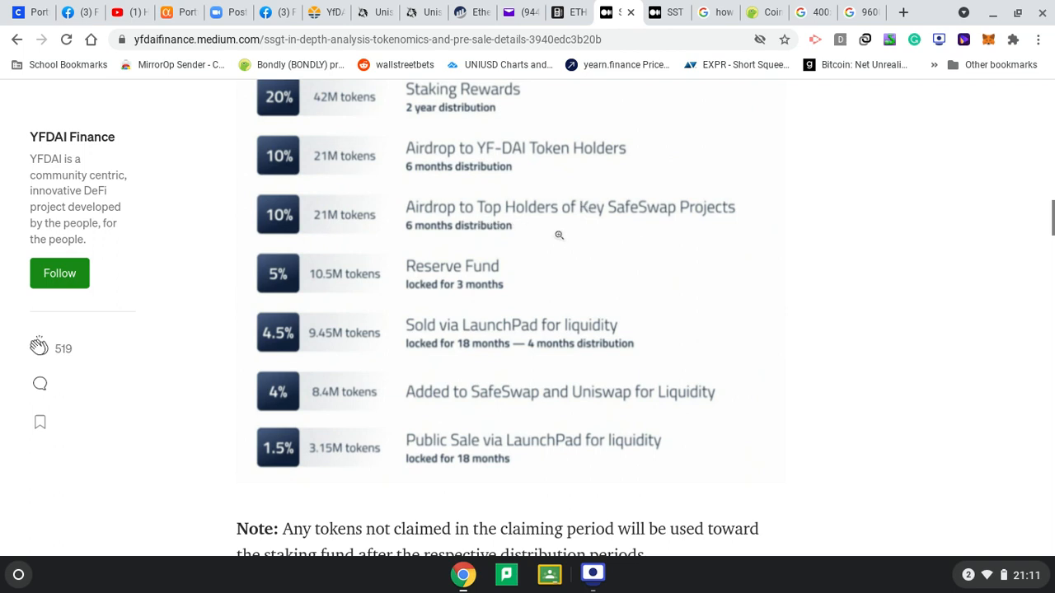
{"action": "mouse_move", "coordinate": [729, 249]}
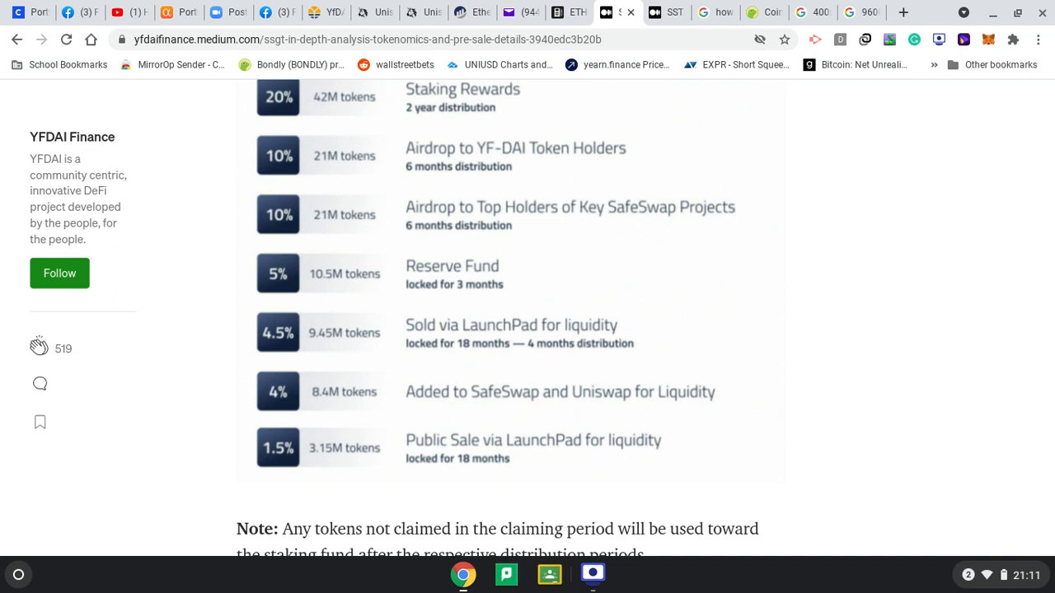
{"action": "scroll", "scroll_direction": "up", "scroll_amount": 3}
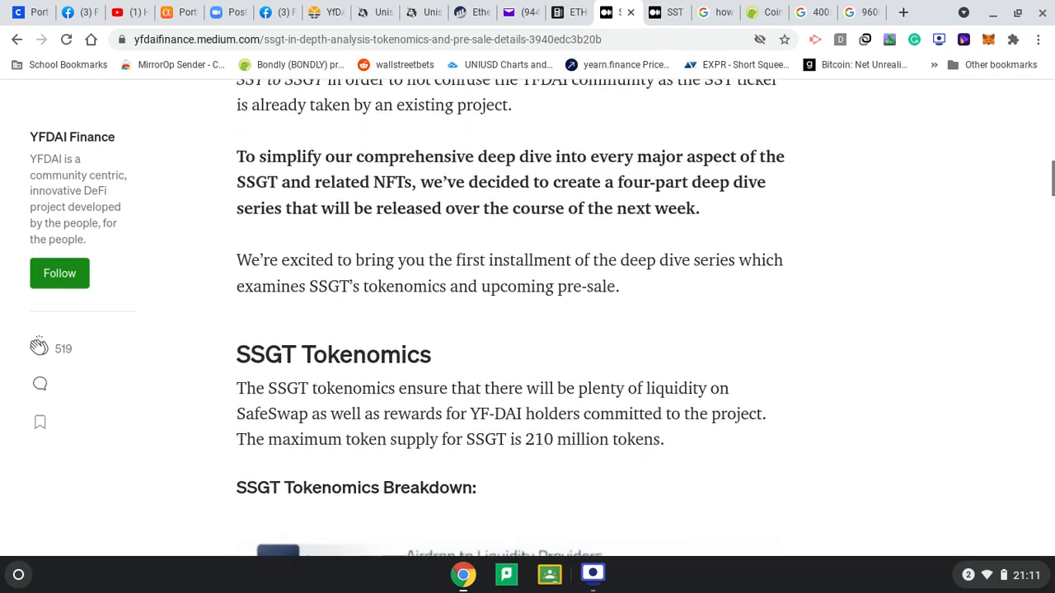
Step: Scroll the SSGT article back to its 'Dear Community' opening letter
{"action": "scroll", "scroll_direction": "down", "scroll_amount": 3}
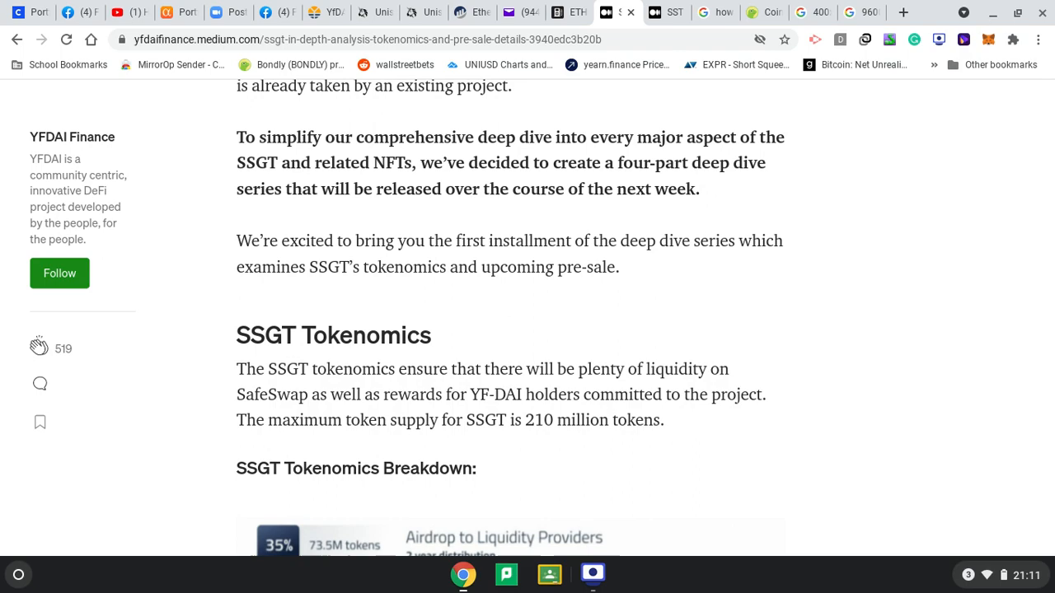
{"action": "scroll", "scroll_direction": "up", "scroll_amount": 3}
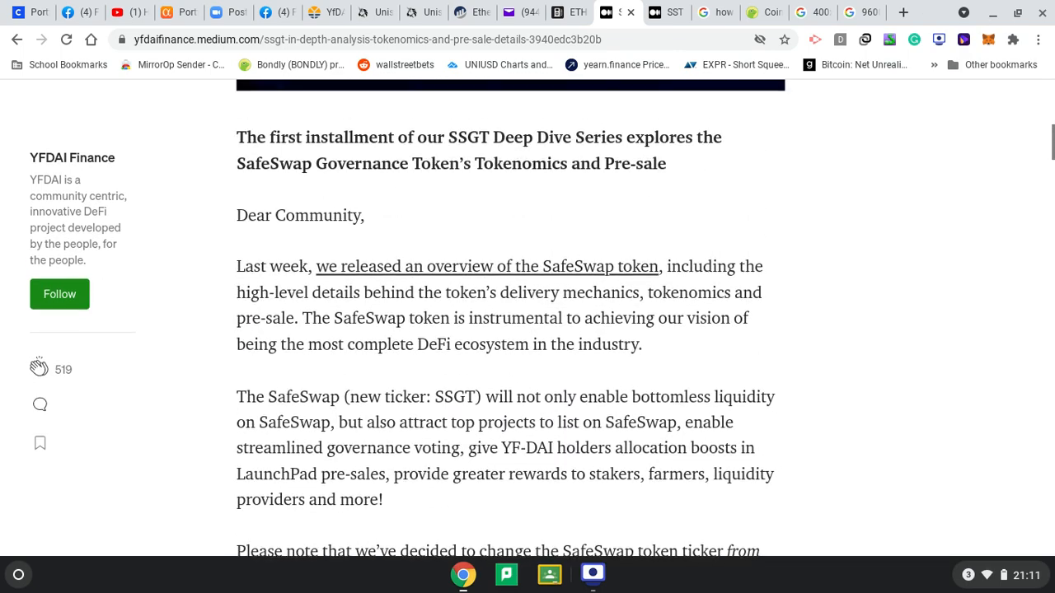
{"action": "scroll", "scroll_direction": "down", "scroll_amount": 3}
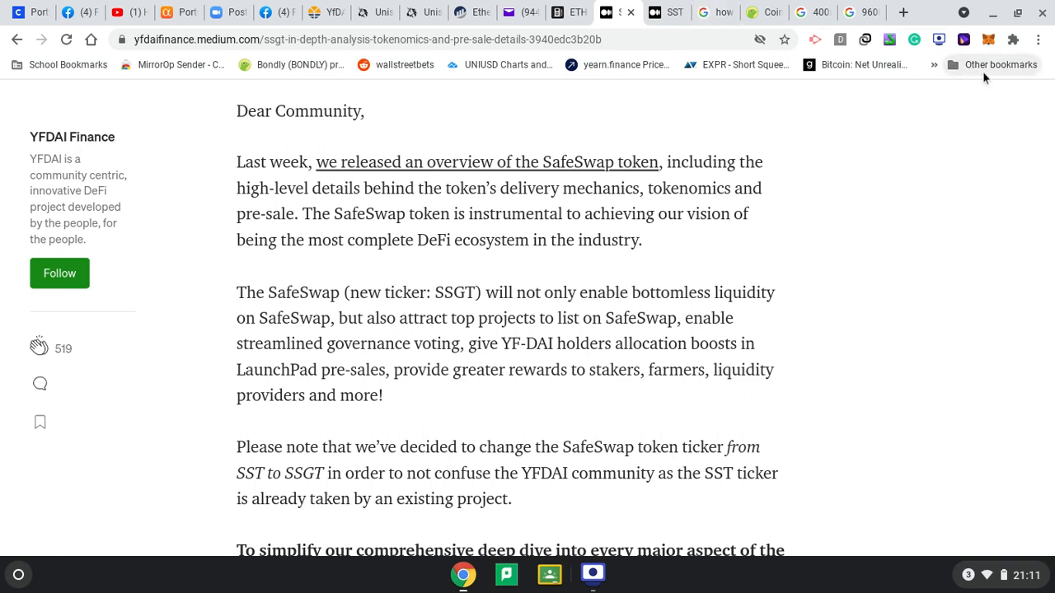
{"action": "mouse_move", "coordinate": [984, 78]}
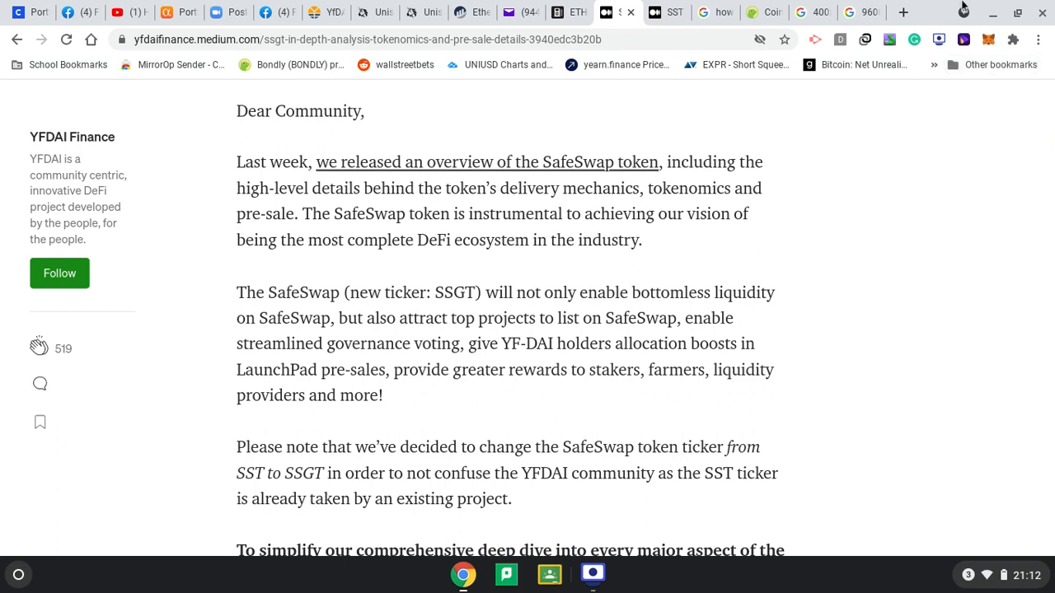
{"action": "mouse_move", "coordinate": [972, 23]}
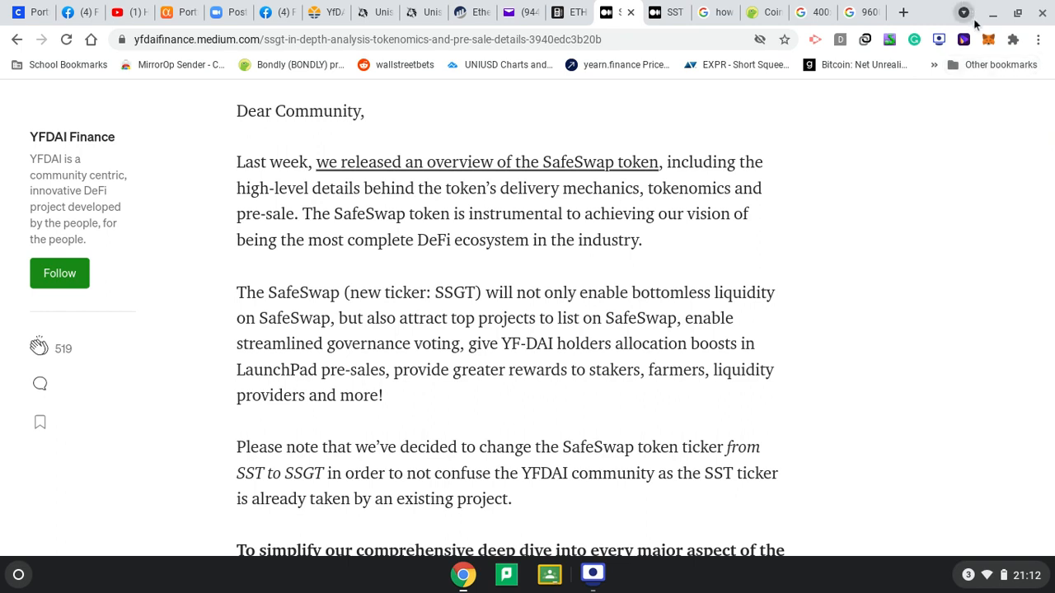
{"action": "mouse_move", "coordinate": [964, 39]}
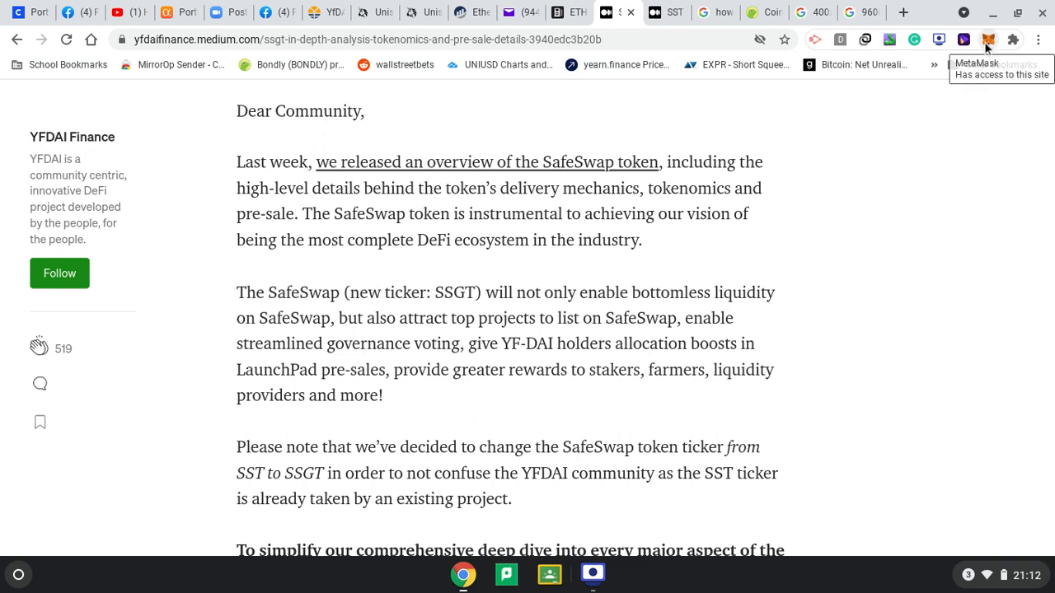
{"action": "mouse_move", "coordinate": [988, 46]}
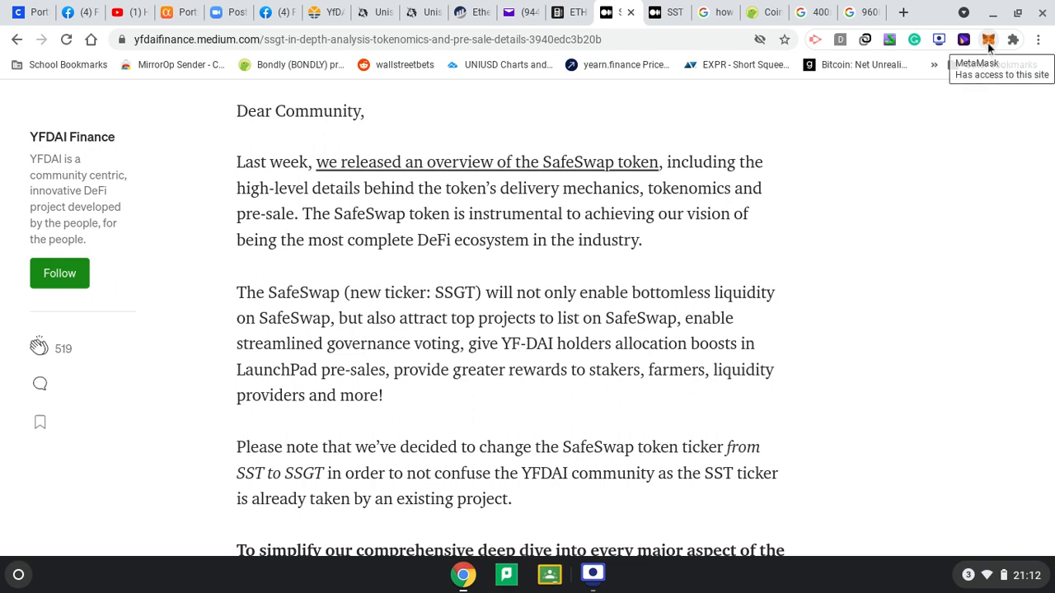